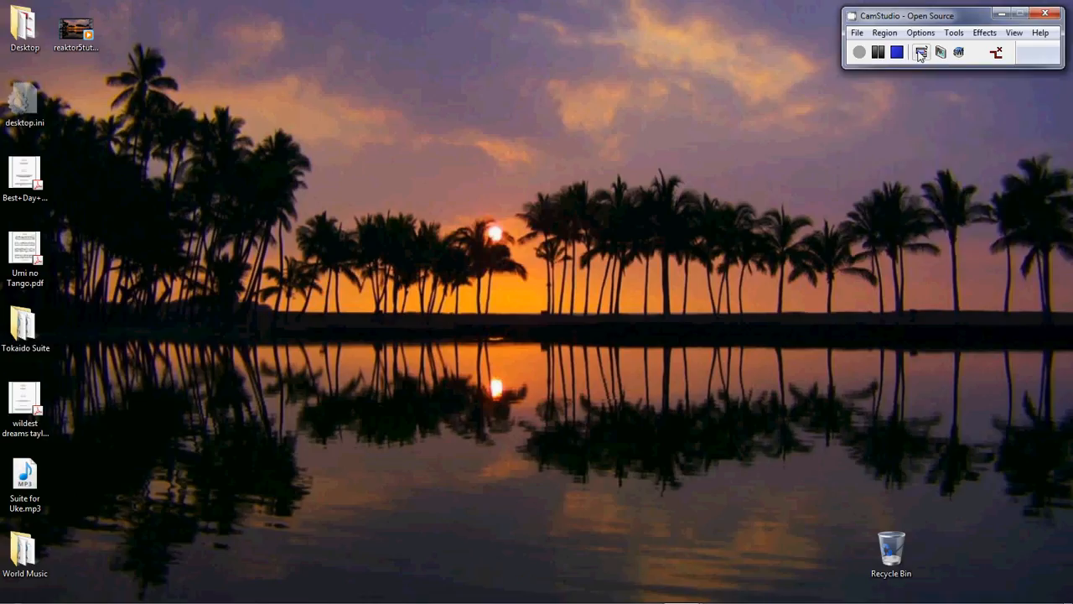
- Launch Reaktor 5 from the Windows Start menu with an empty untitled ensemble
click(921, 52)
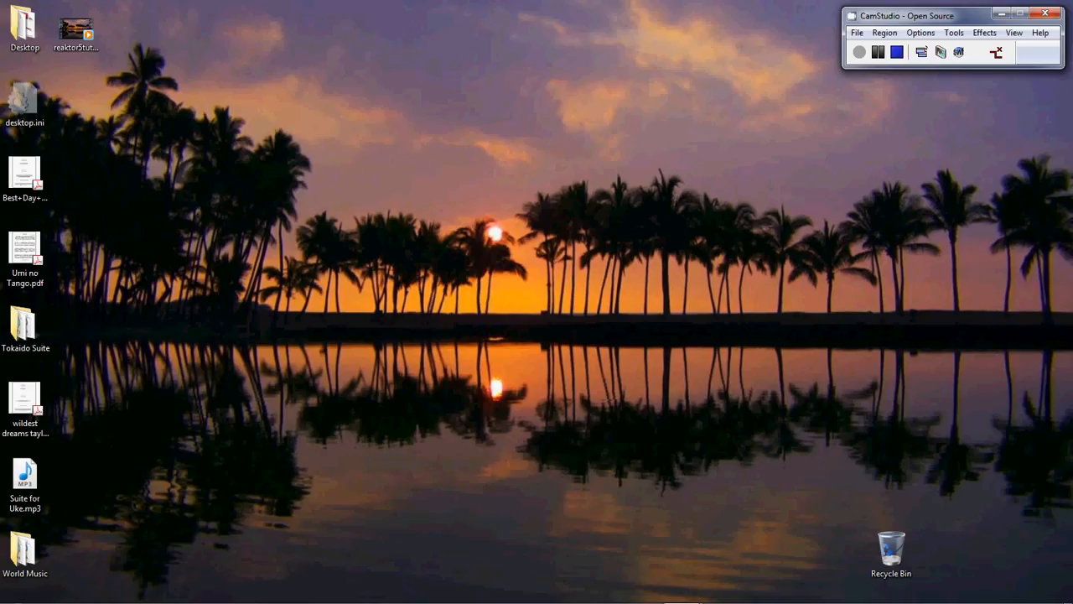
mouse_move(899, 281)
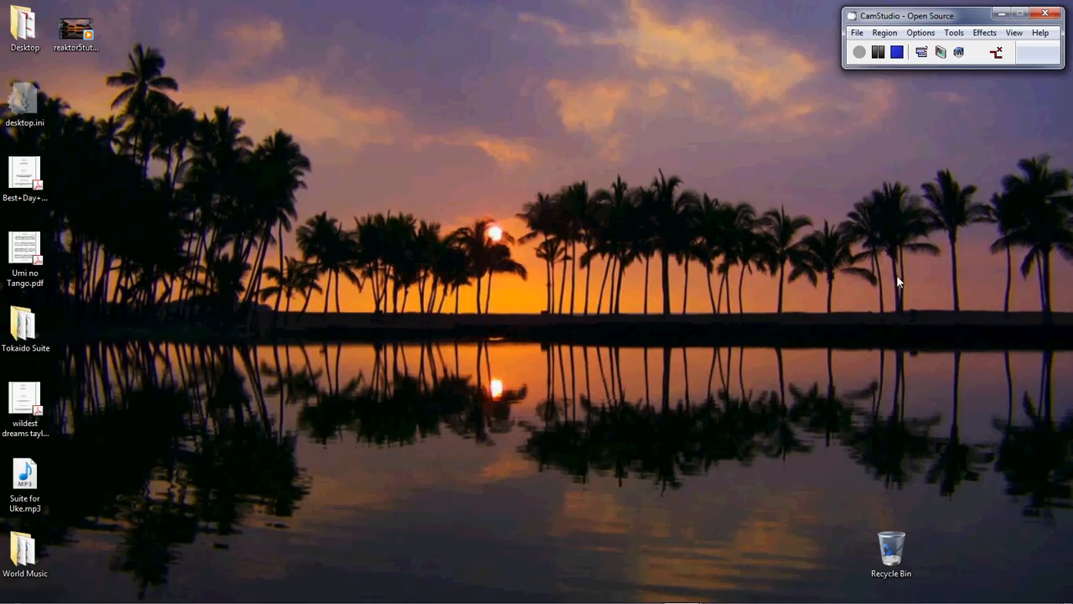
mouse_move(423, 207)
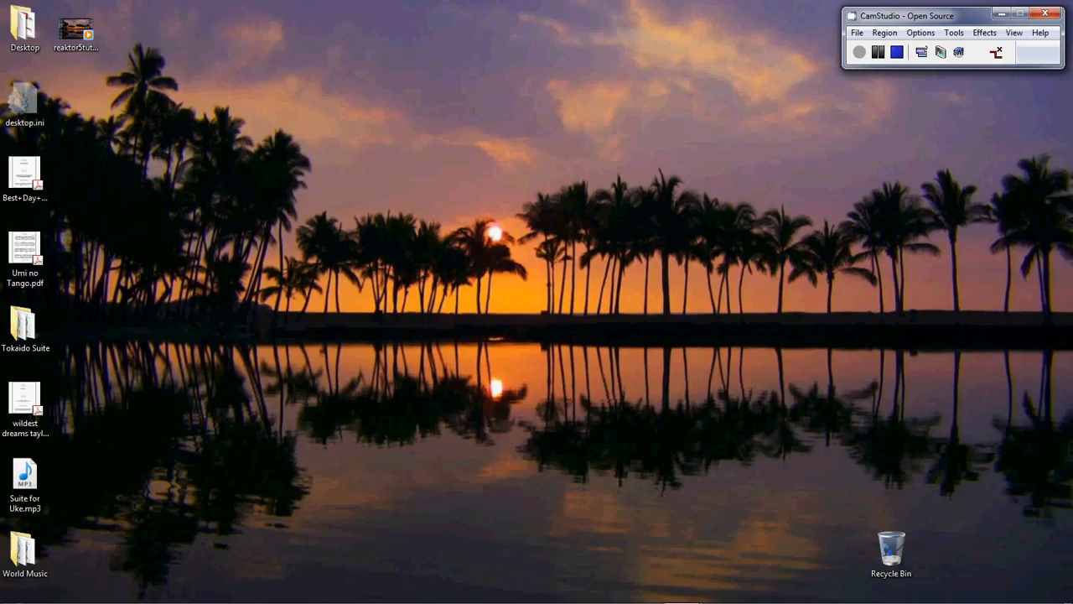
click(13, 590)
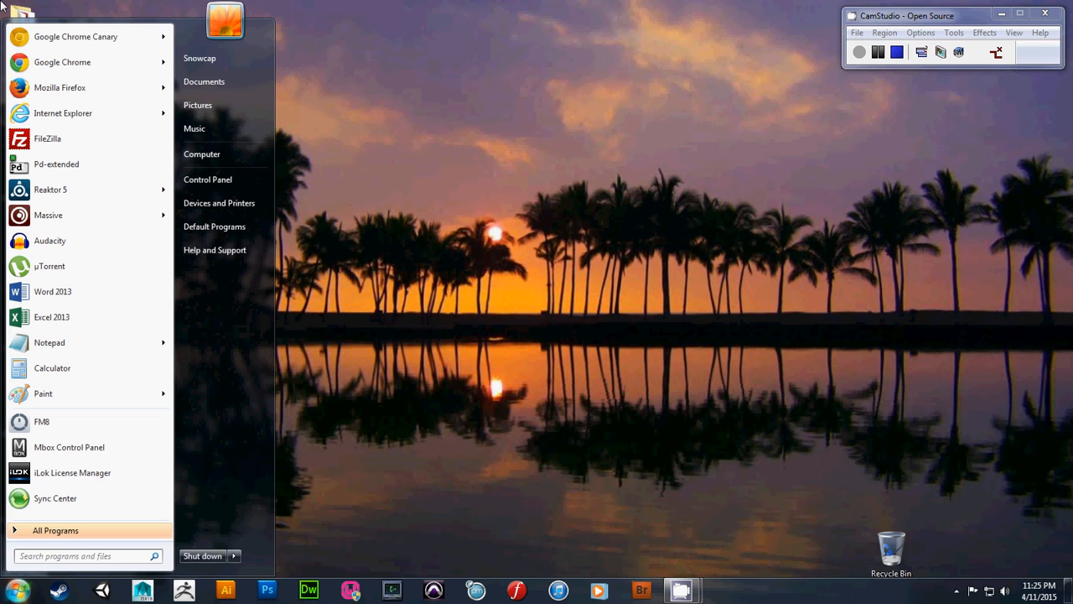
click(51, 190)
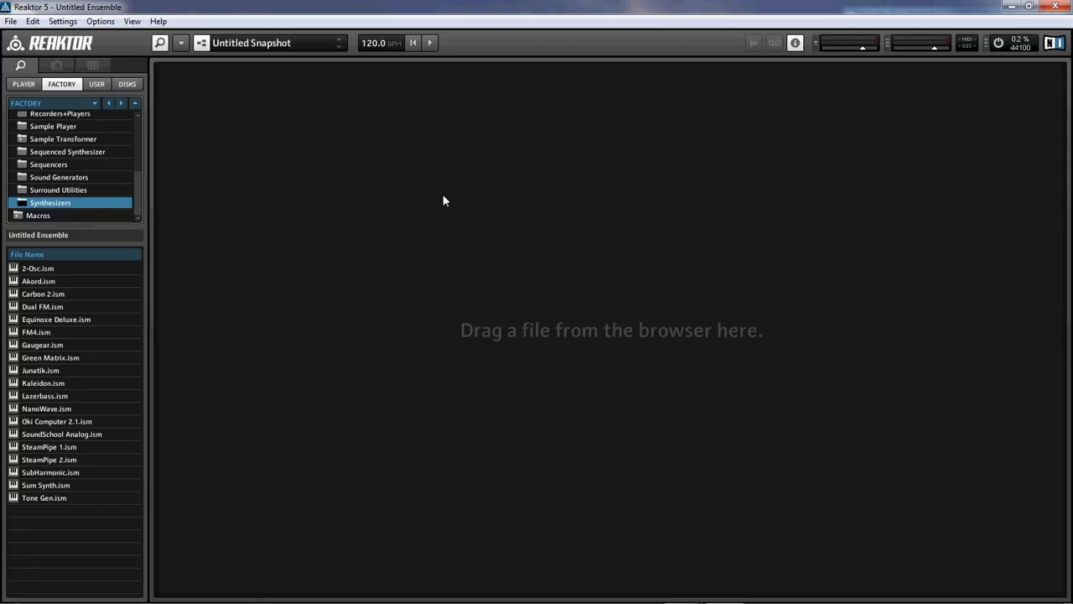
mouse_move(579, 107)
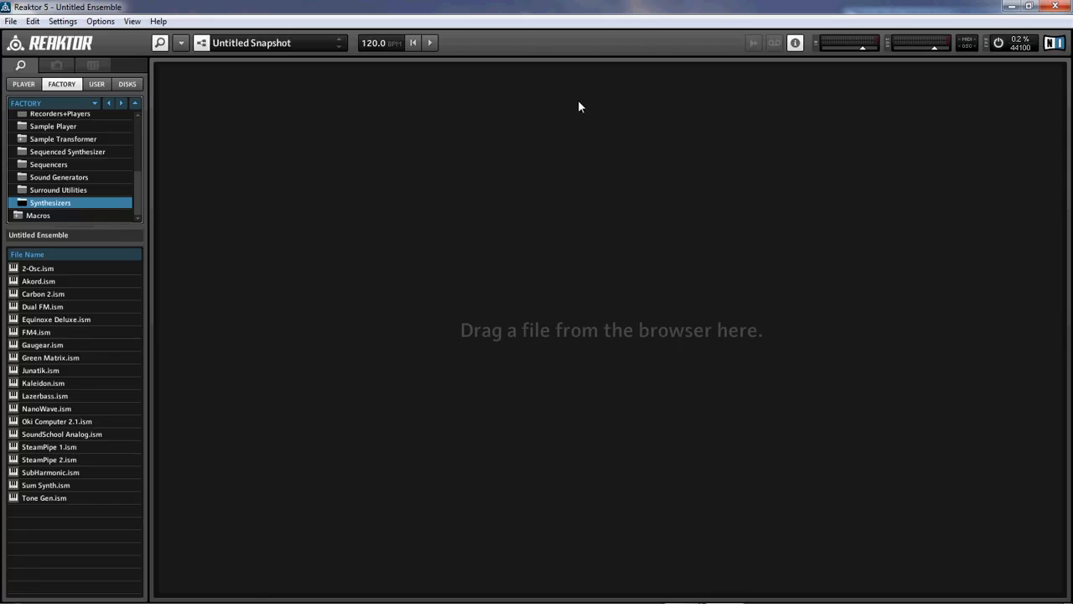
mouse_move(795, 43)
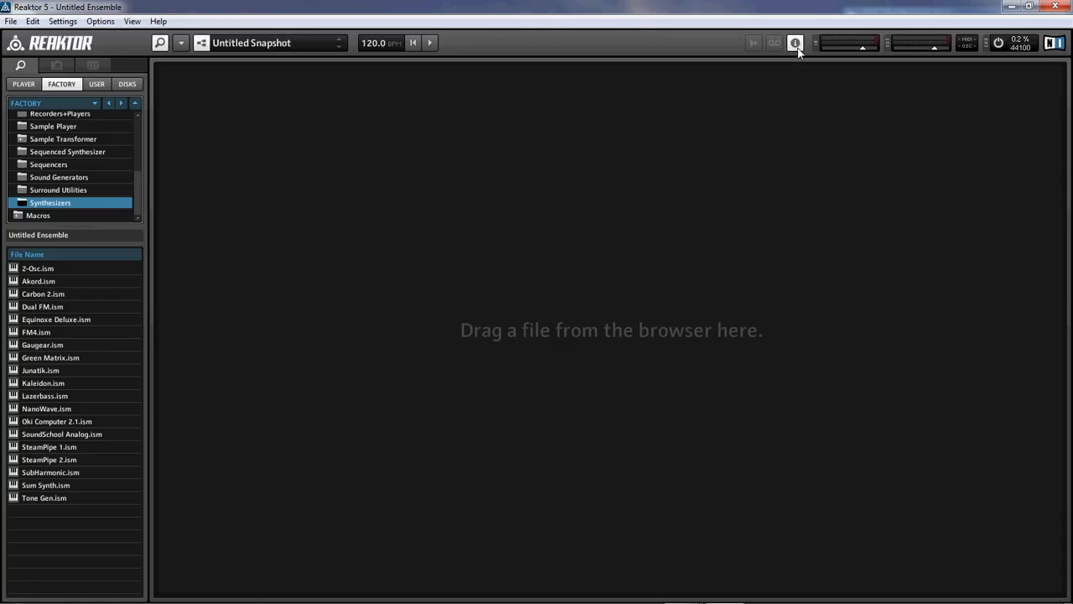
mouse_move(787, 77)
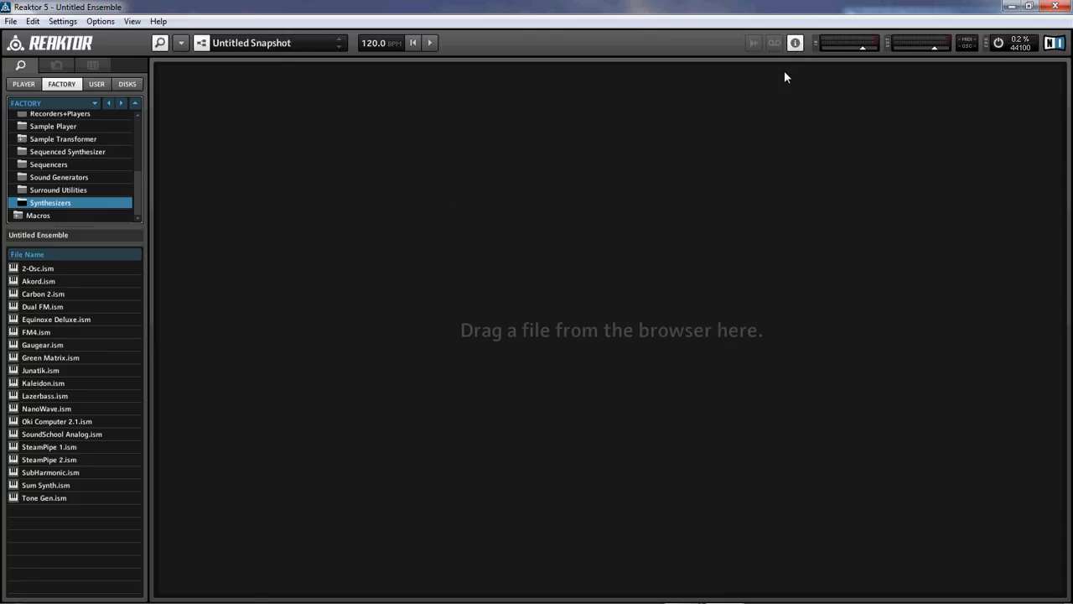
mouse_move(67, 293)
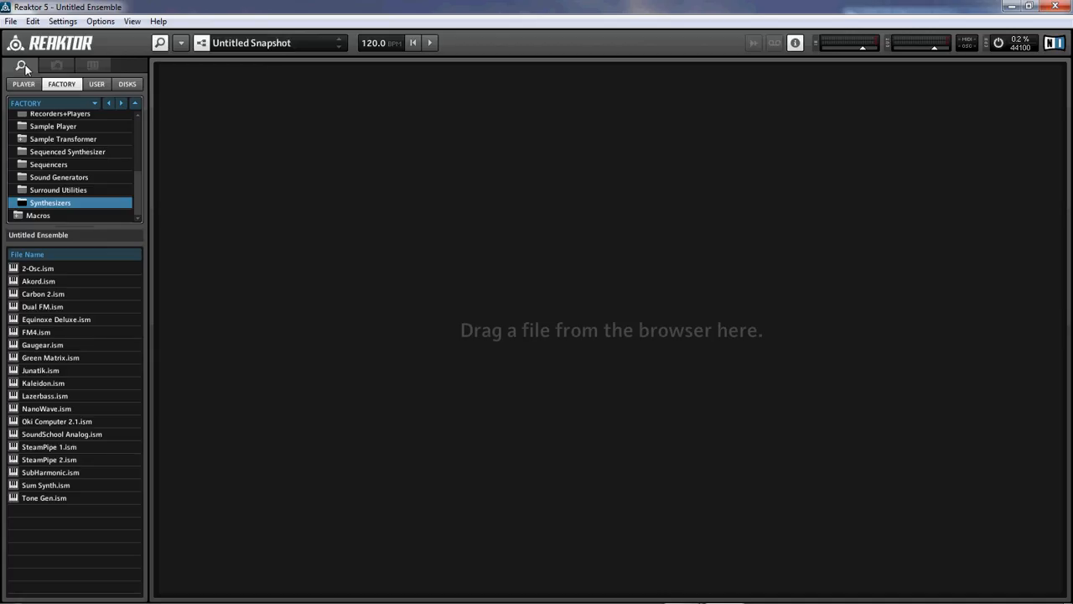
mouse_move(406, 166)
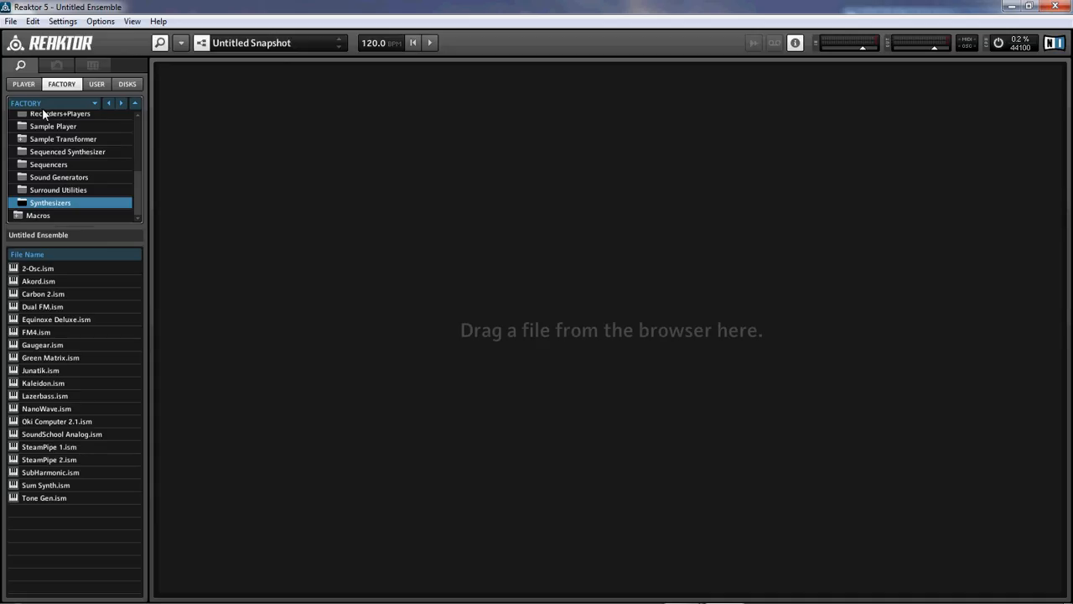
mouse_move(21, 65)
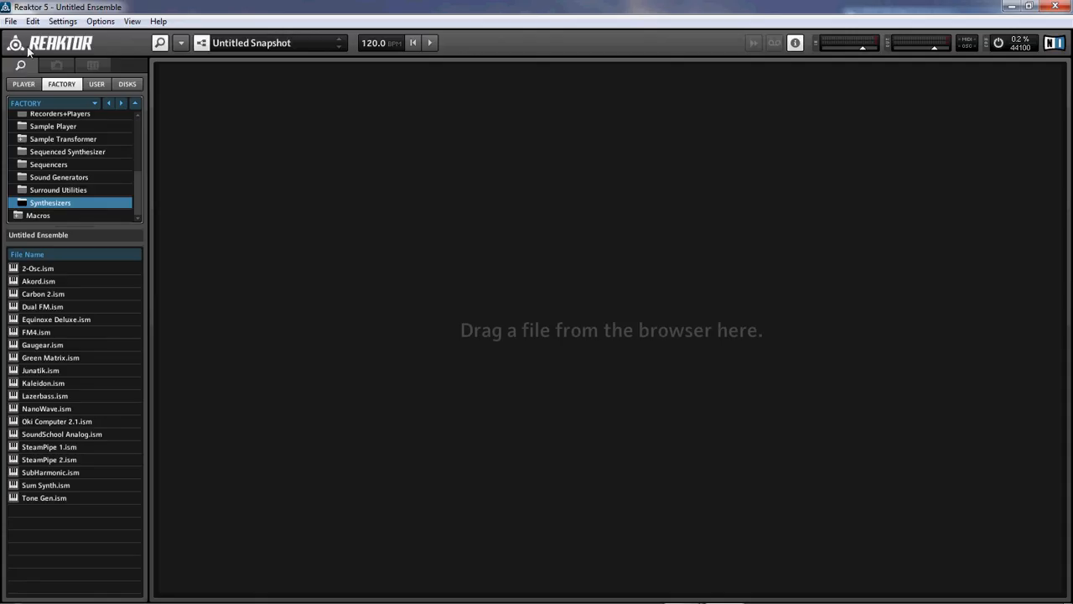
mouse_move(60, 214)
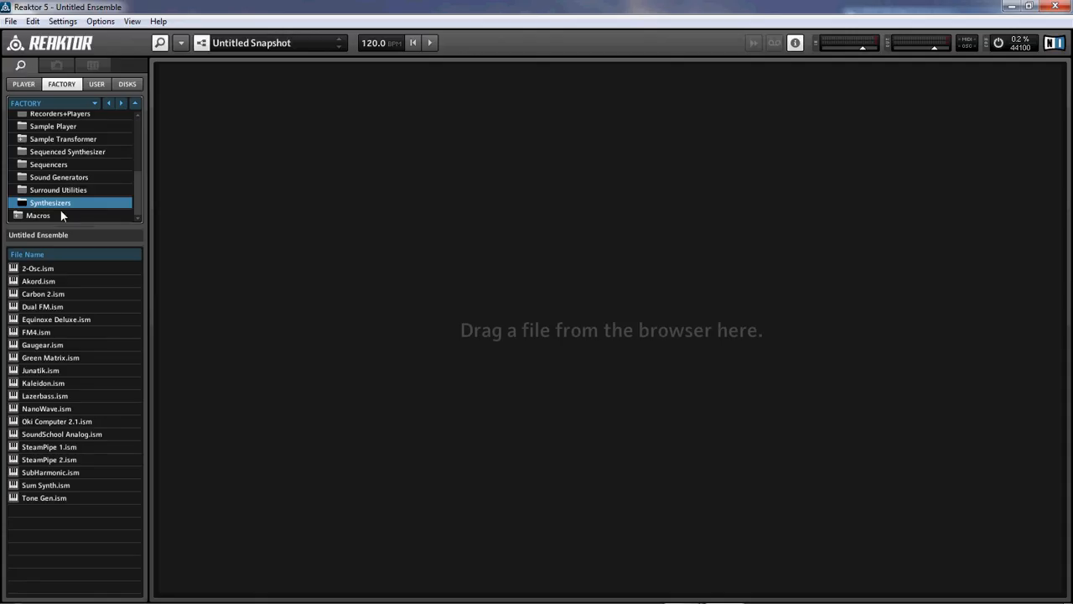
mouse_move(58, 560)
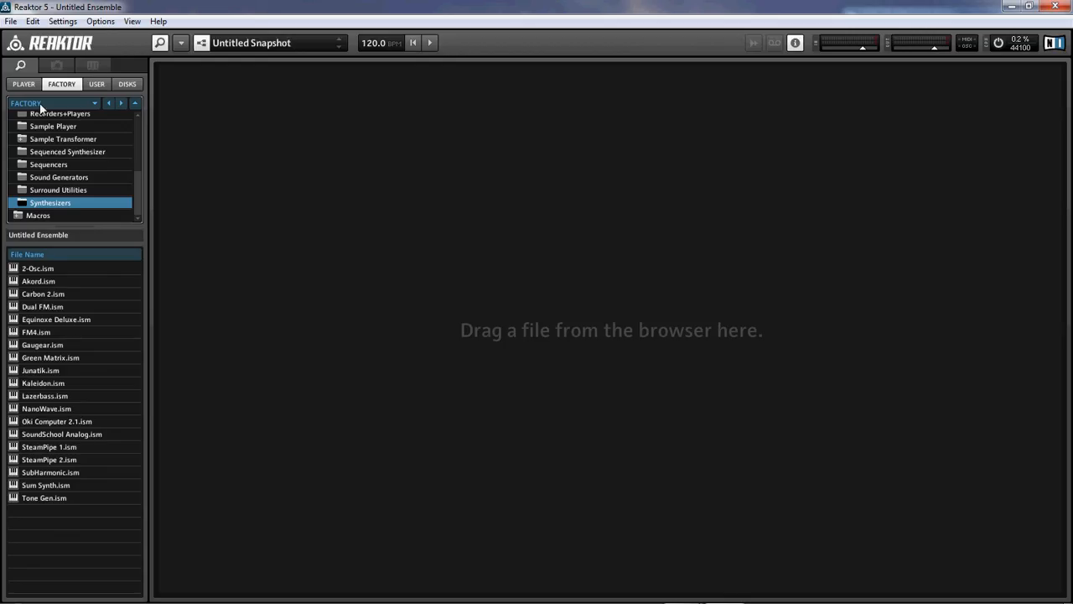
- Browse the Player and Factory libraries, the Instruments folder, then the User and Disks tabs
click(24, 84)
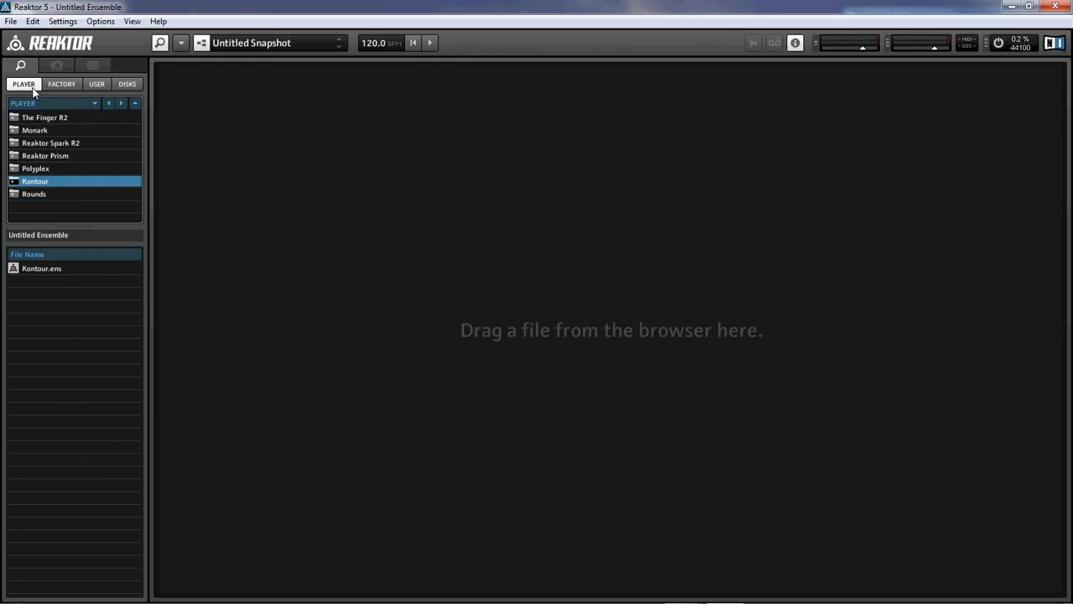
mouse_move(67, 208)
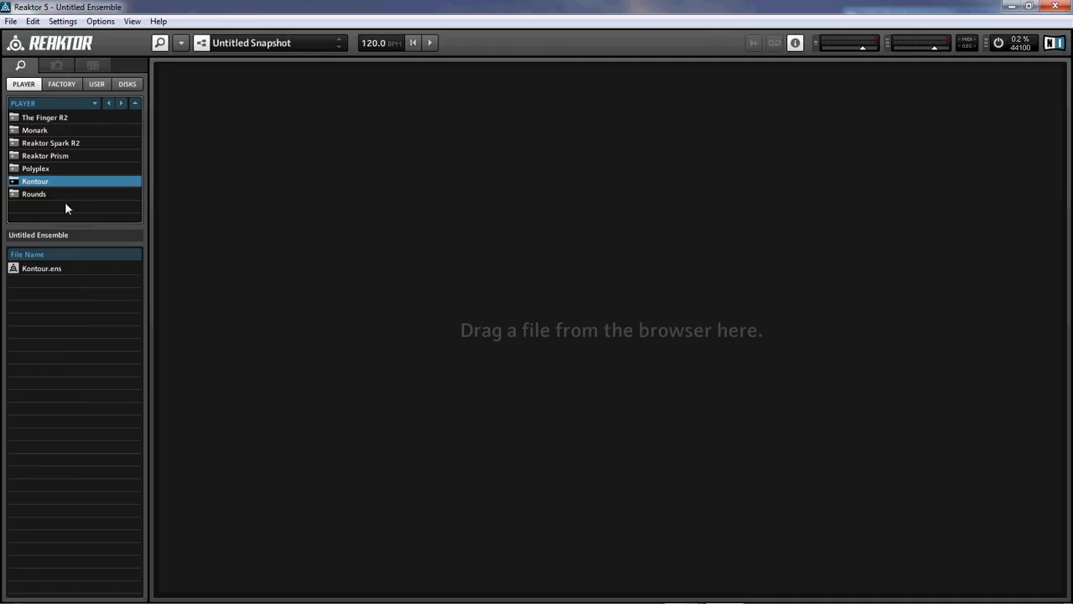
click(60, 84)
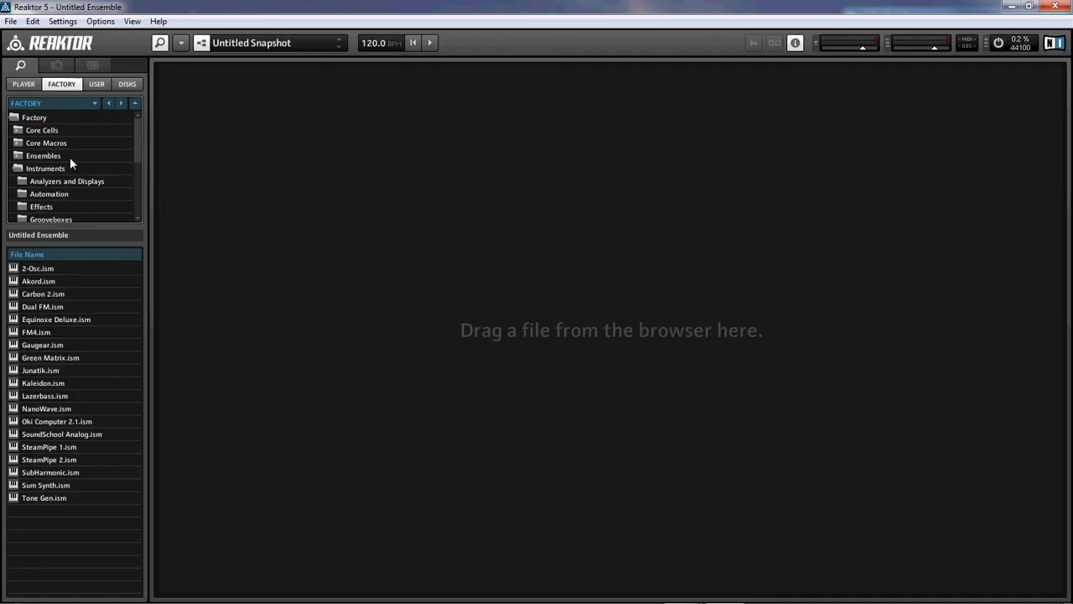
click(45, 168)
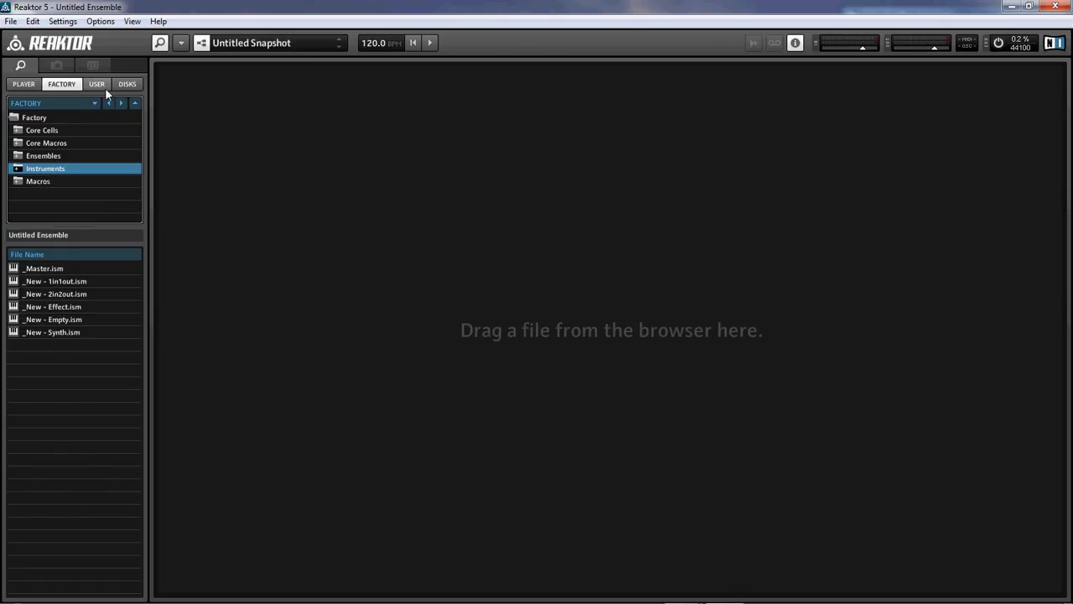
click(98, 84)
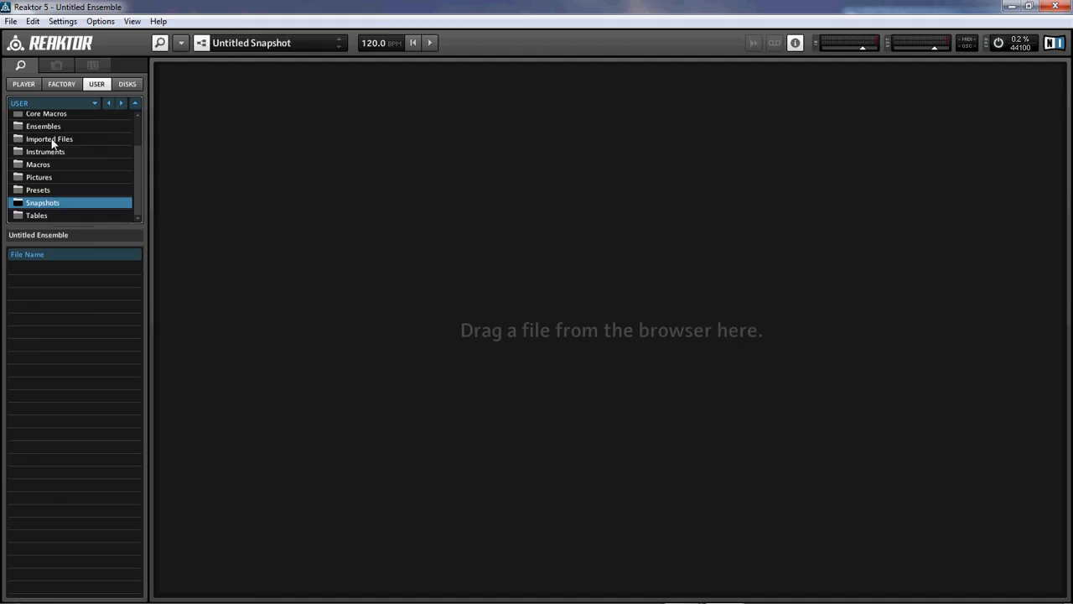
click(127, 84)
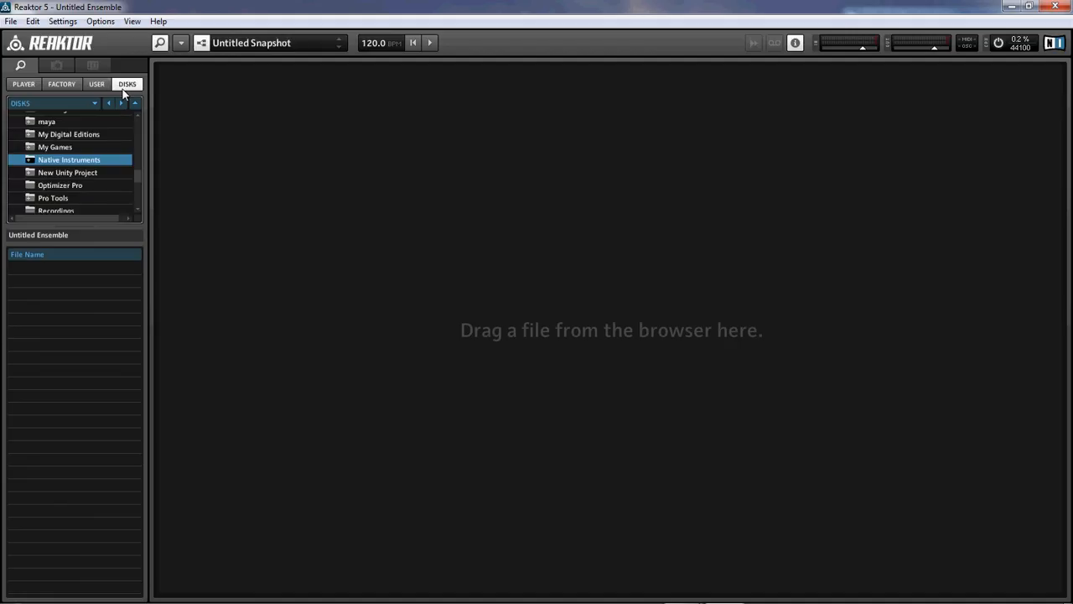
- Look through the User and Disks tabs again, then return to the Factory Instruments folder
click(97, 84)
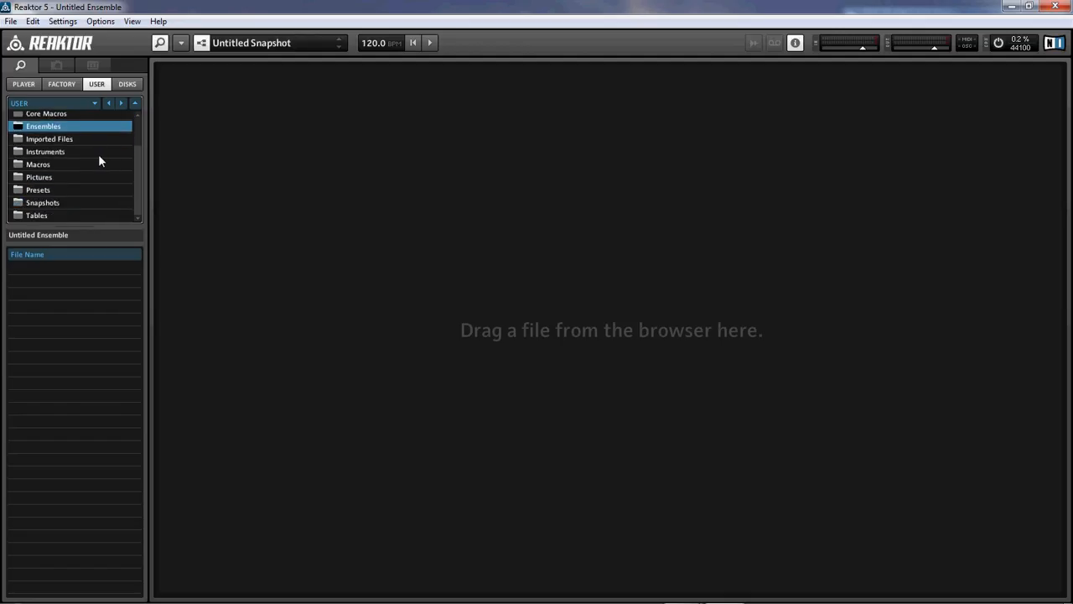
mouse_move(93, 208)
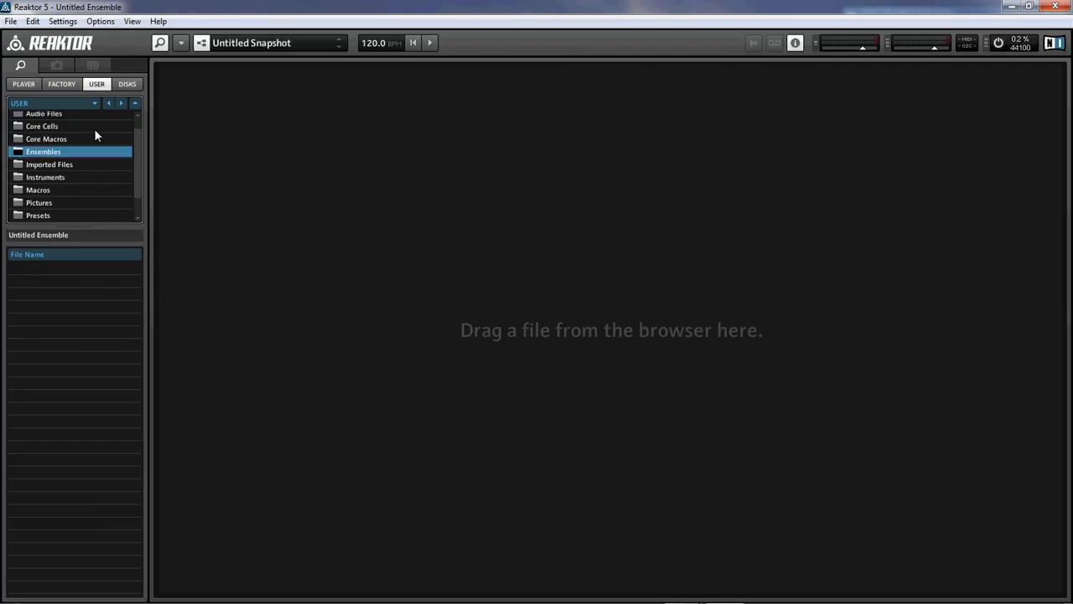
click(128, 84)
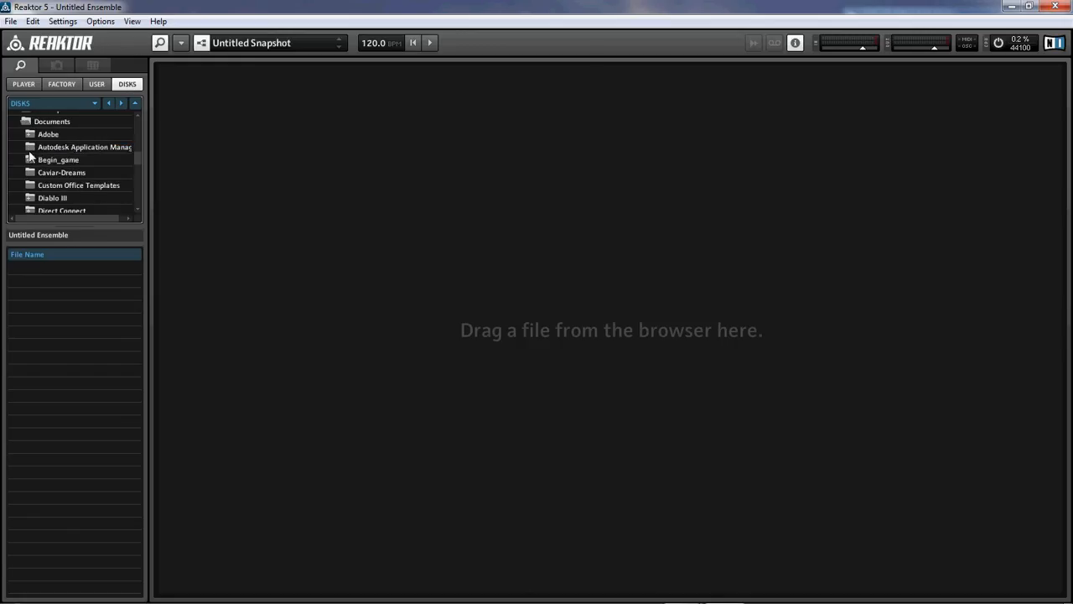
scroll(down, 3)
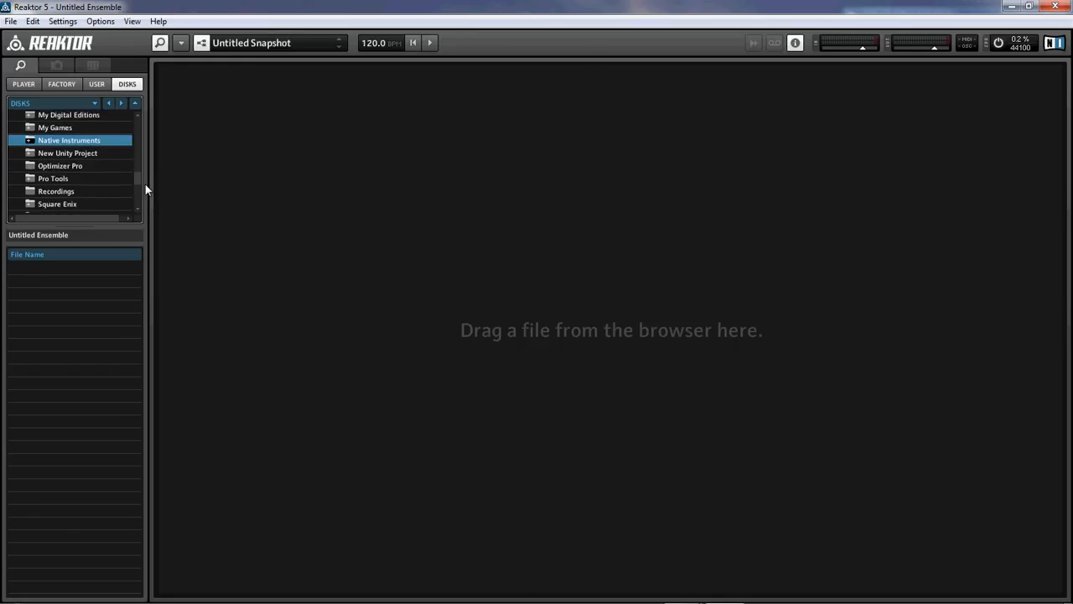
click(60, 84)
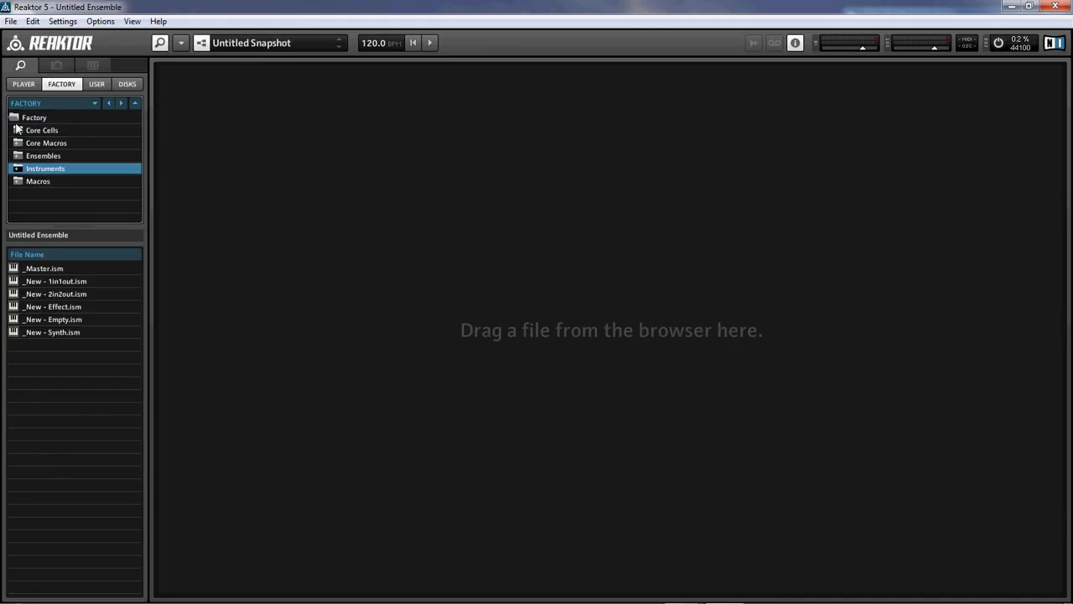
mouse_move(37, 204)
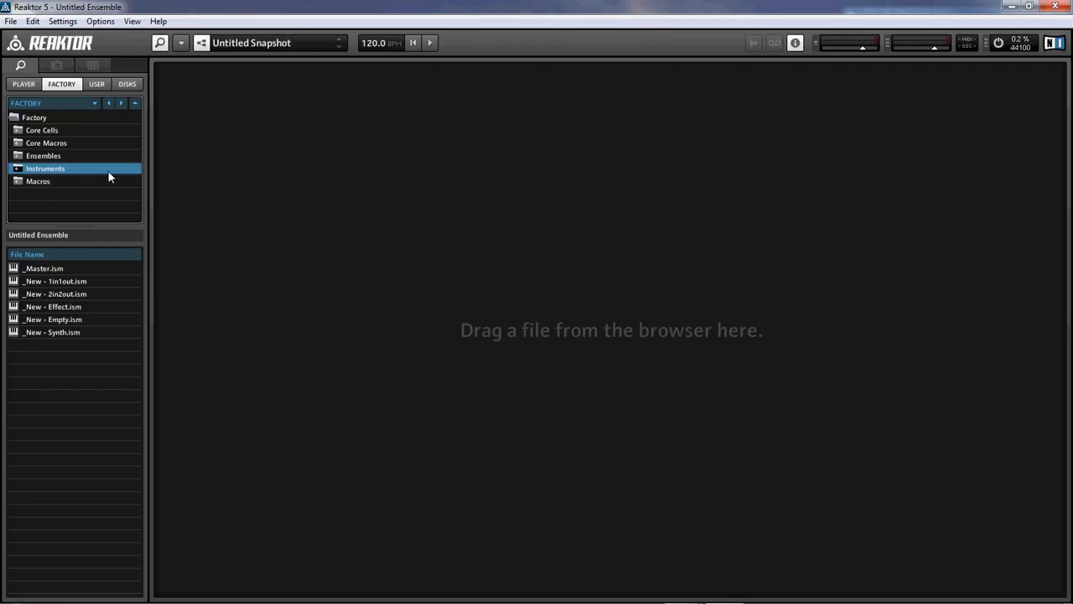
mouse_move(125, 166)
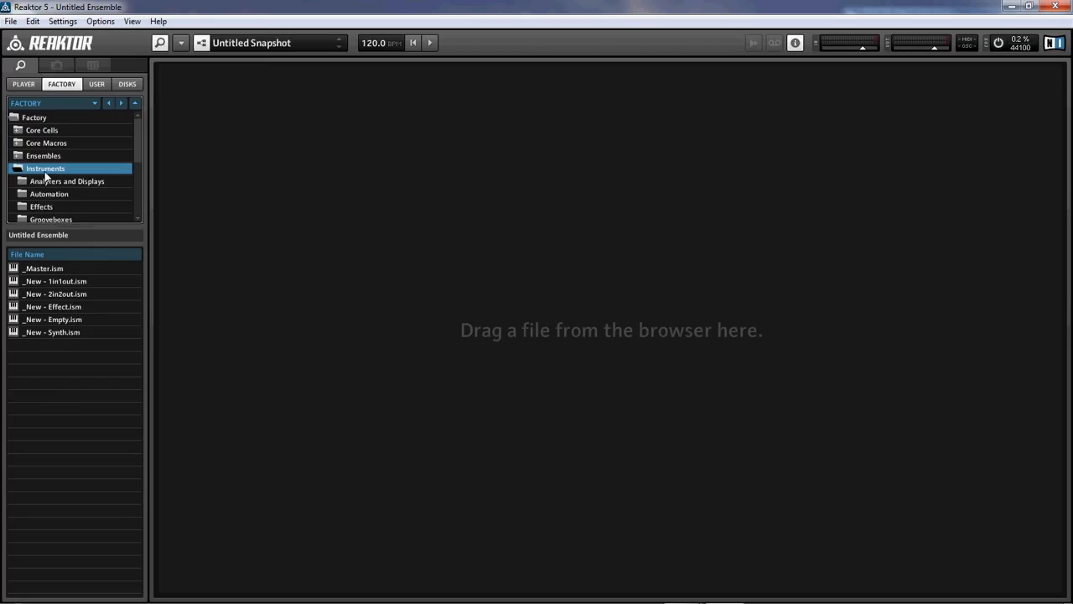
- Select the factory Synthesizers folder and pick Carbon 2.ism from its file list
scroll(down, 3)
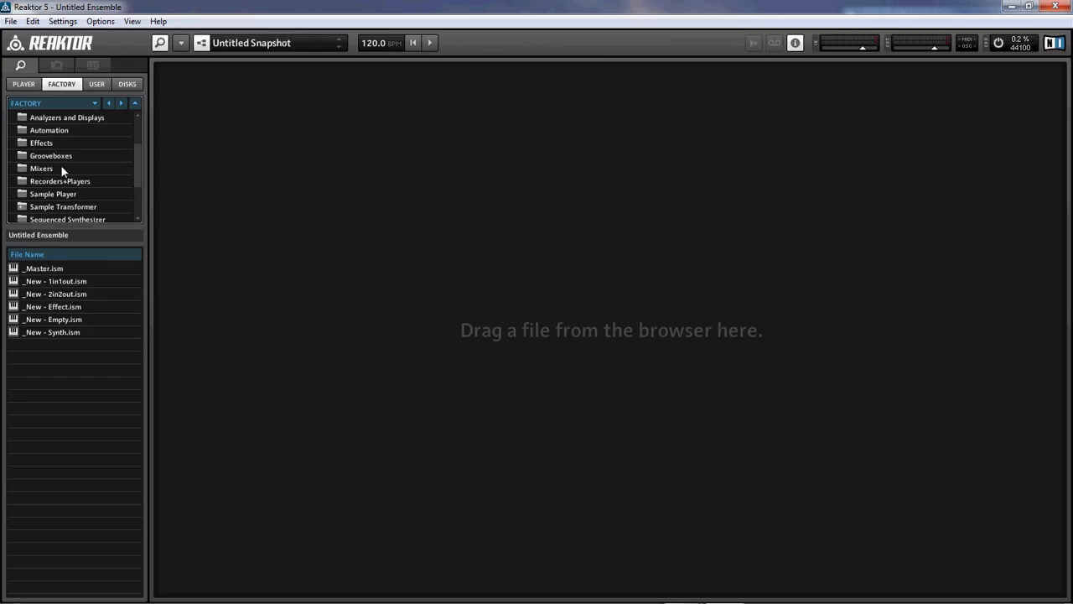
mouse_move(63, 150)
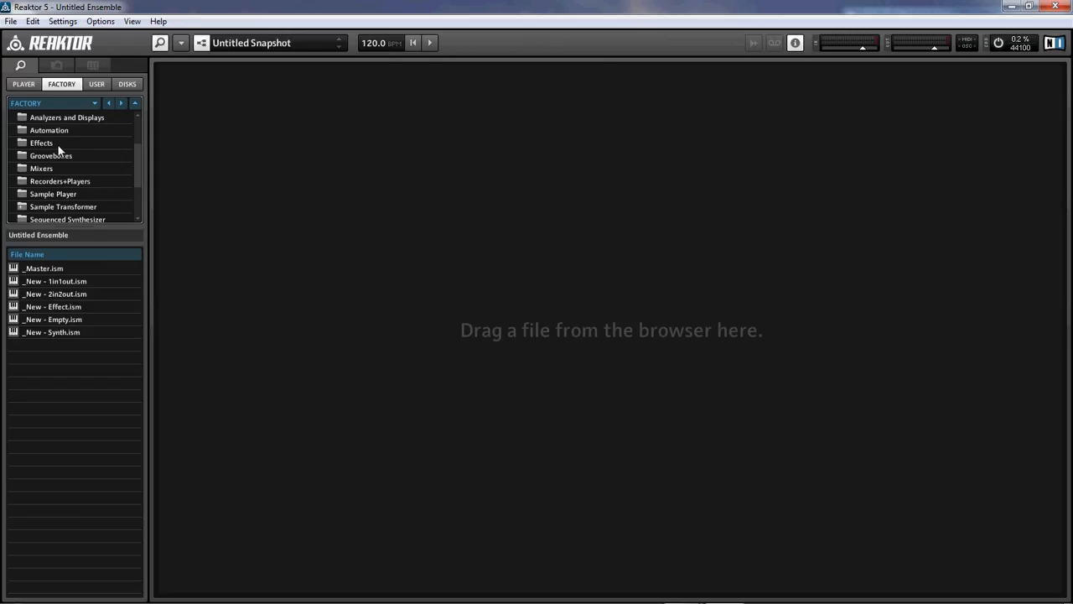
scroll(down, 3)
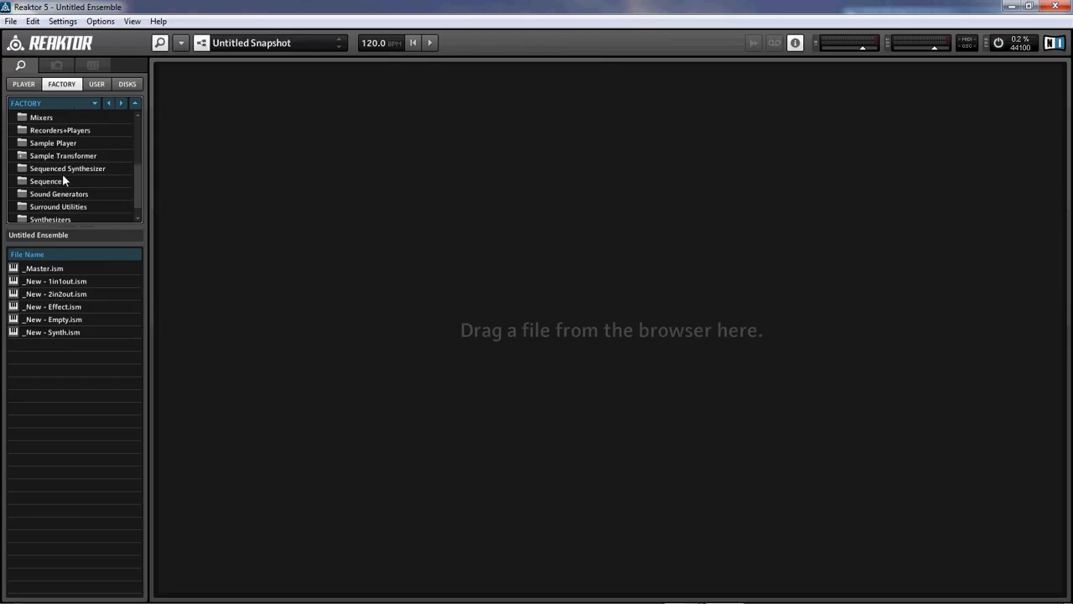
scroll(down, 3)
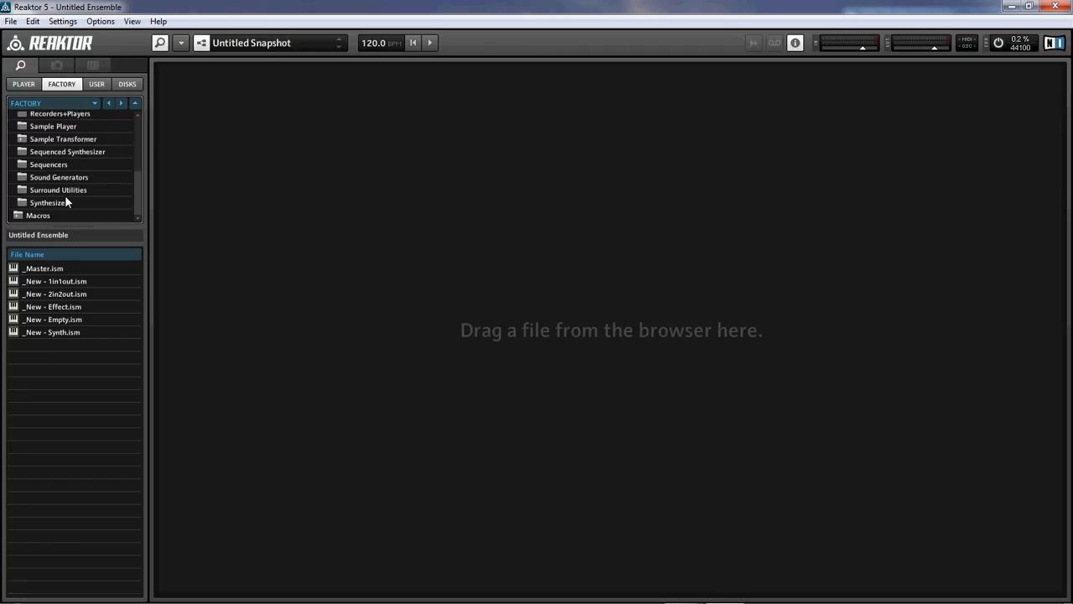
click(51, 201)
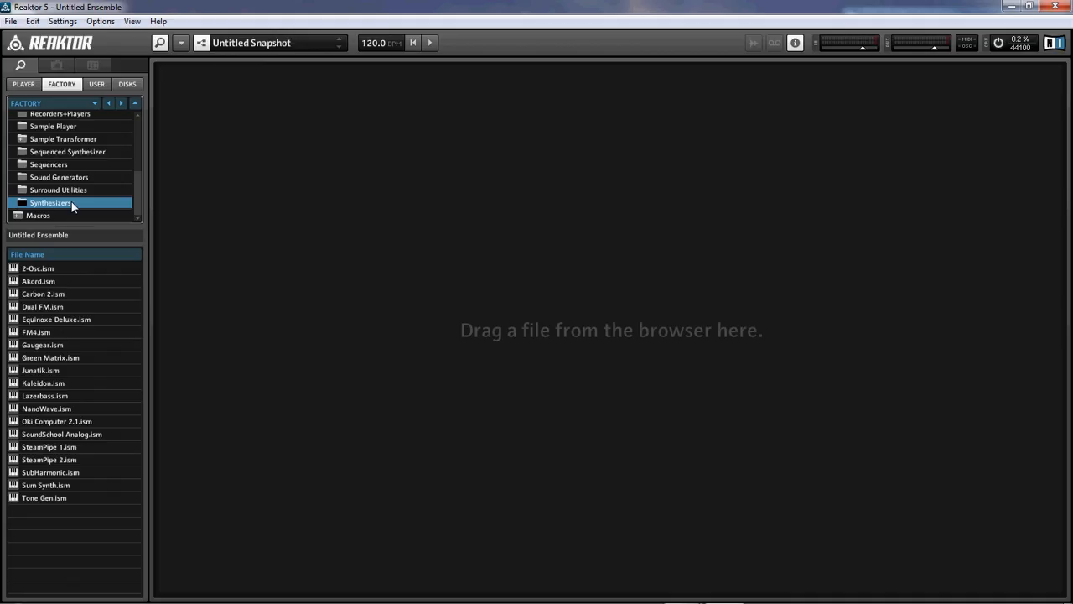
mouse_move(77, 316)
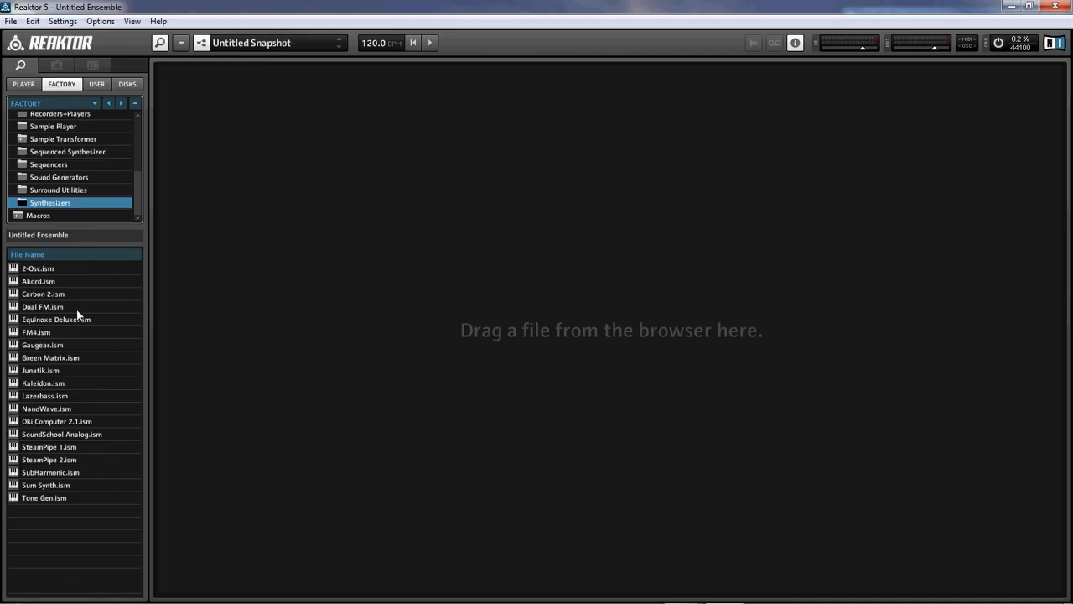
mouse_move(118, 362)
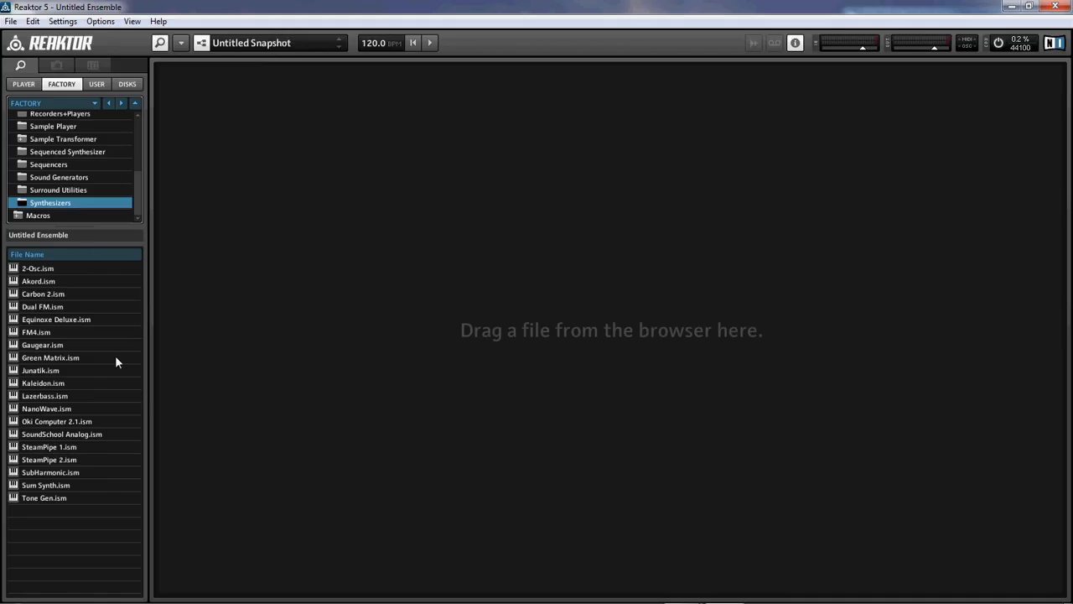
click(44, 294)
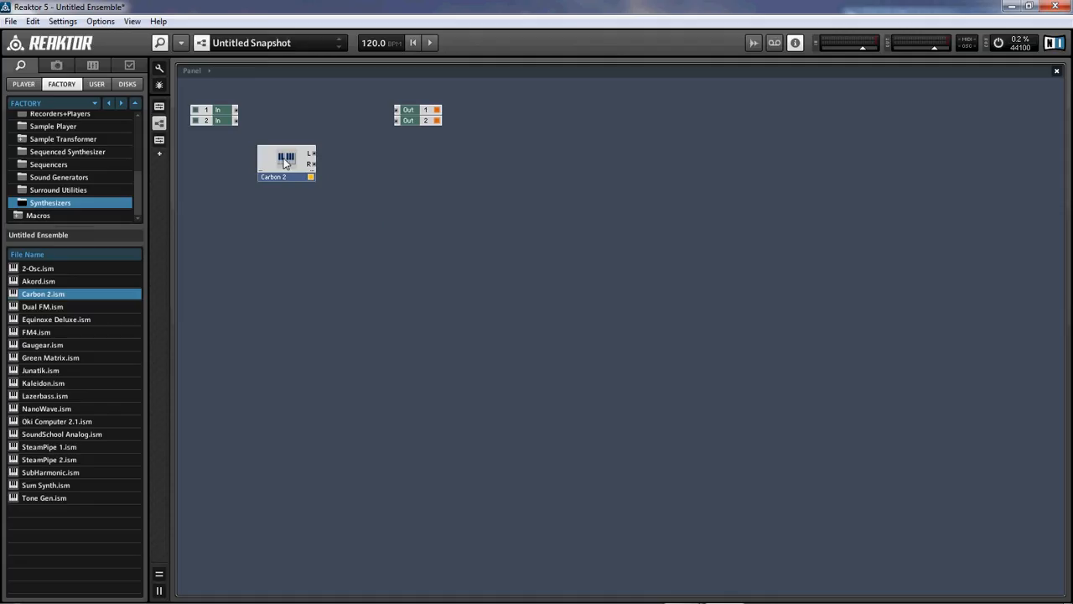
- Drag Carbon 2 into the structure between the In and Out modules
drag(285, 161, 318, 117)
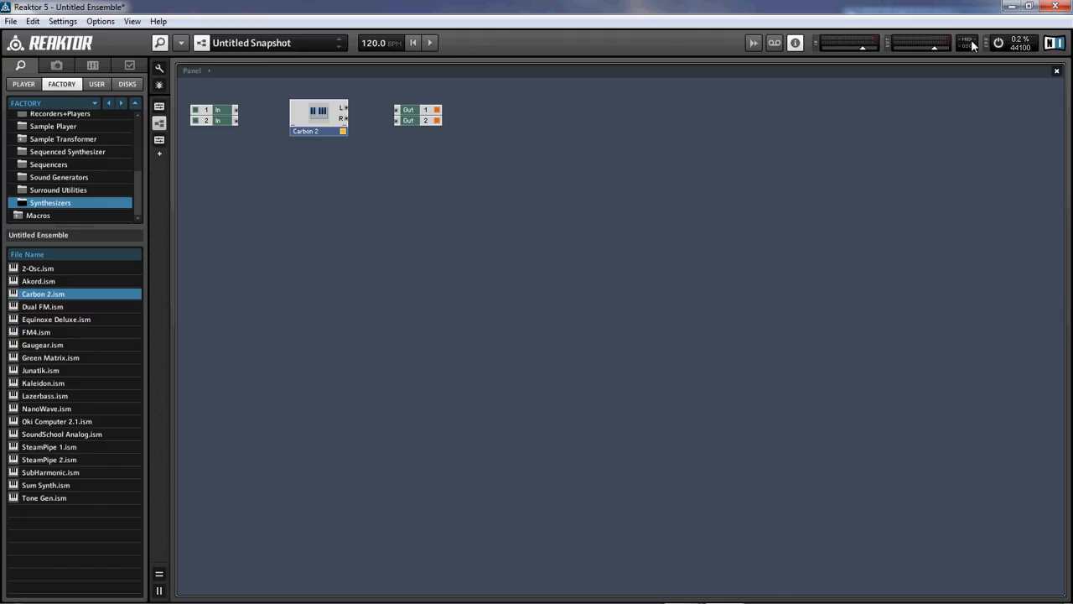
mouse_move(973, 45)
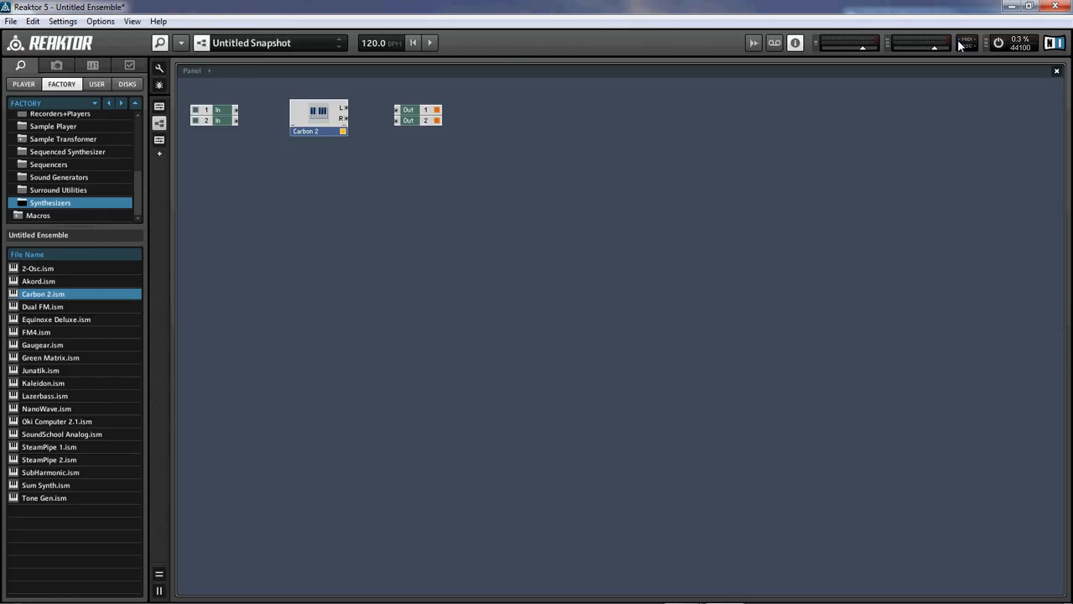
mouse_move(842, 57)
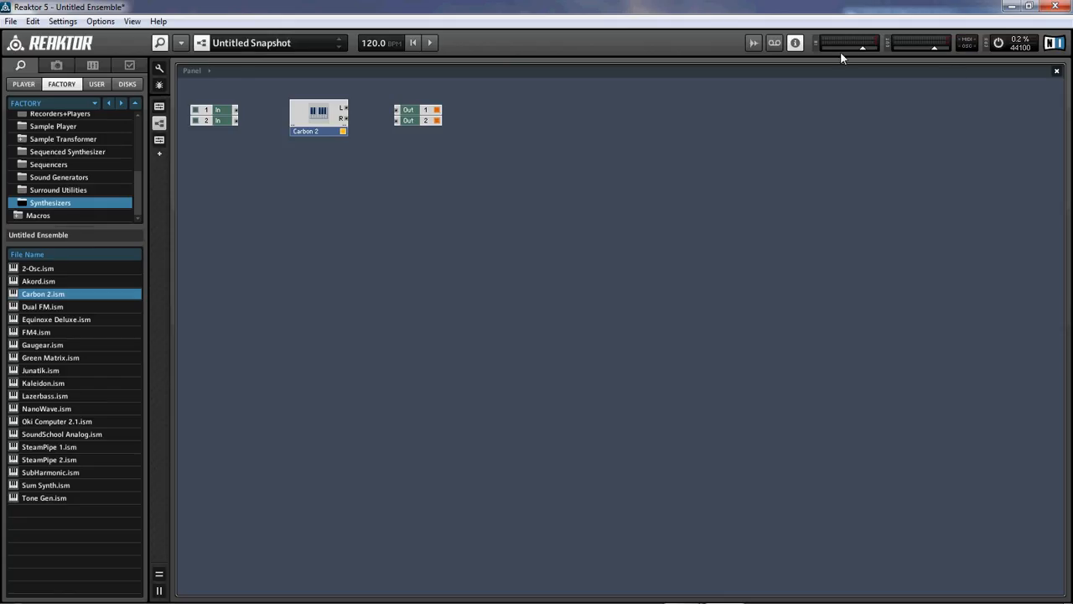
mouse_move(848, 68)
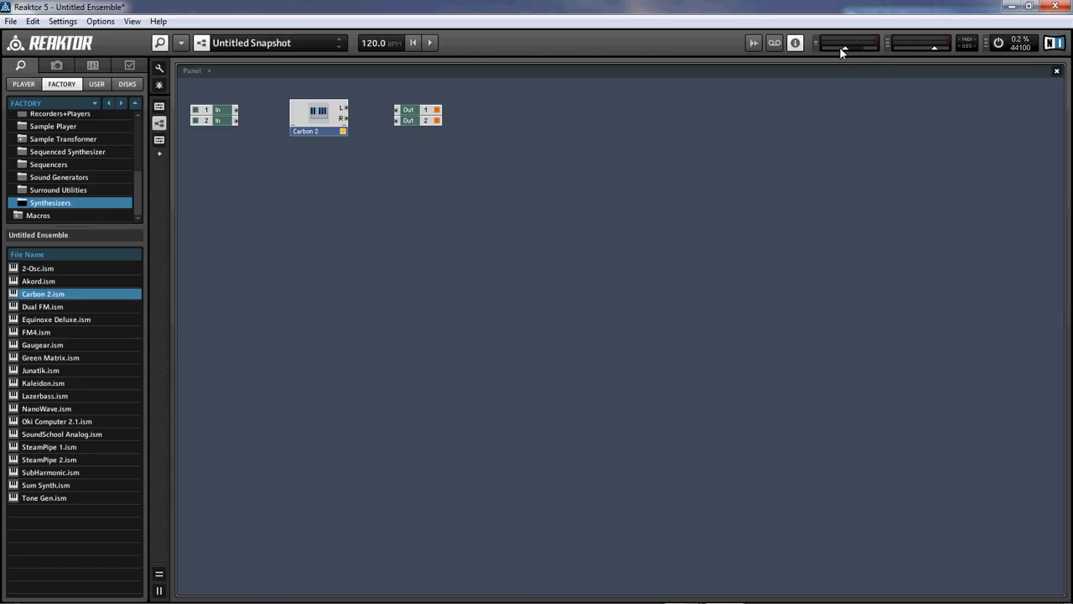
mouse_move(852, 57)
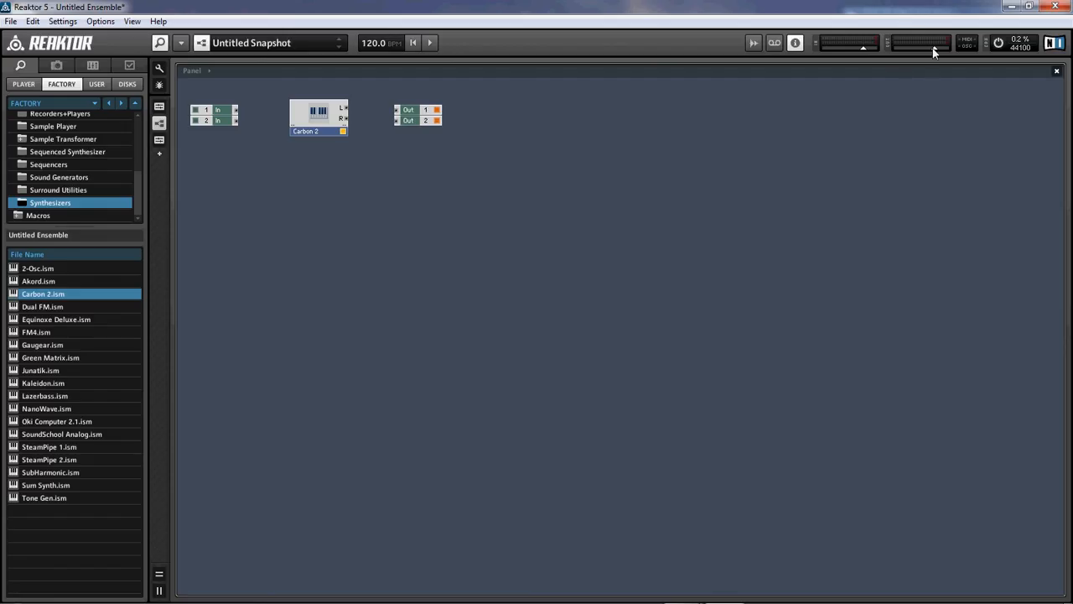
mouse_move(930, 55)
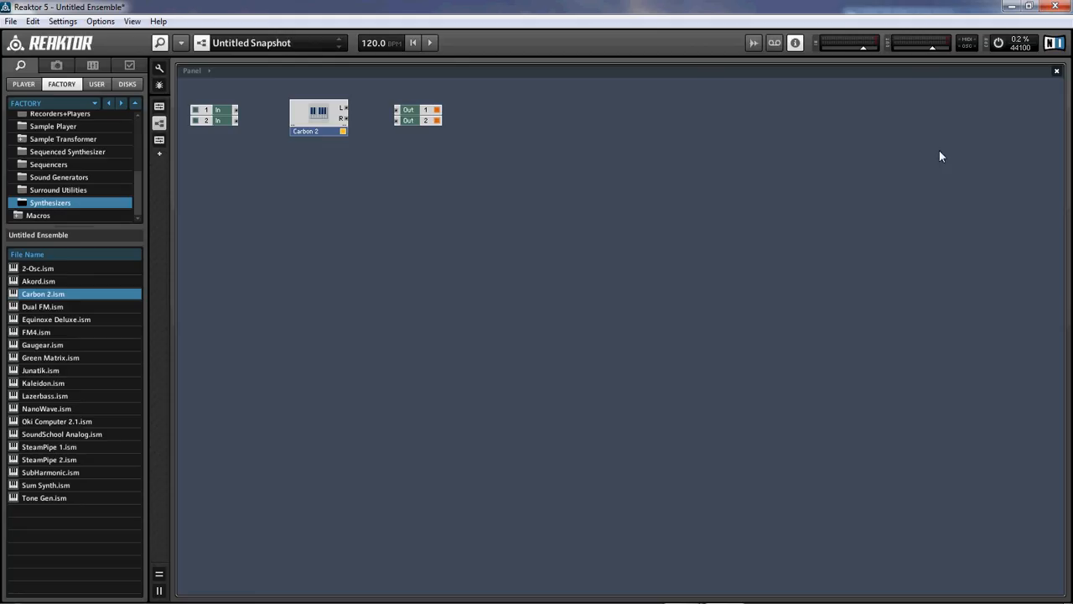
mouse_move(908, 47)
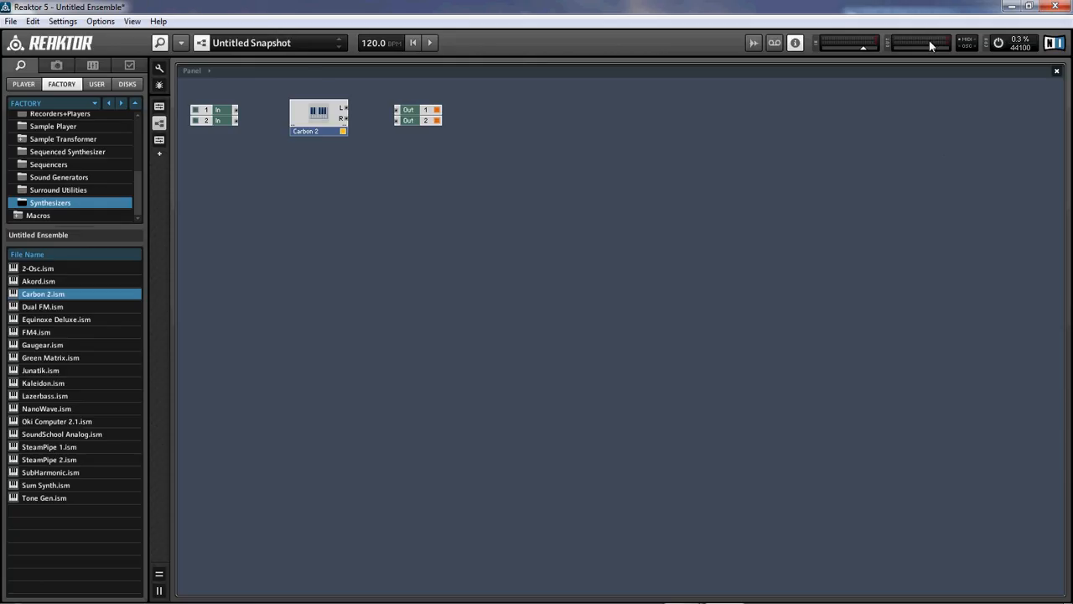
mouse_move(365, 239)
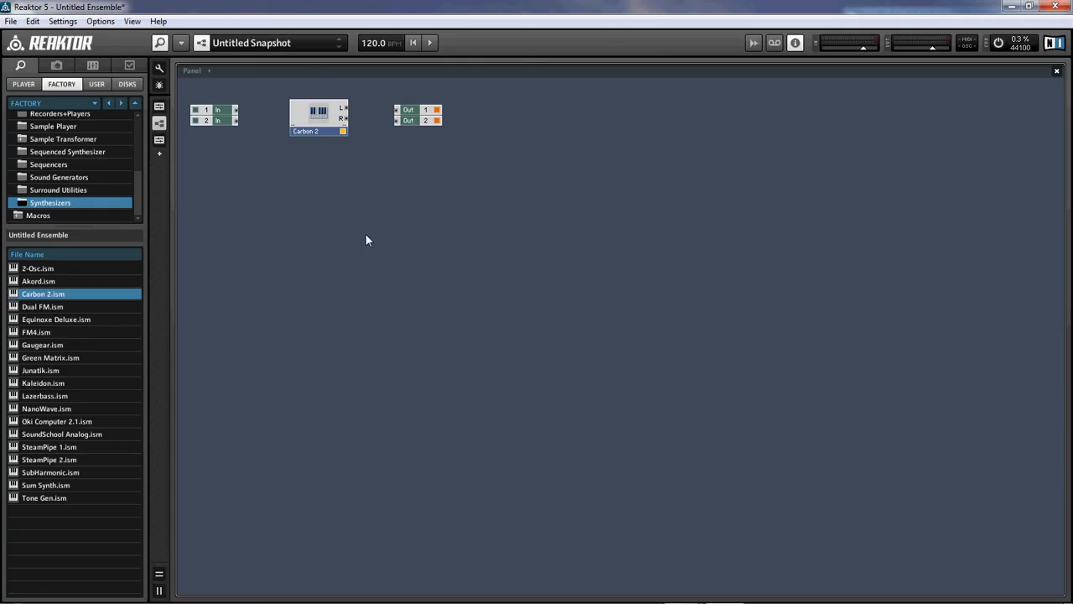
mouse_move(959, 70)
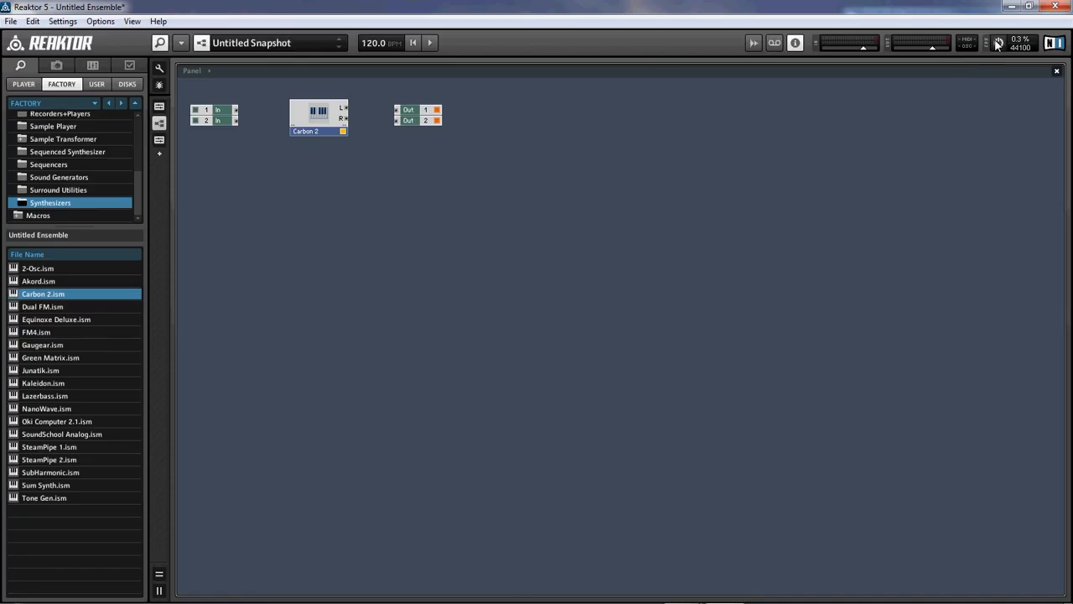
- Switch the audio engine off with the header power button
click(1000, 44)
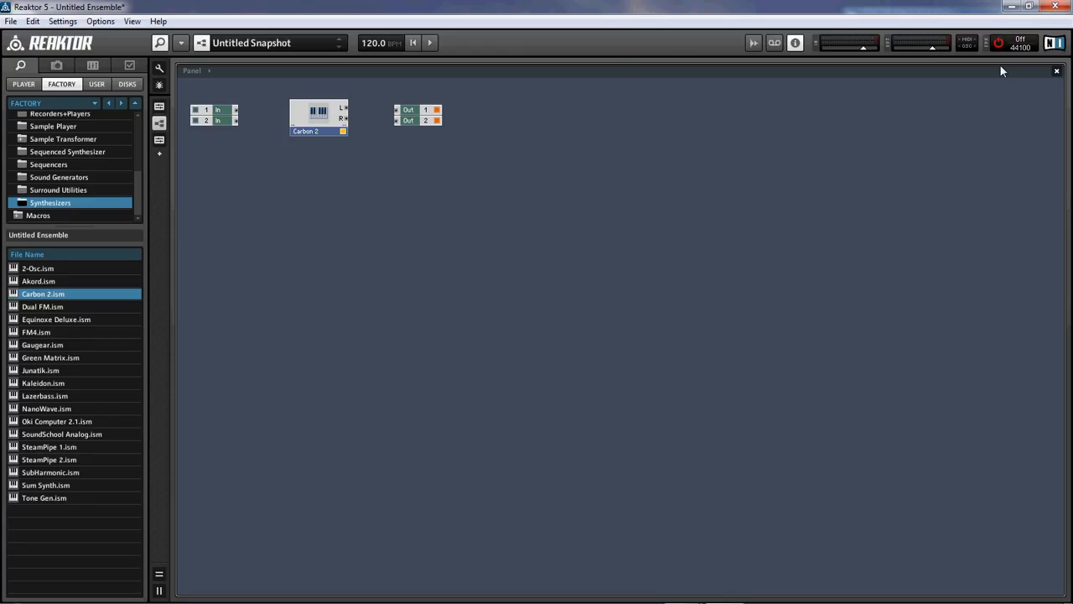
mouse_move(1003, 57)
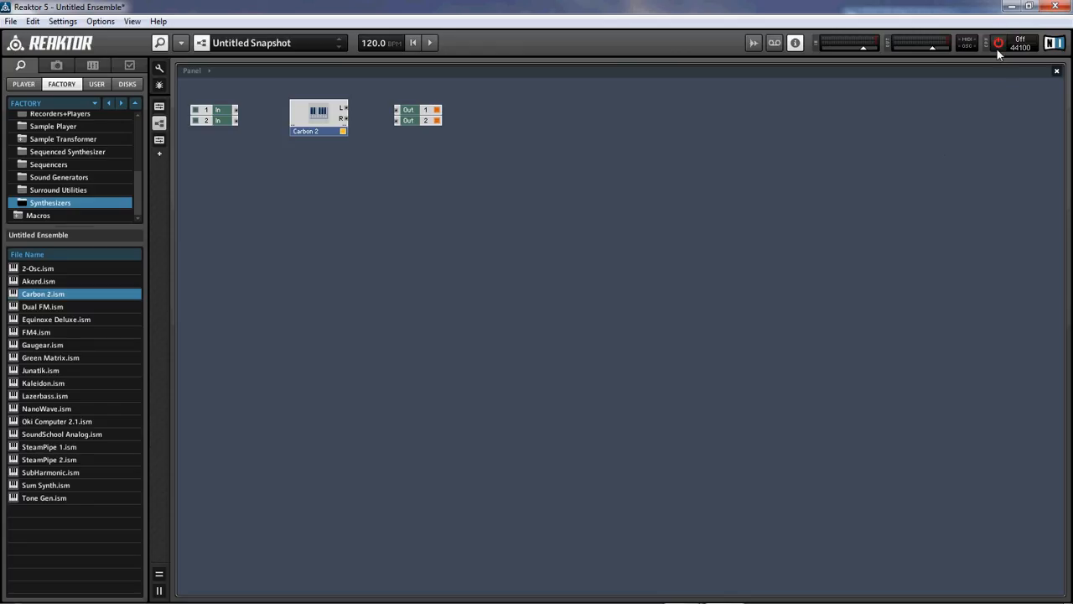
mouse_move(288, 242)
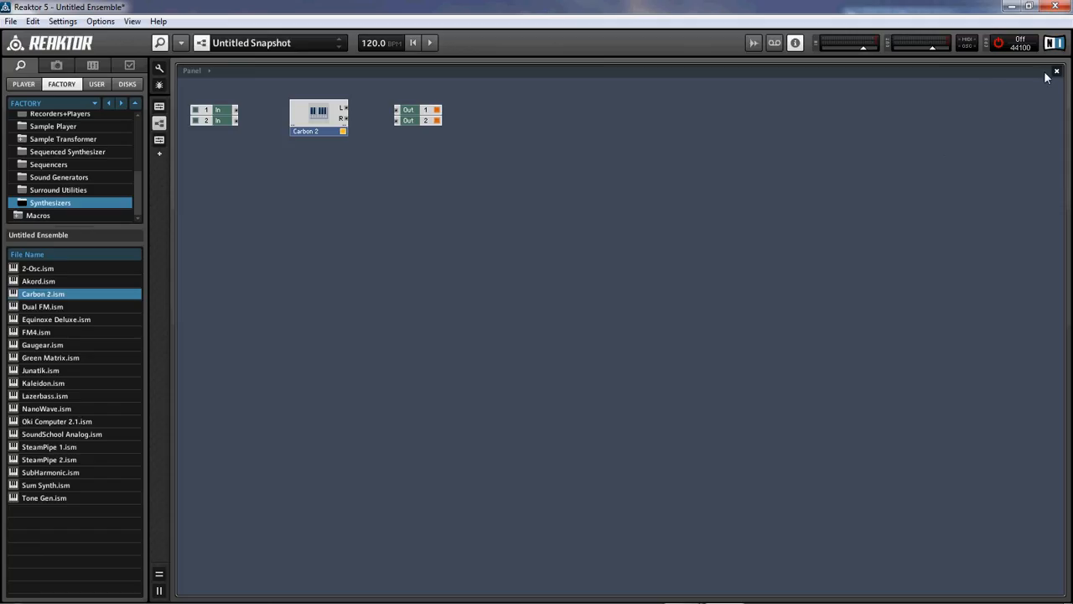
mouse_move(870, 151)
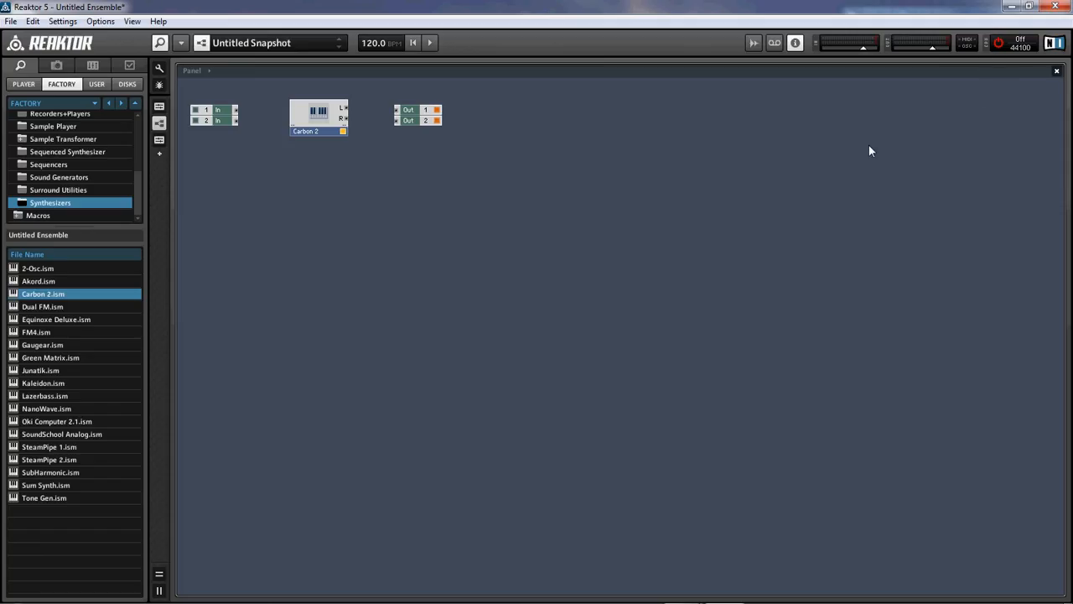
mouse_move(432, 171)
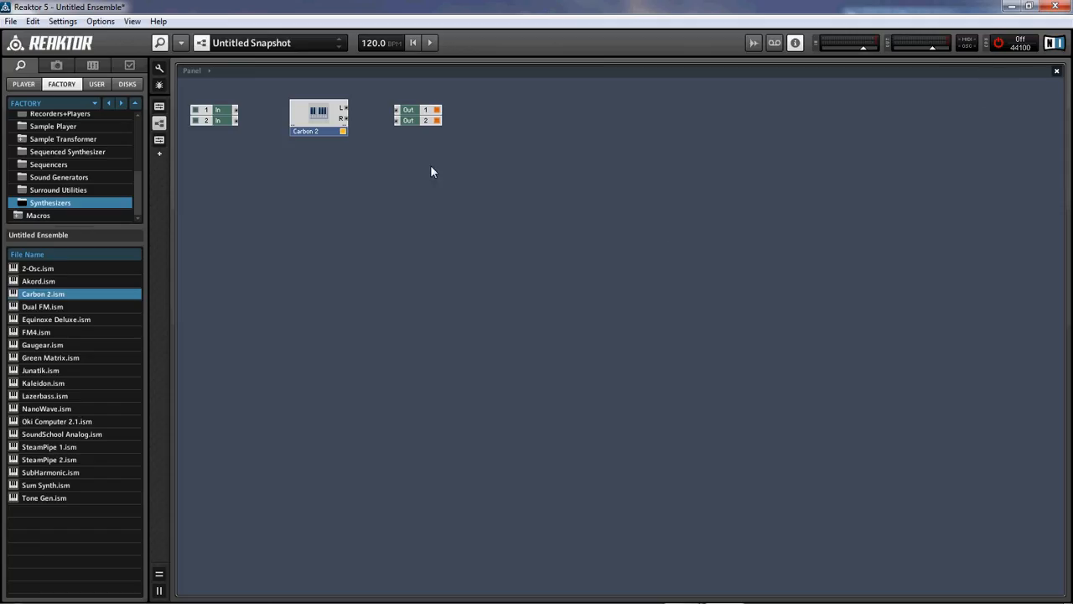
mouse_move(456, 232)
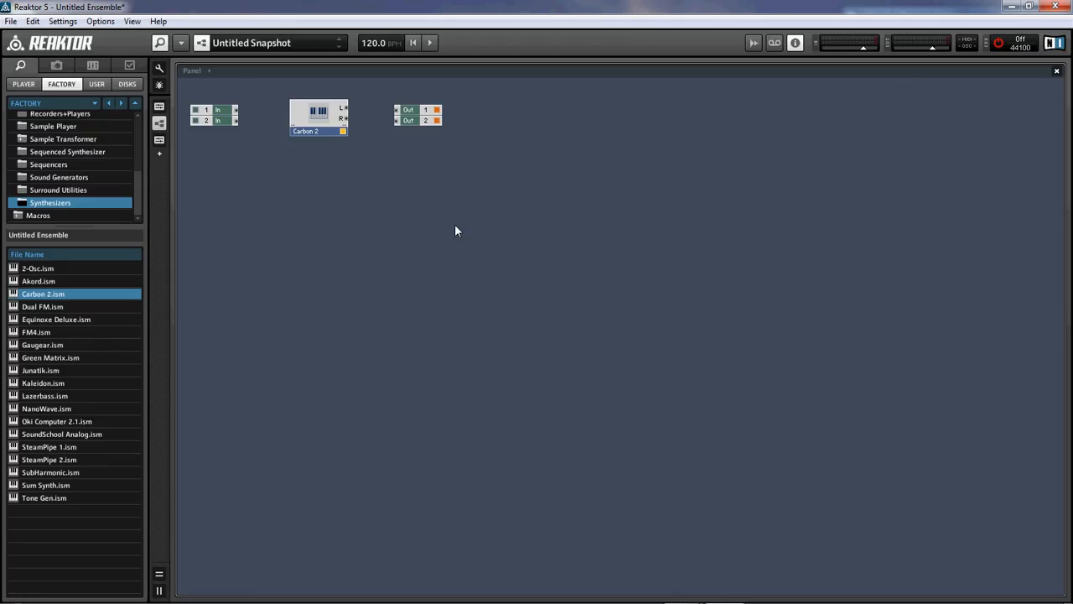
mouse_move(883, 70)
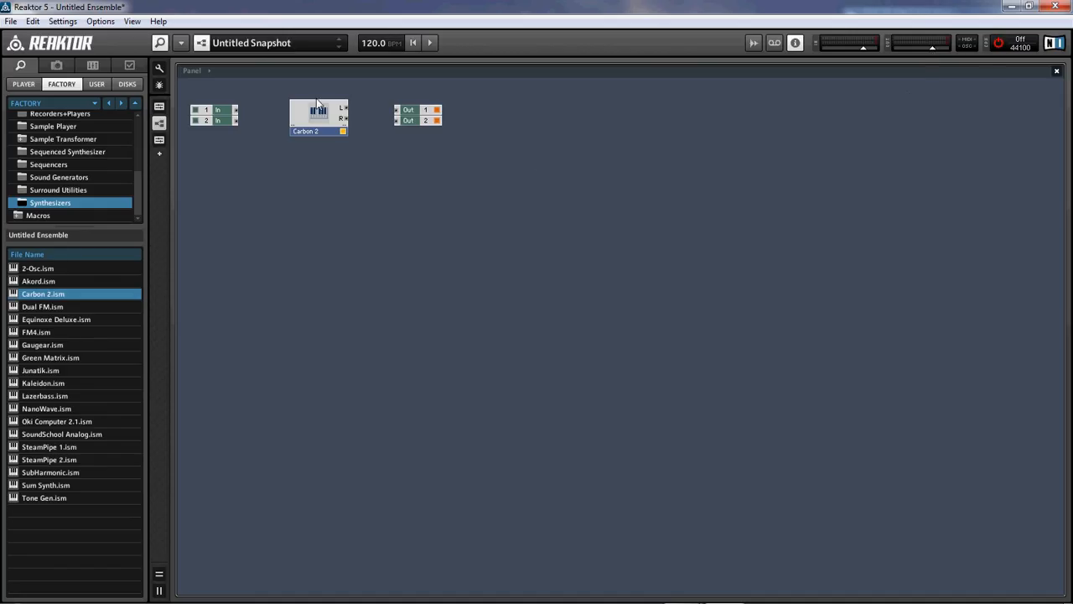
mouse_move(347, 114)
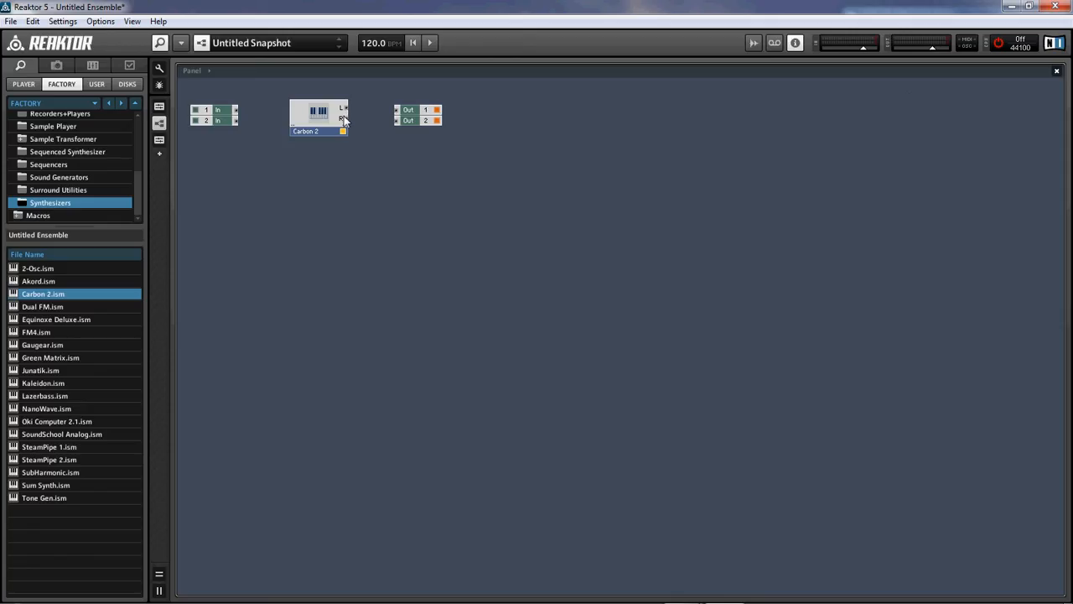
mouse_move(344, 141)
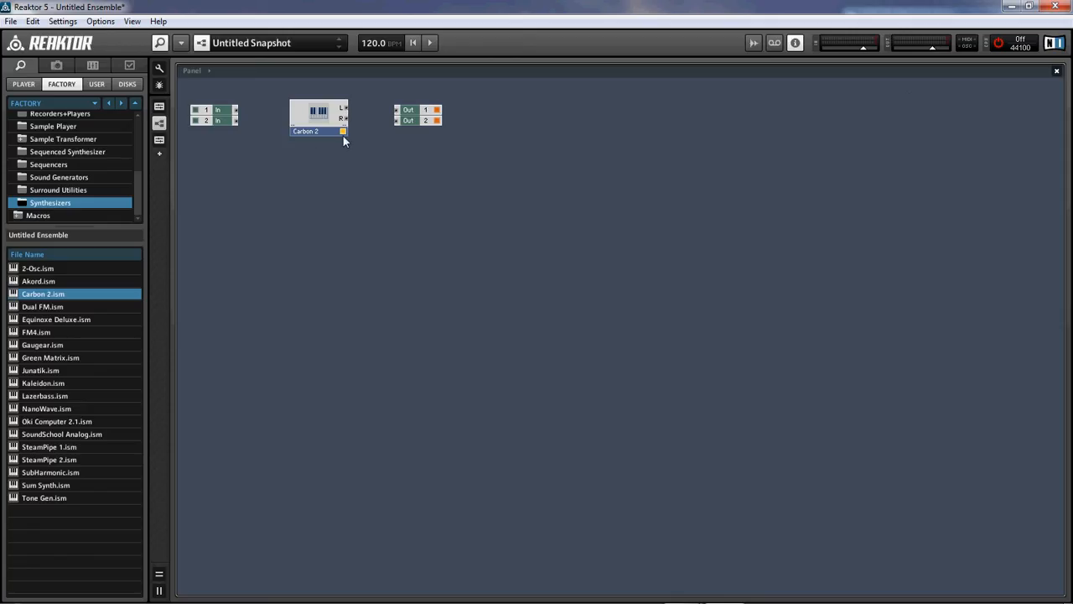
- Realign Carbon 2, then wire its L and R outputs to Out ports 1 and 2
drag(318, 117, 305, 91)
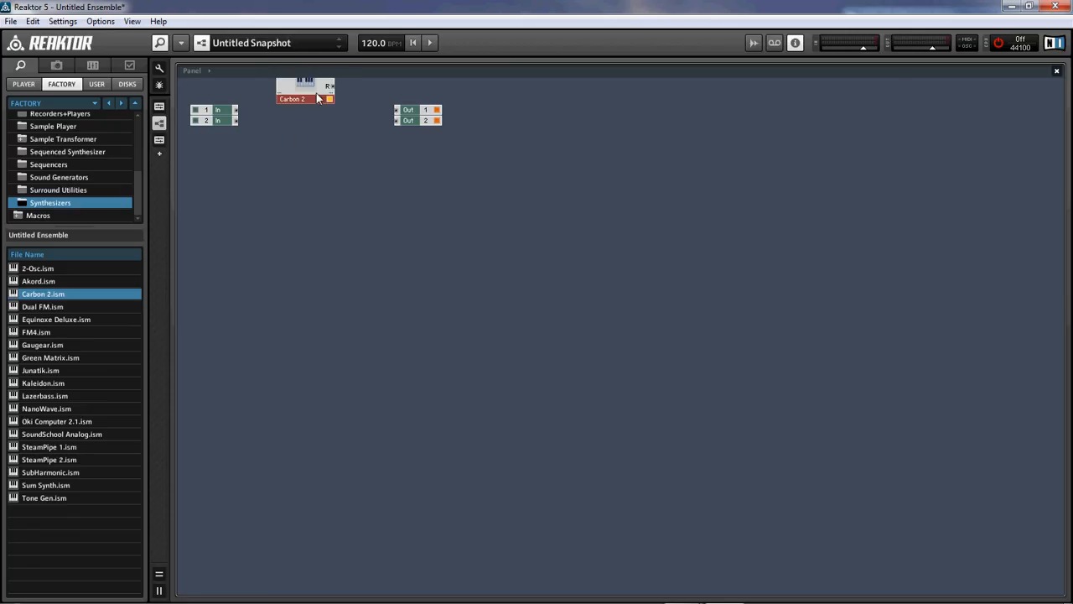
drag(305, 91, 322, 118)
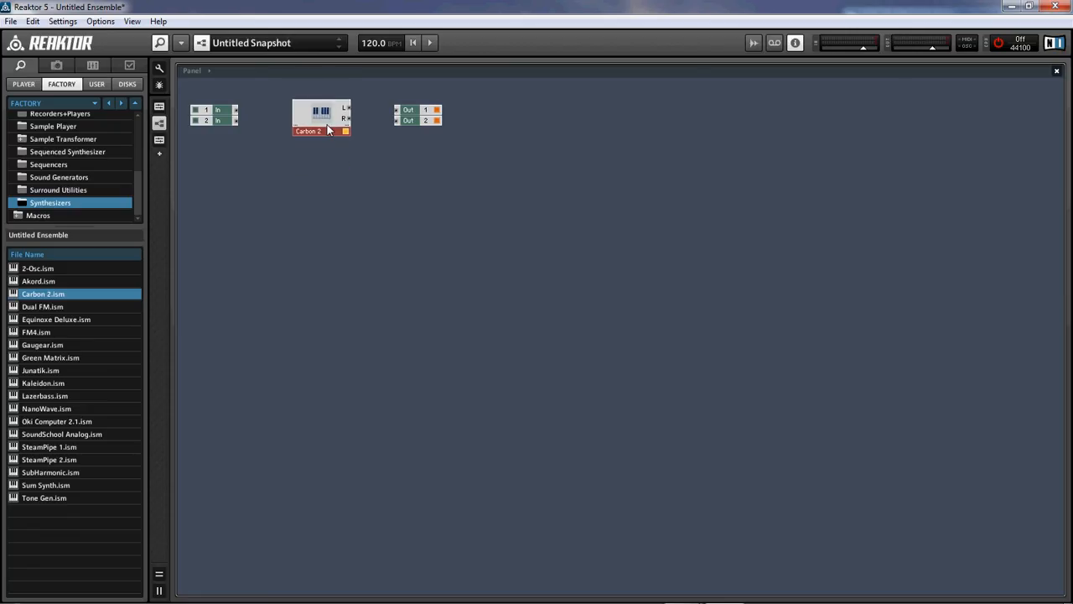
mouse_move(349, 114)
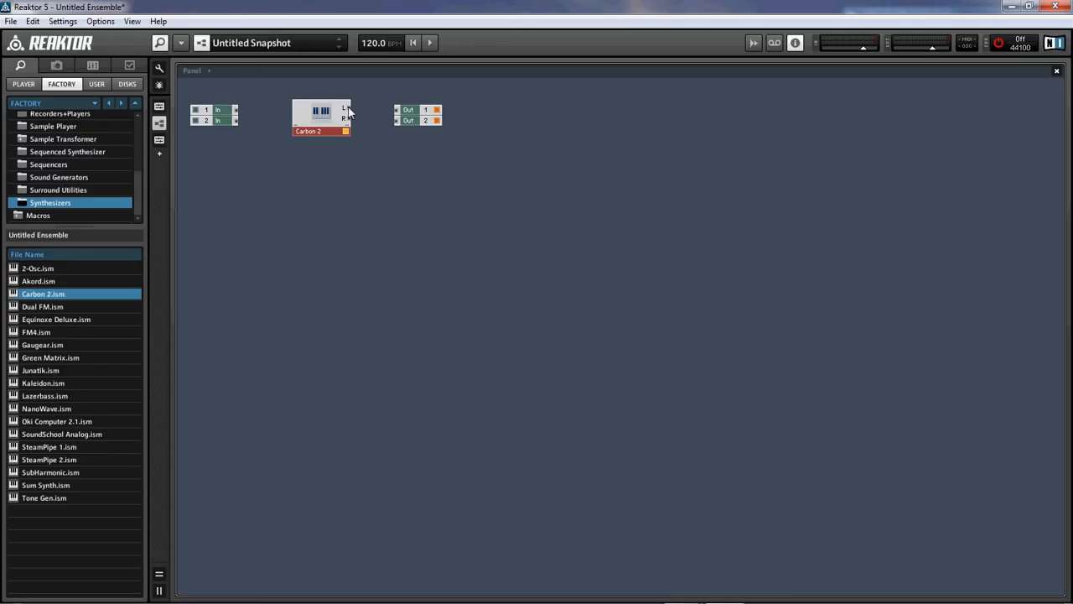
mouse_move(350, 116)
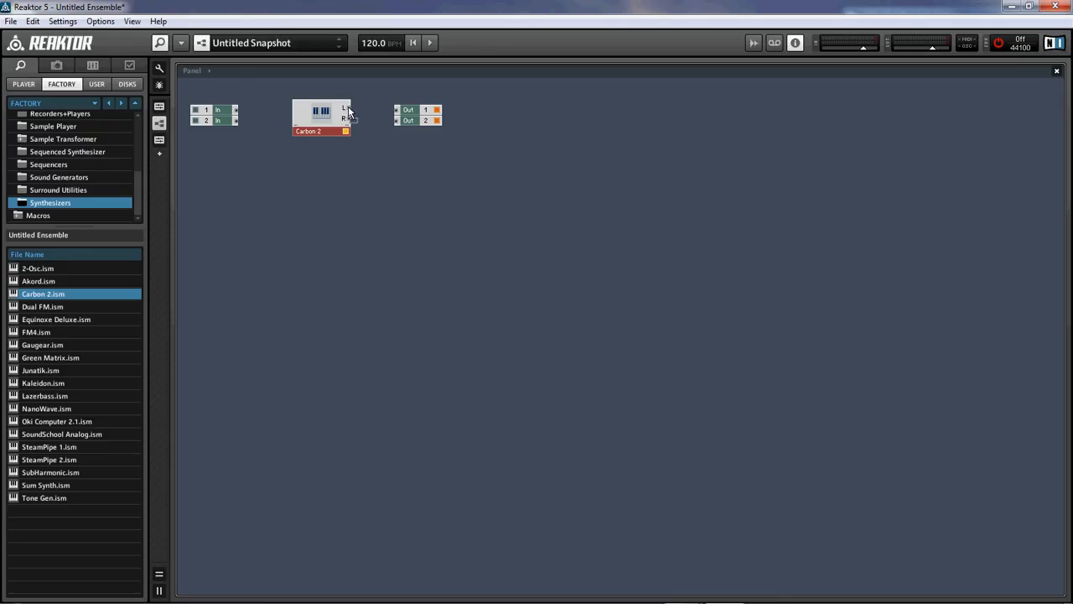
drag(351, 114, 459, 285)
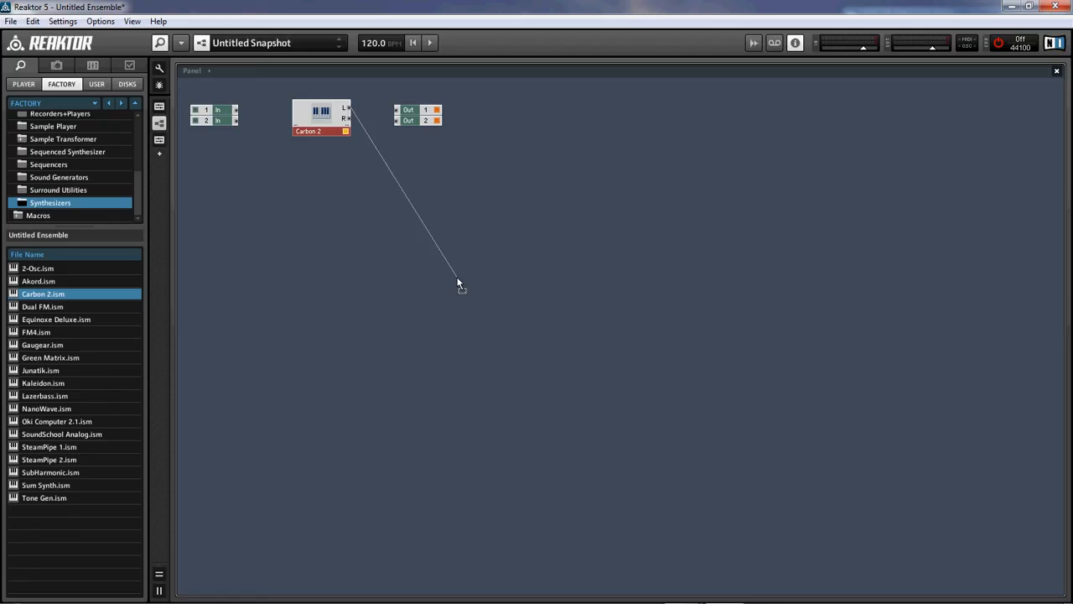
drag(460, 282, 377, 109)
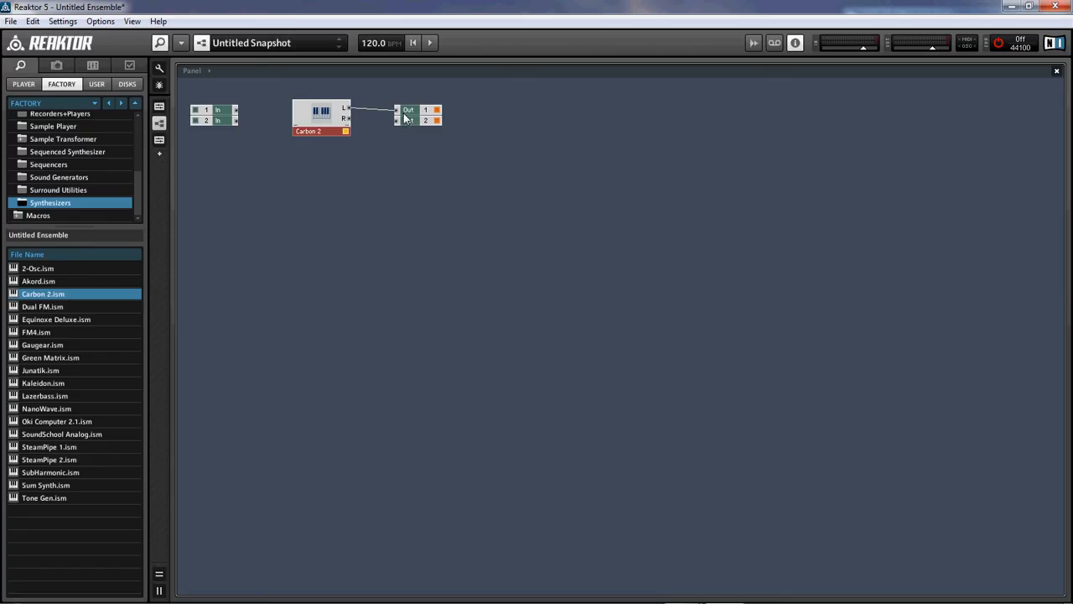
mouse_move(425, 95)
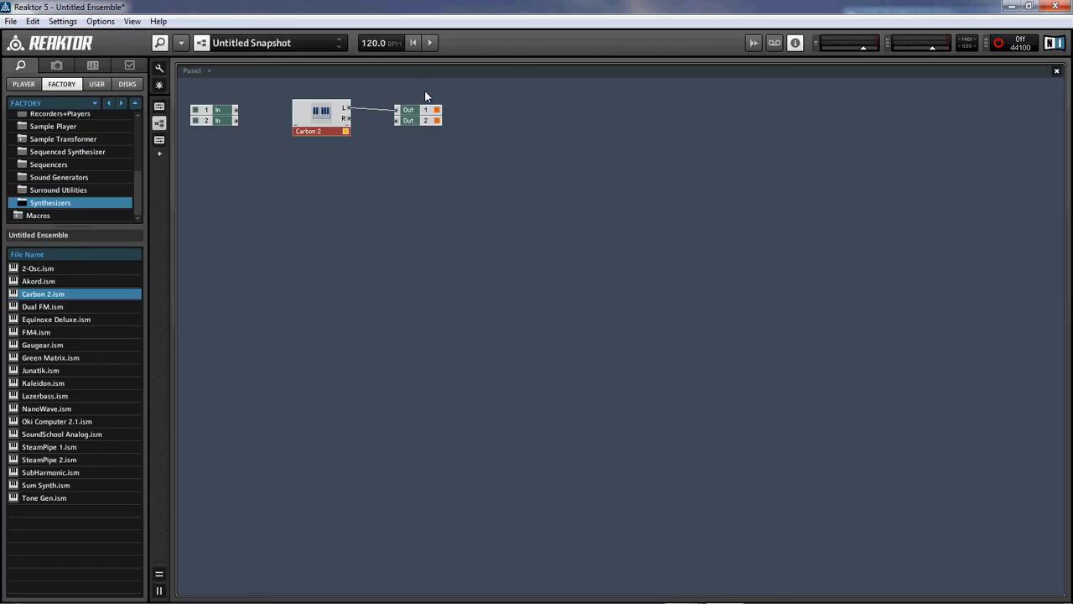
mouse_move(332, 148)
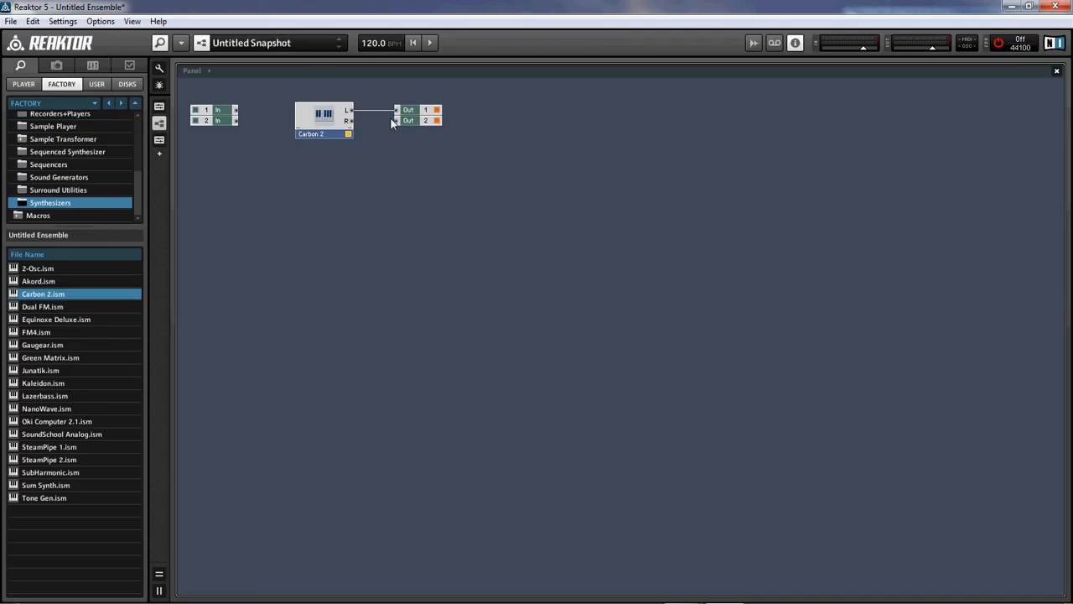
mouse_move(352, 126)
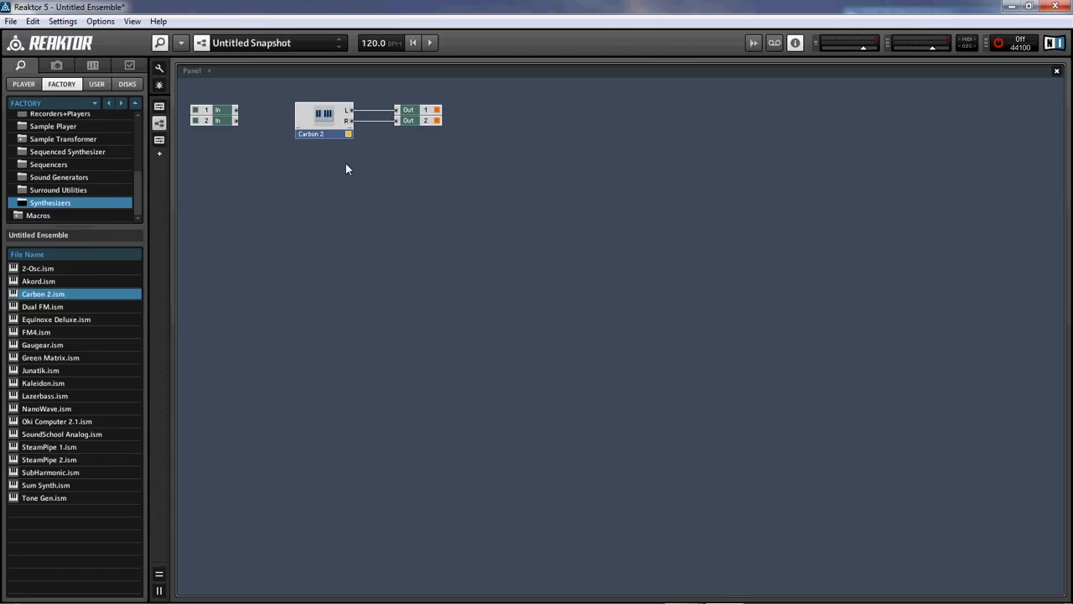
mouse_move(339, 208)
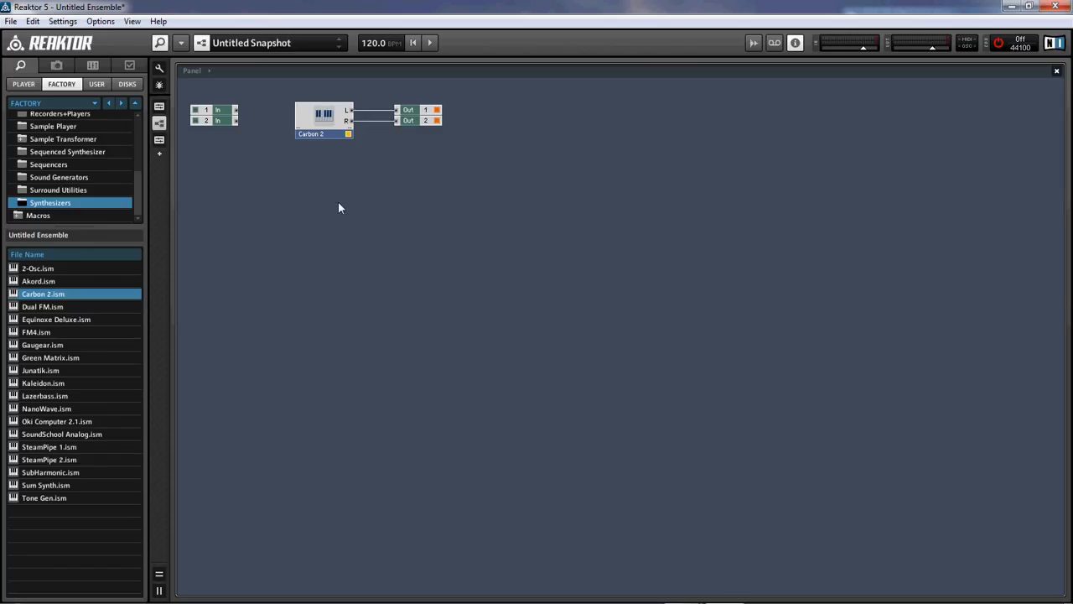
mouse_move(342, 251)
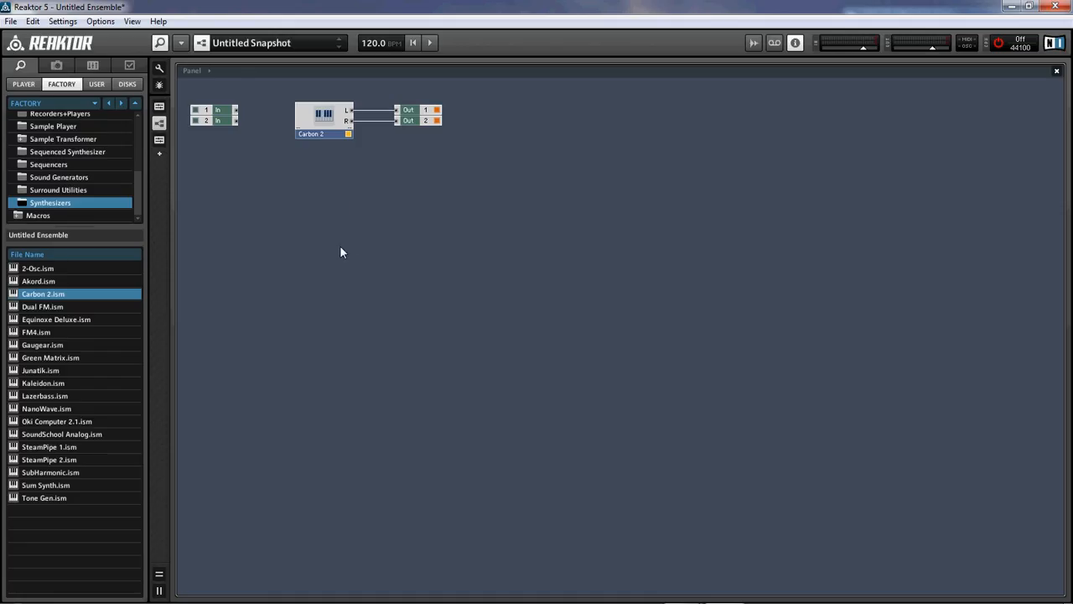
mouse_move(177, 111)
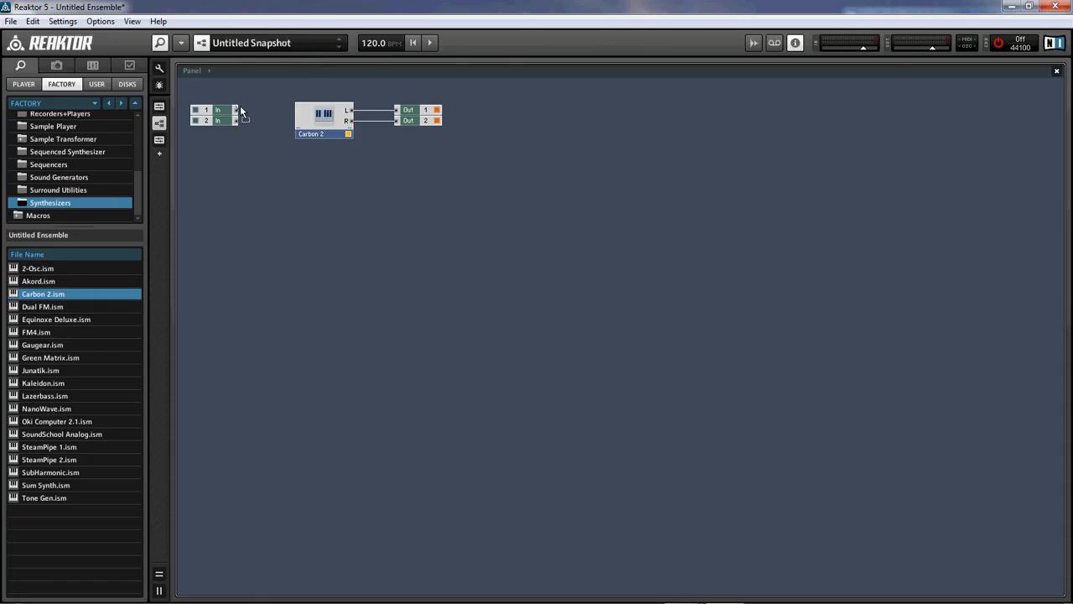
- Wire In 1 and In 2 into Carbon 2's left and right inputs
drag(238, 111, 298, 111)
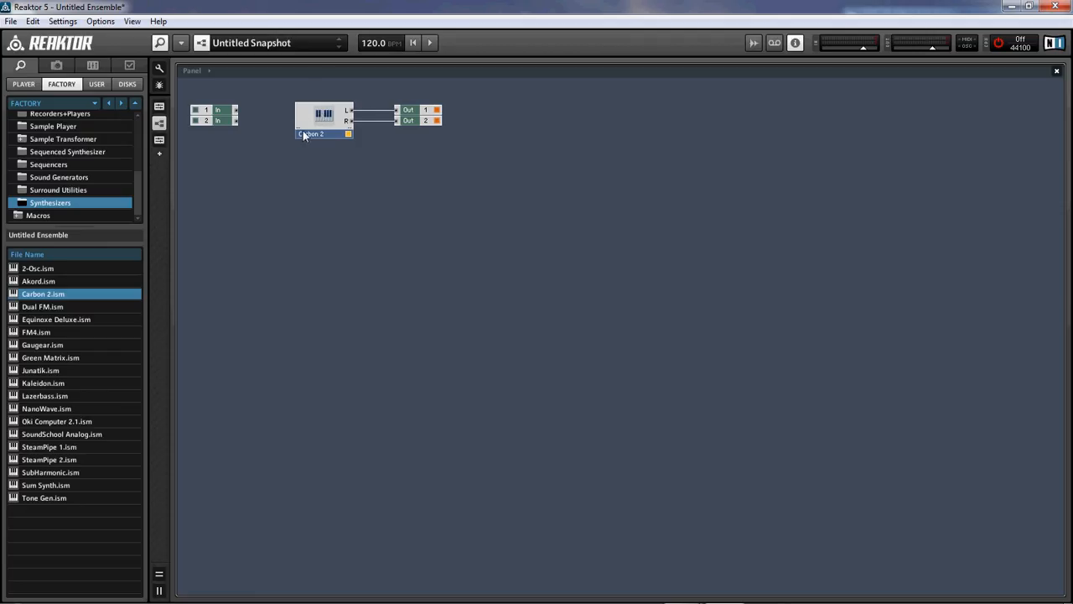
mouse_move(238, 114)
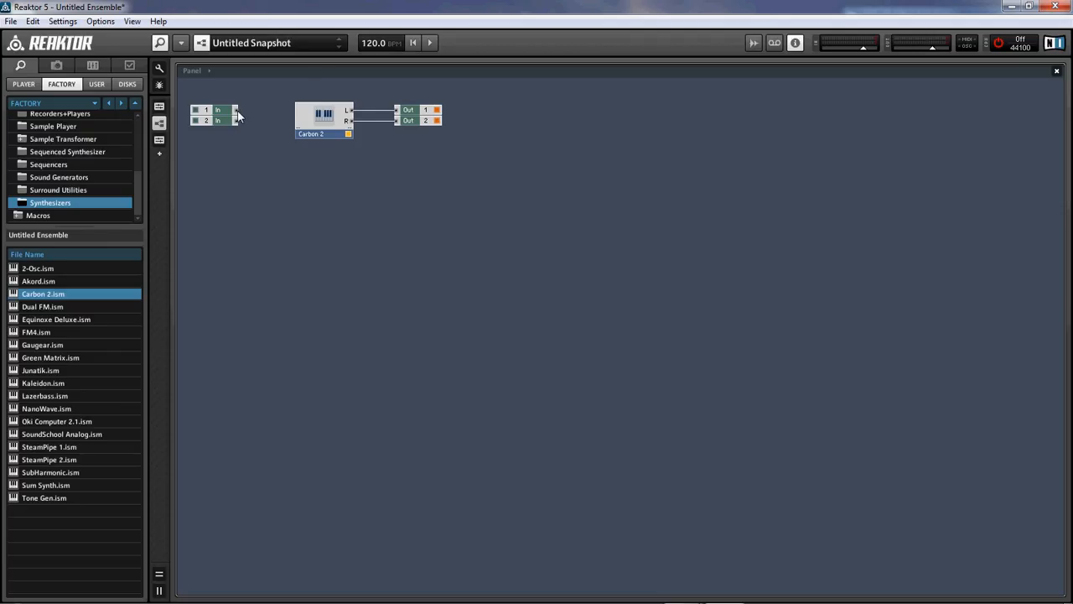
drag(238, 111, 298, 114)
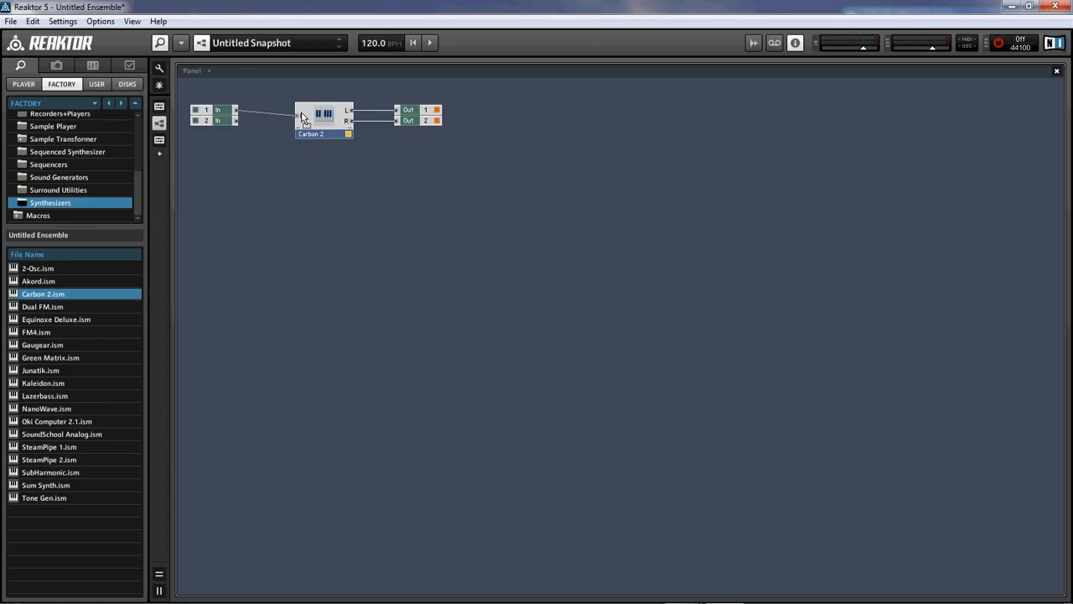
mouse_move(317, 115)
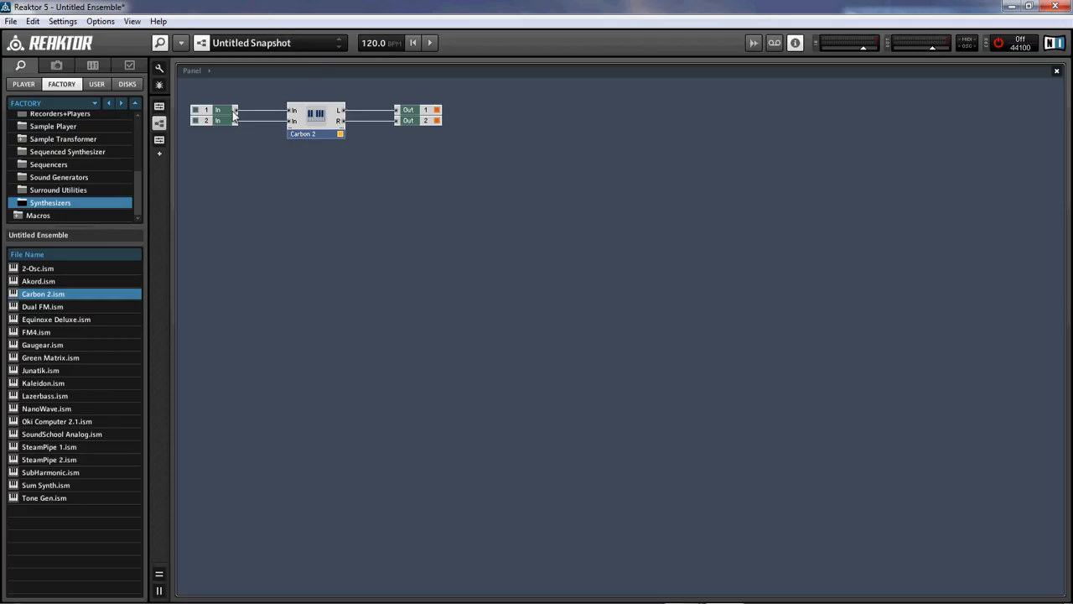
mouse_move(928, 49)
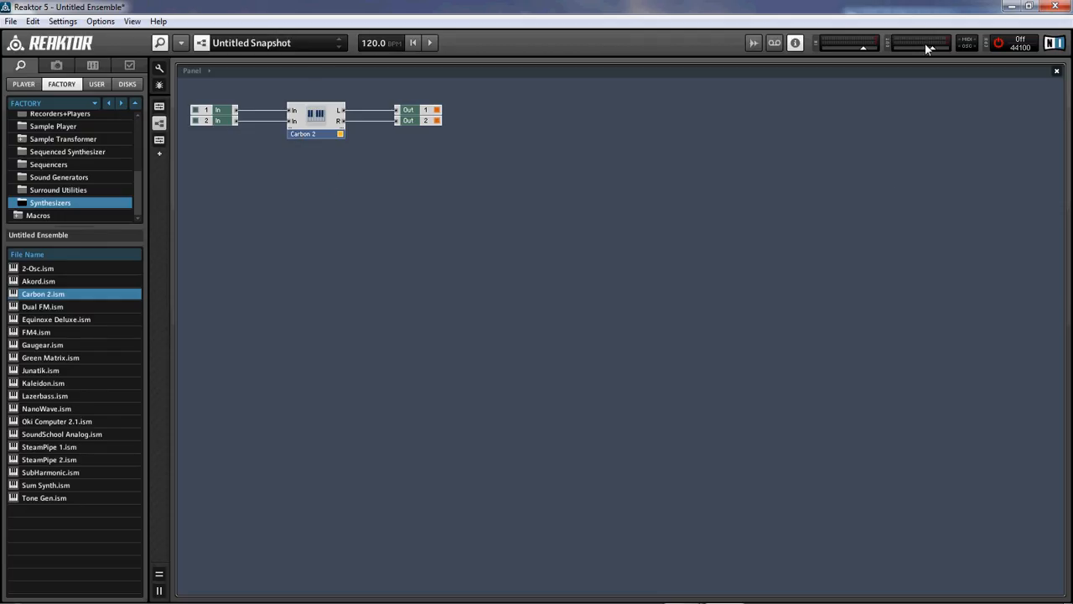
mouse_move(926, 52)
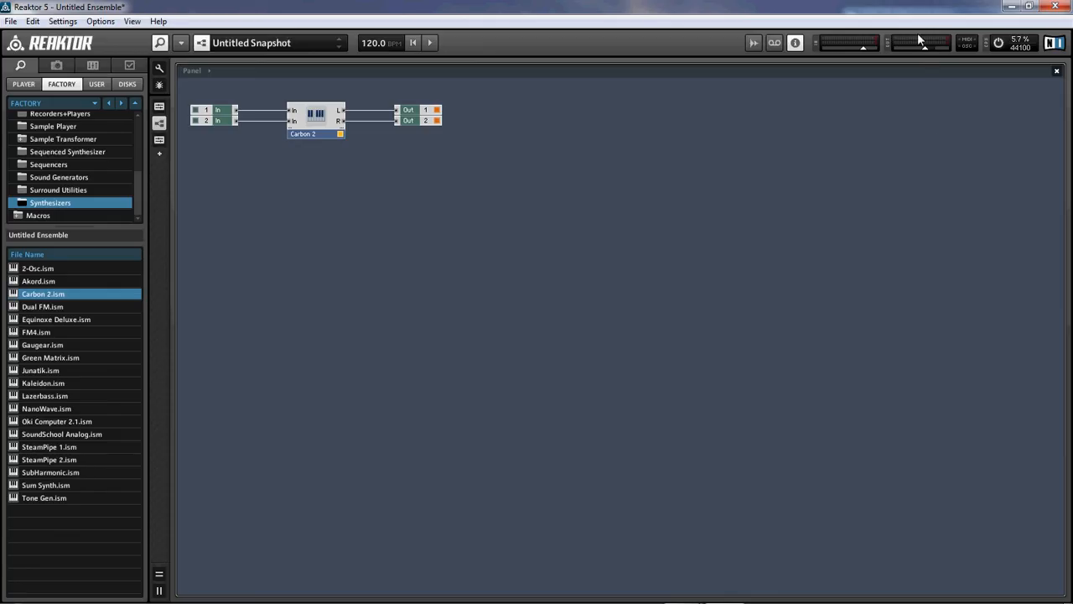
mouse_move(939, 140)
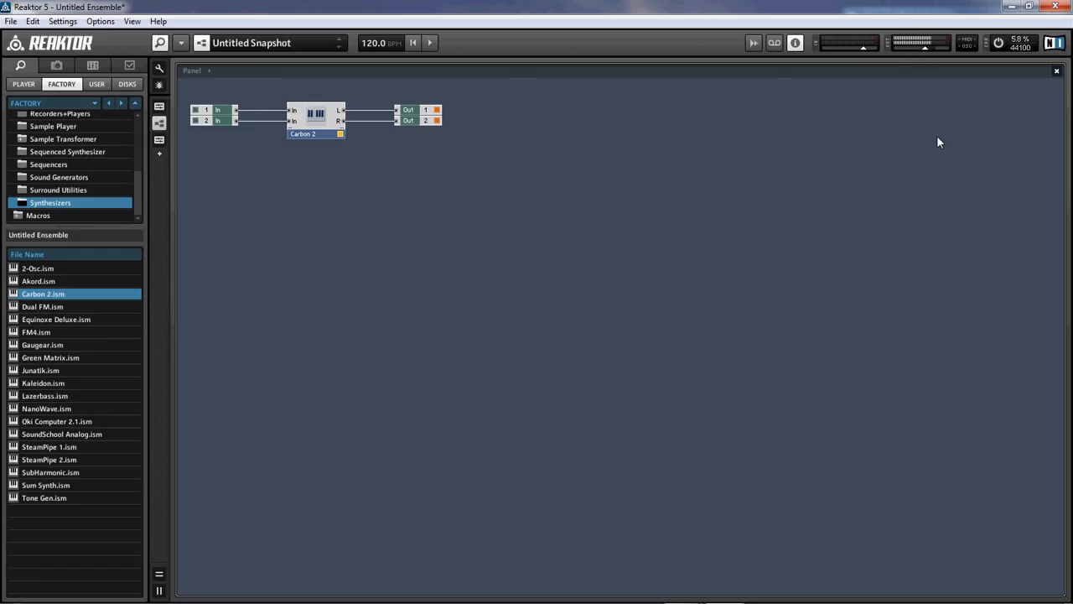
mouse_move(346, 259)
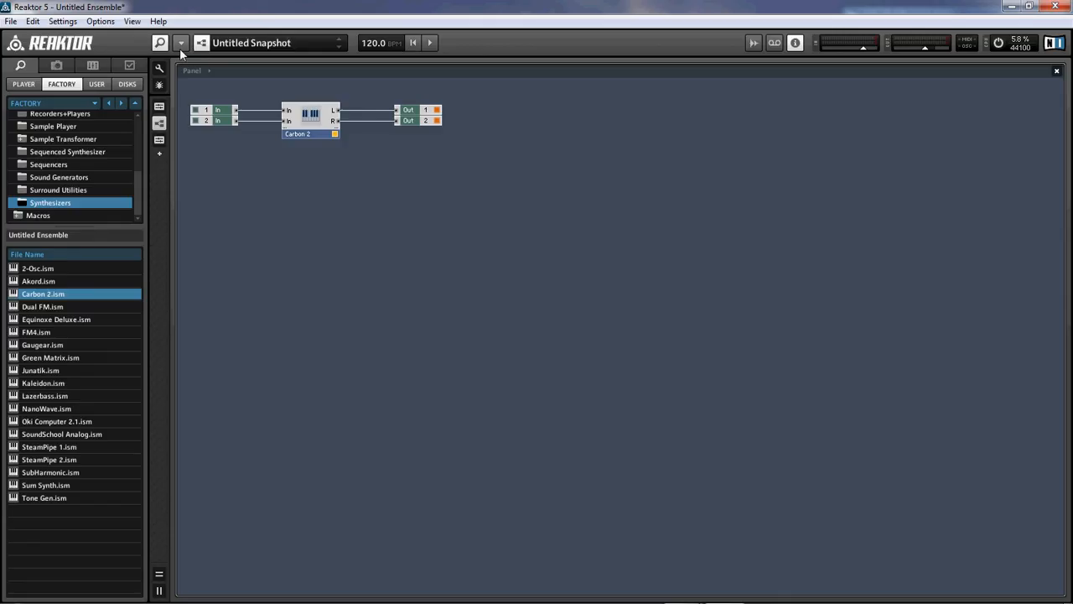
- Start a new ensemble via File > New Ensemble, answering No to saving changes
click(182, 44)
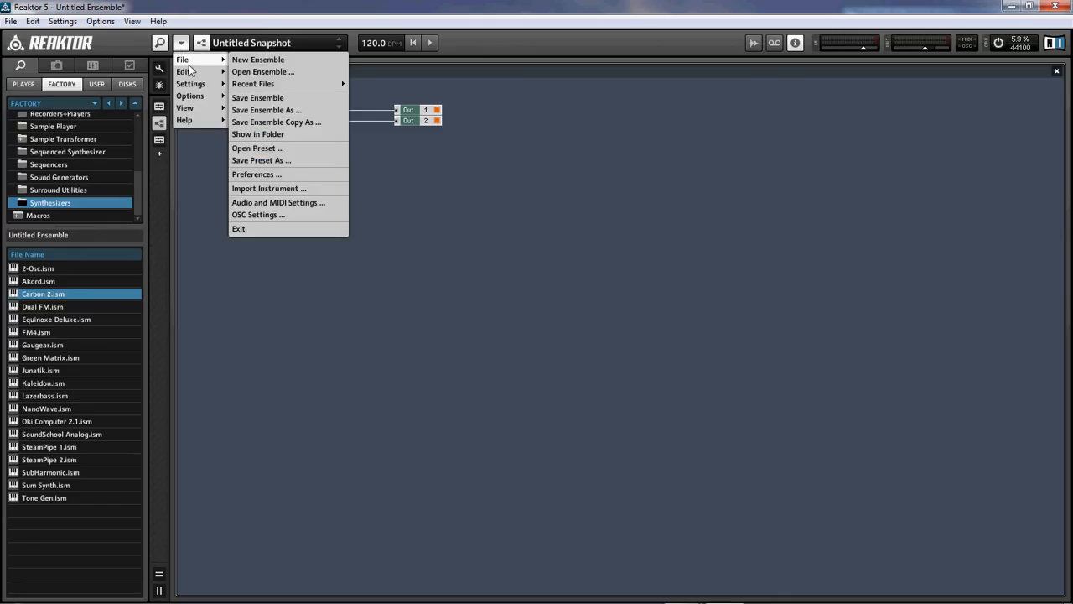
mouse_move(258, 60)
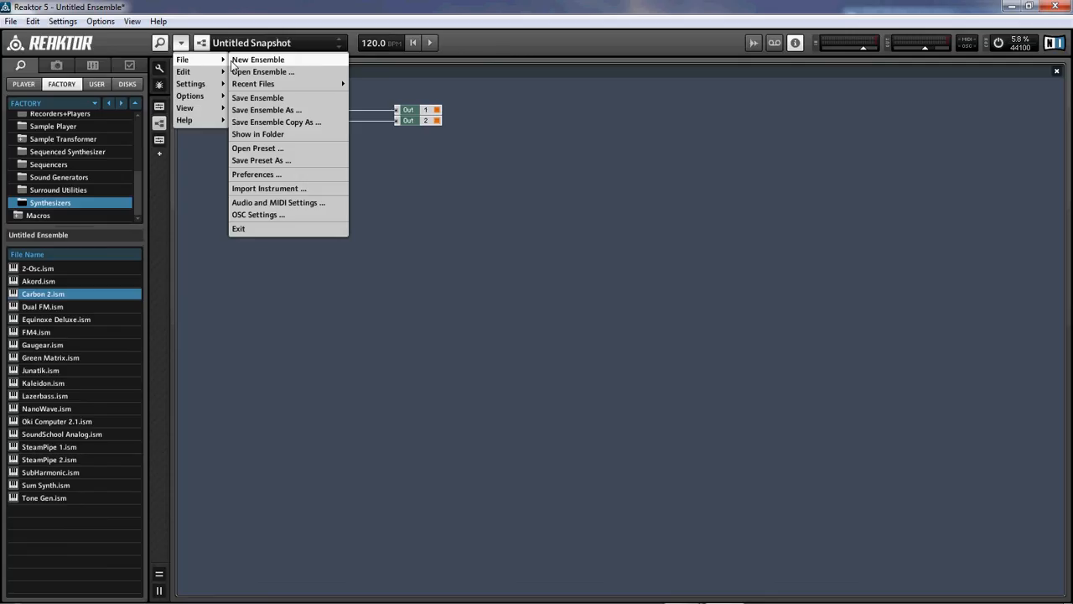
click(259, 59)
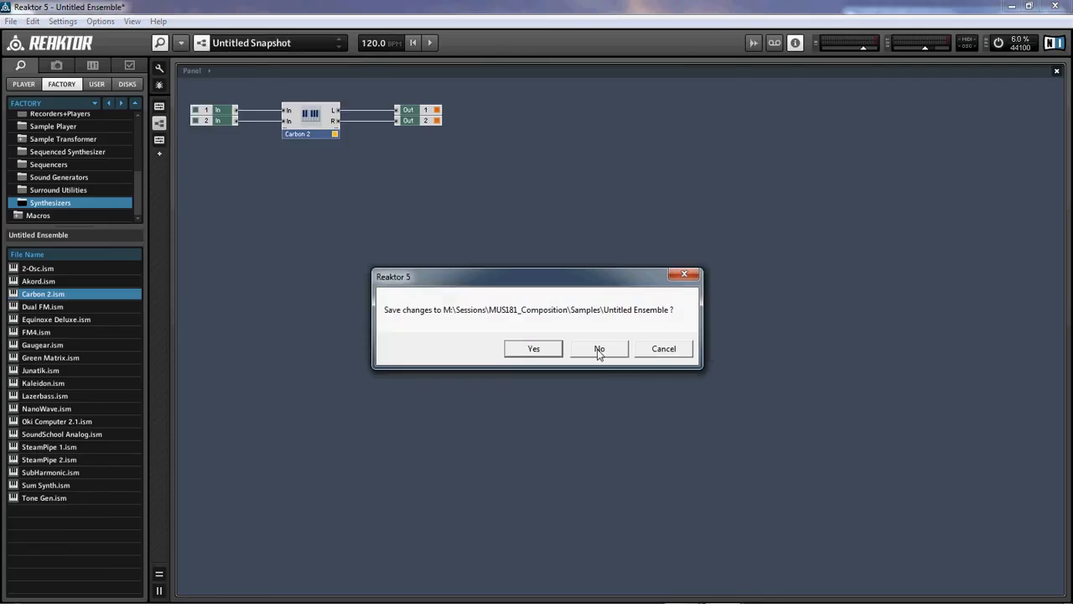
click(599, 347)
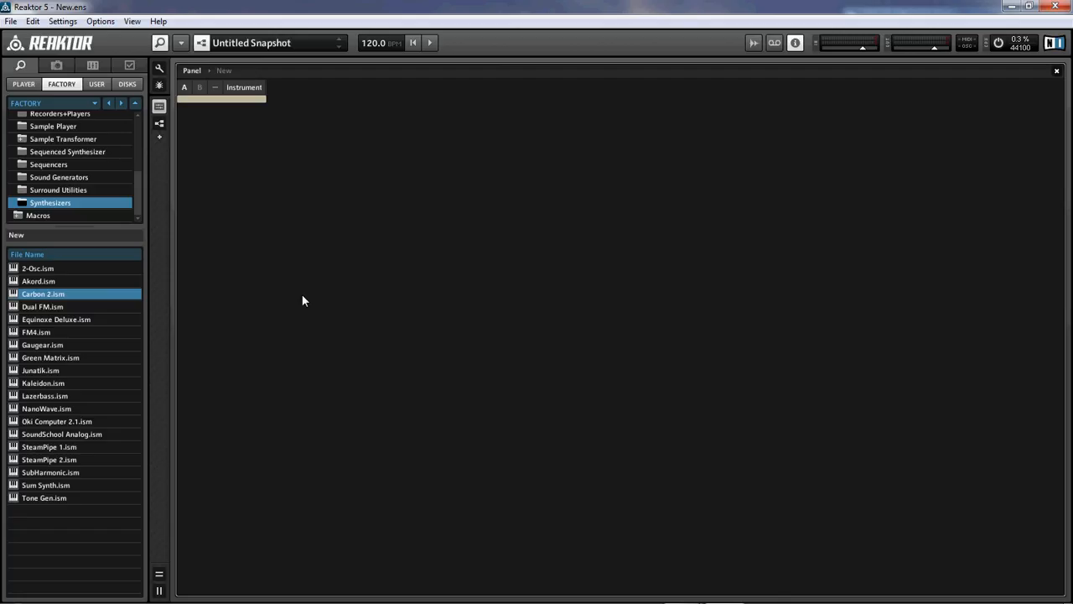
mouse_move(273, 151)
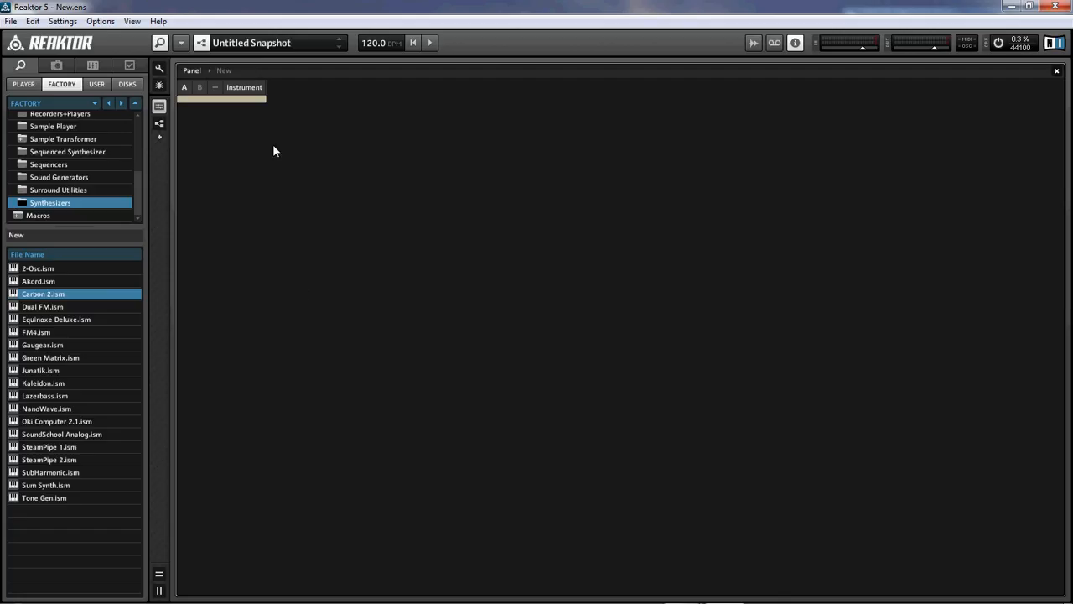
mouse_move(205, 71)
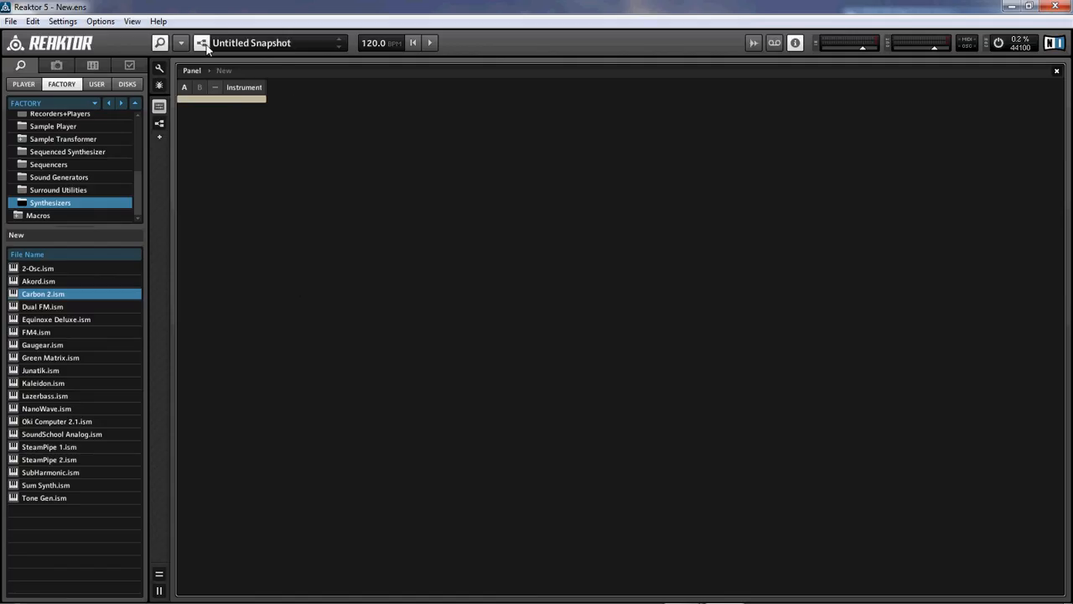
mouse_move(321, 50)
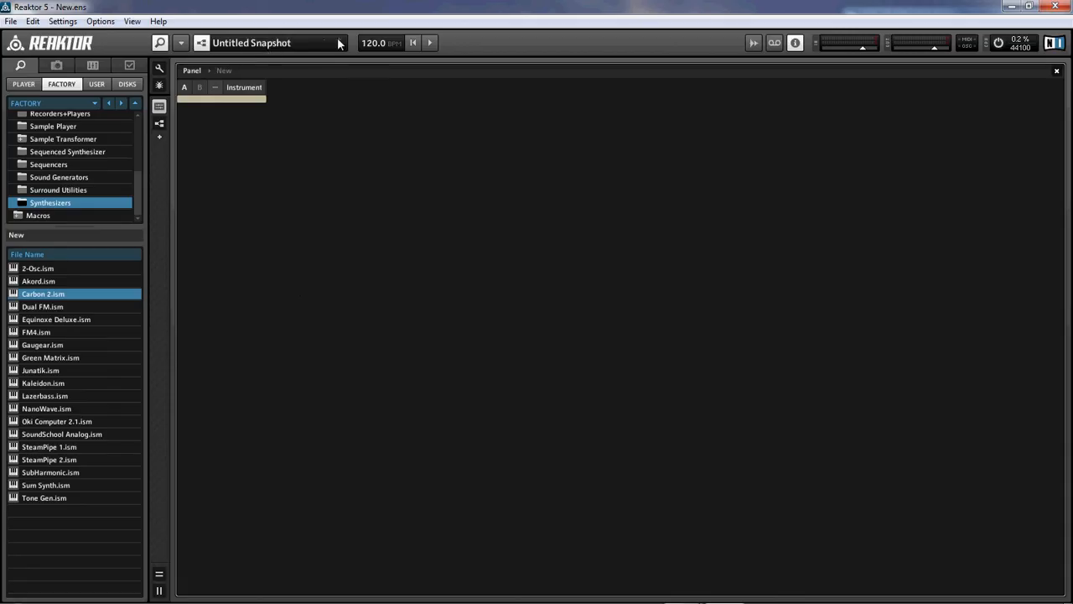
mouse_move(309, 50)
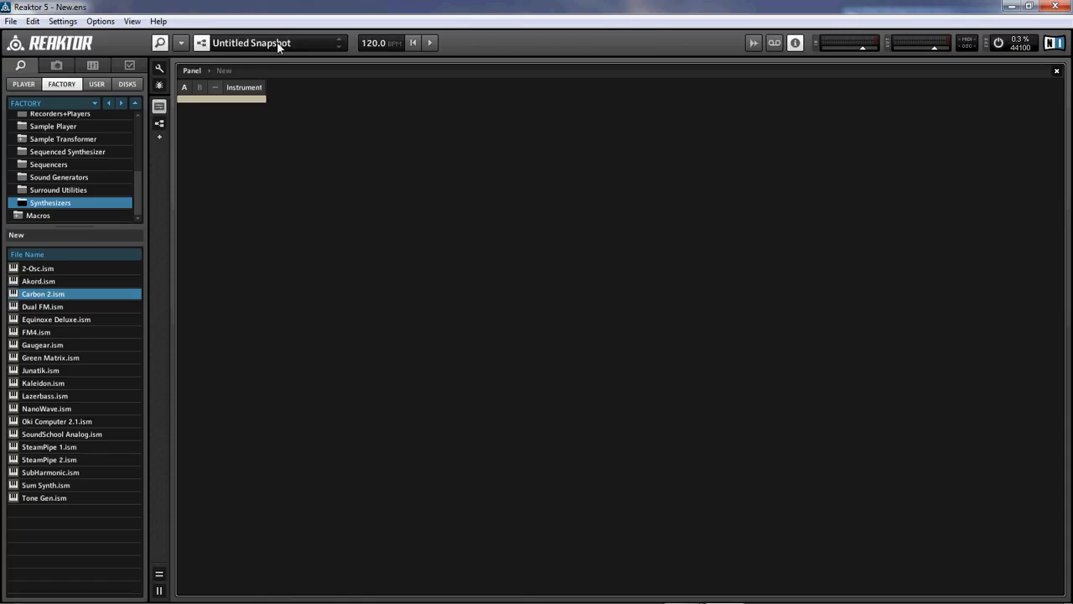
mouse_move(201, 49)
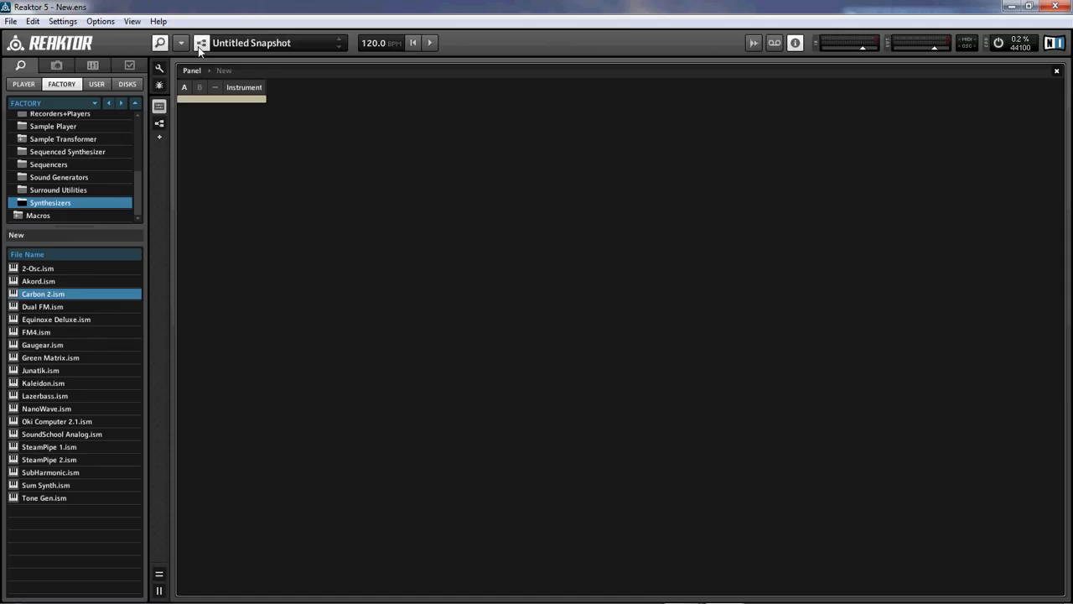
mouse_move(198, 40)
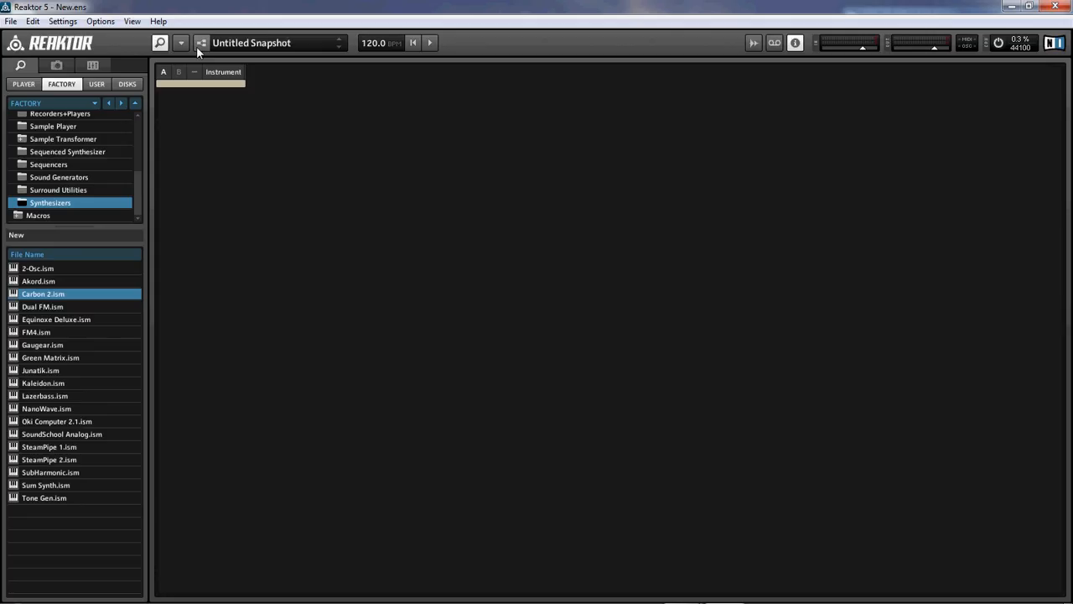
mouse_move(208, 93)
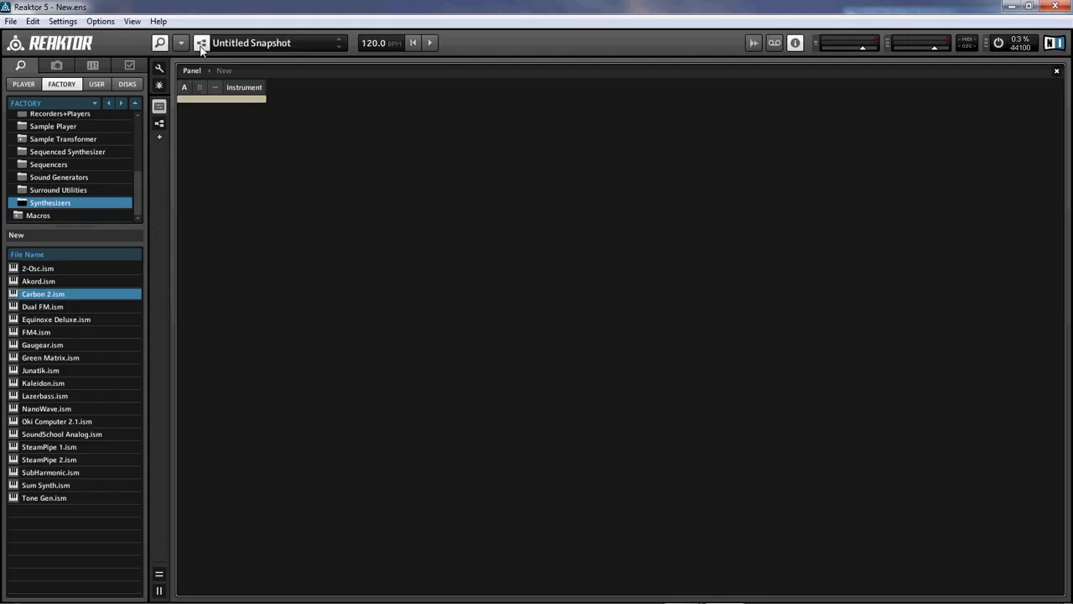
mouse_move(289, 177)
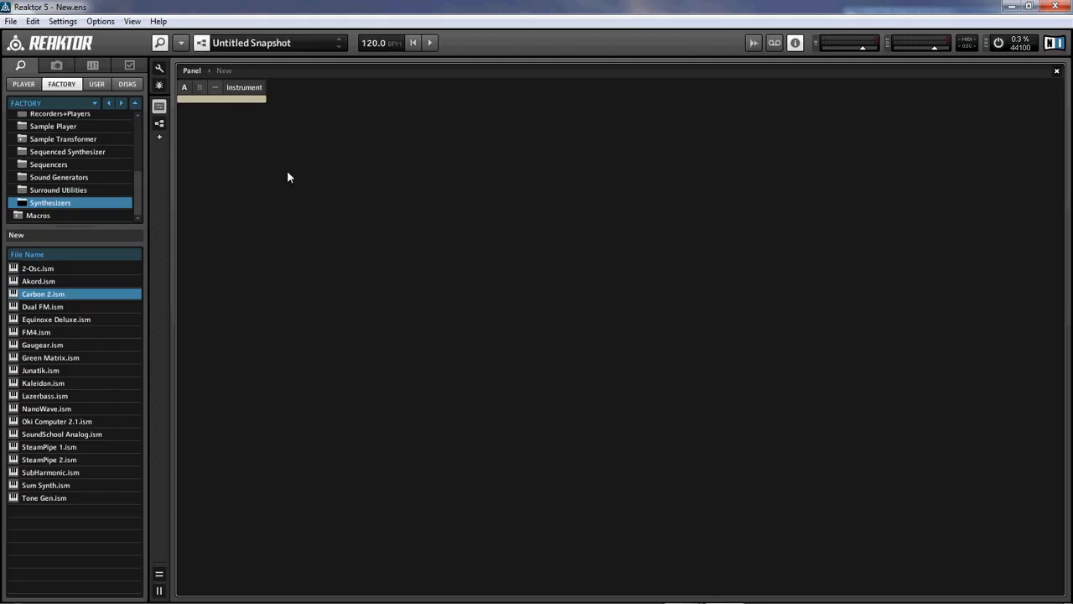
- Show the new ensemble's Properties with its INFO description
double_click(245, 88)
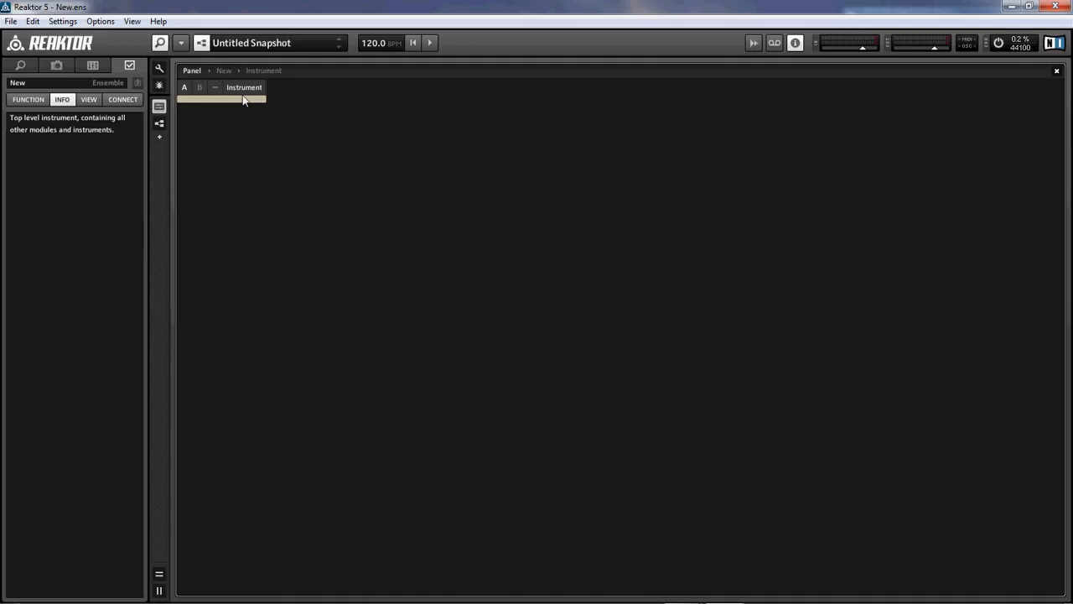
- Return to the ensemble structure and go inside the top-level Instrument
click(223, 71)
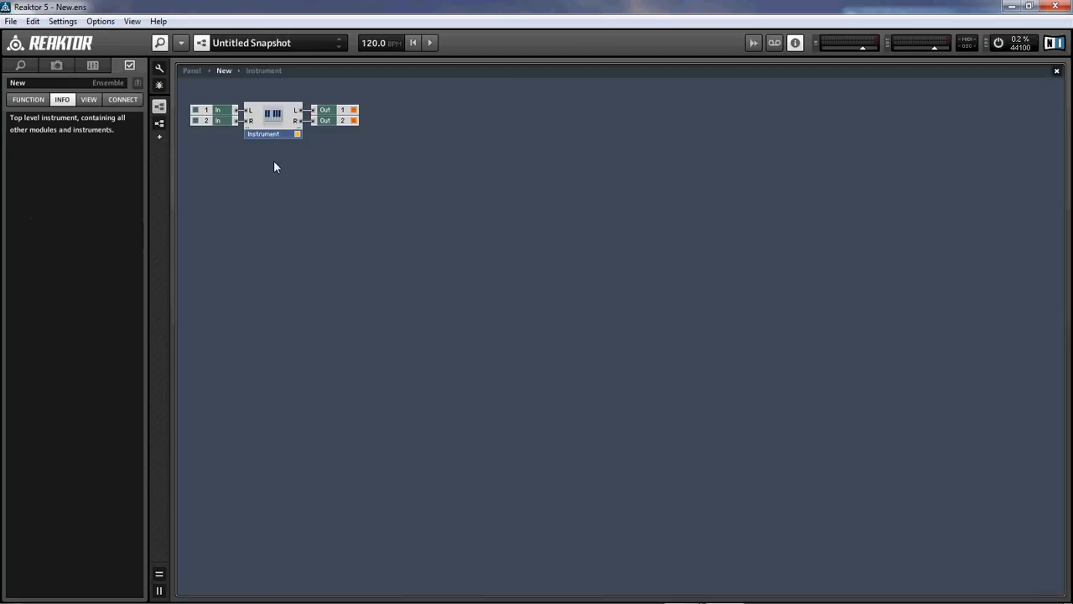
mouse_move(256, 161)
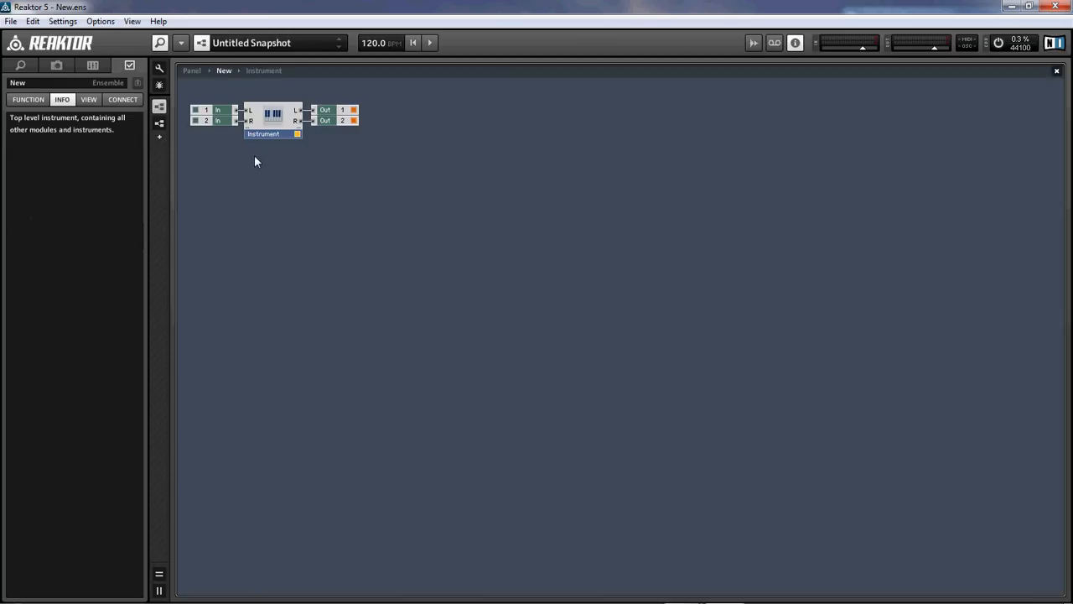
click(271, 114)
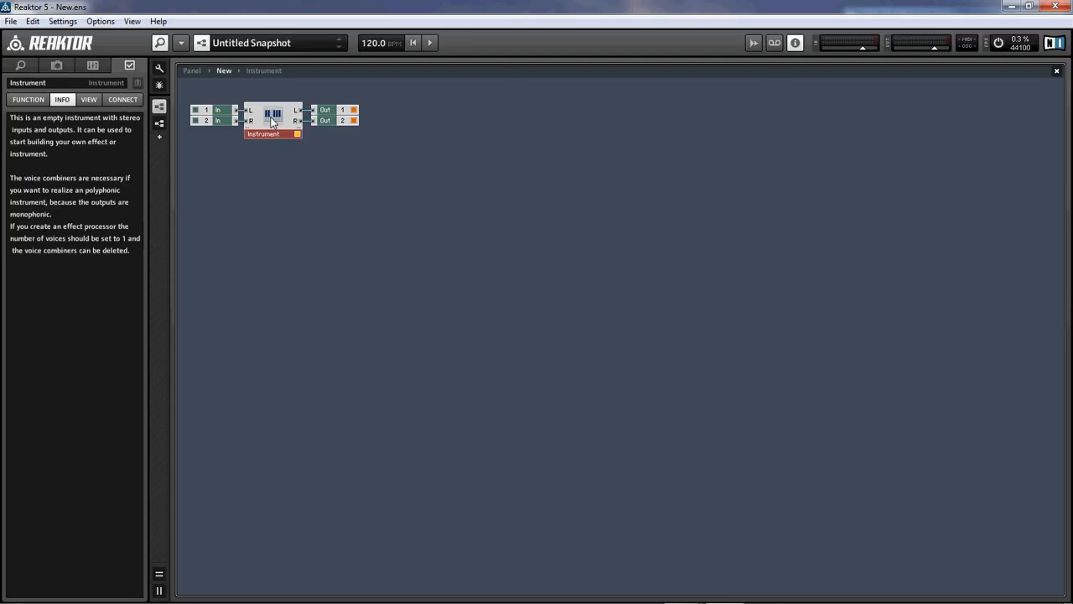
double_click(272, 121)
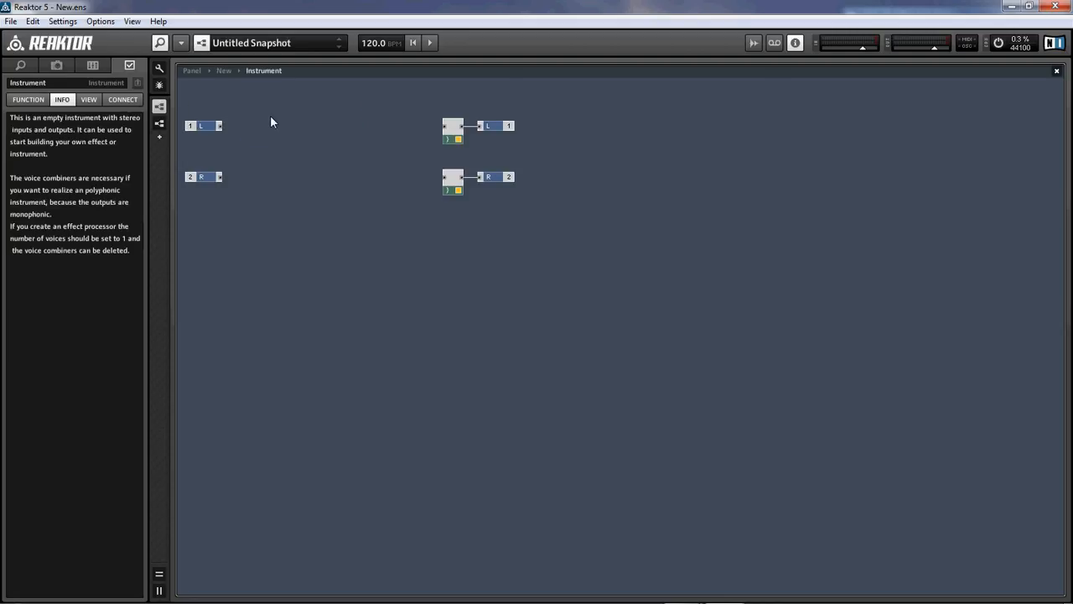
click(451, 139)
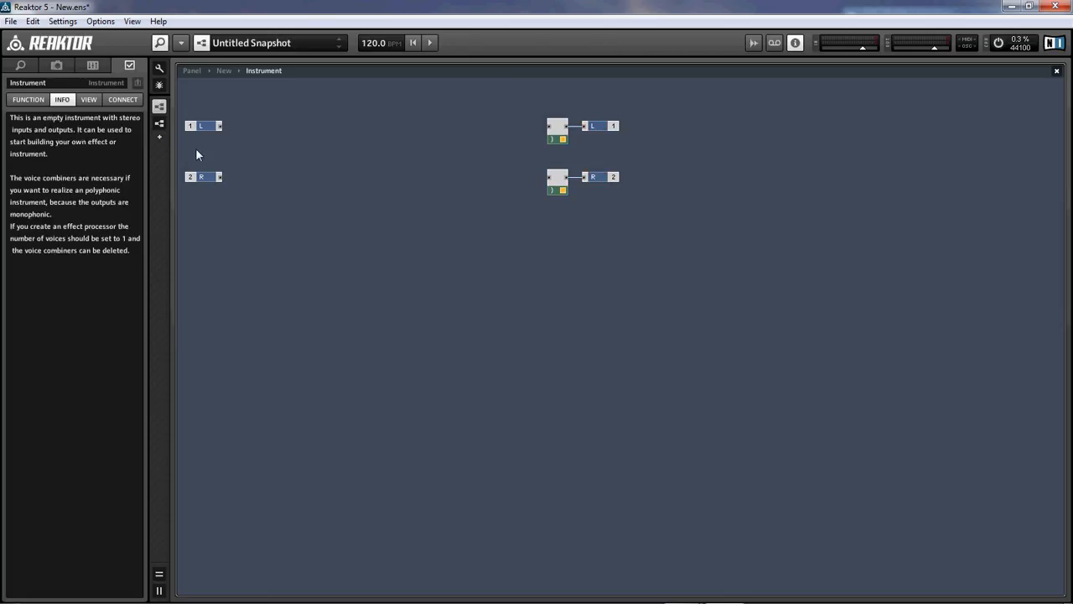
mouse_move(610, 151)
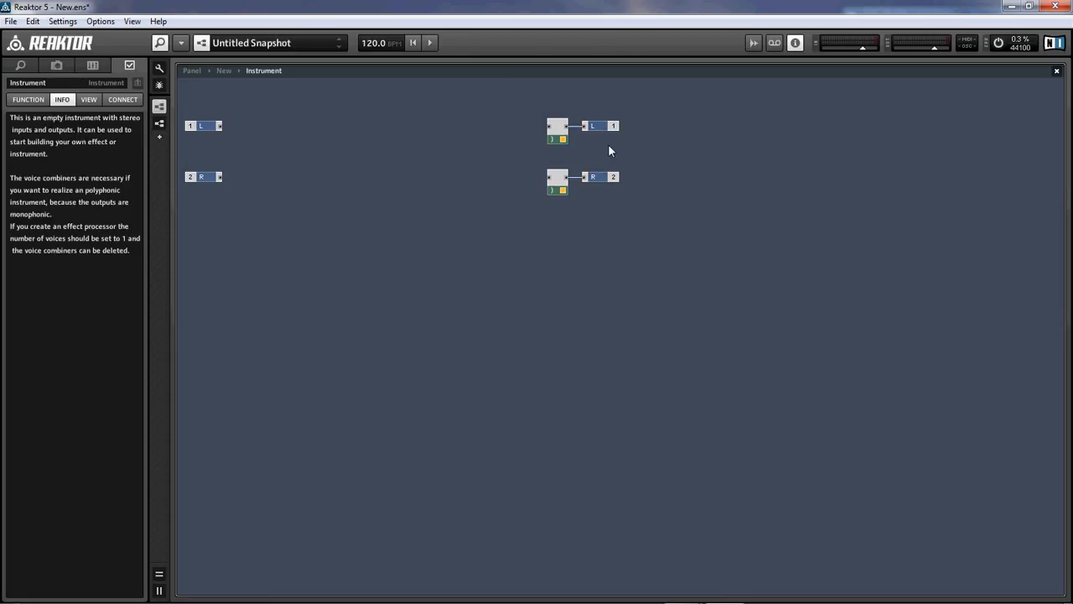
- Select the two Voice Combiners with their Out terminals and shift them right
click(557, 131)
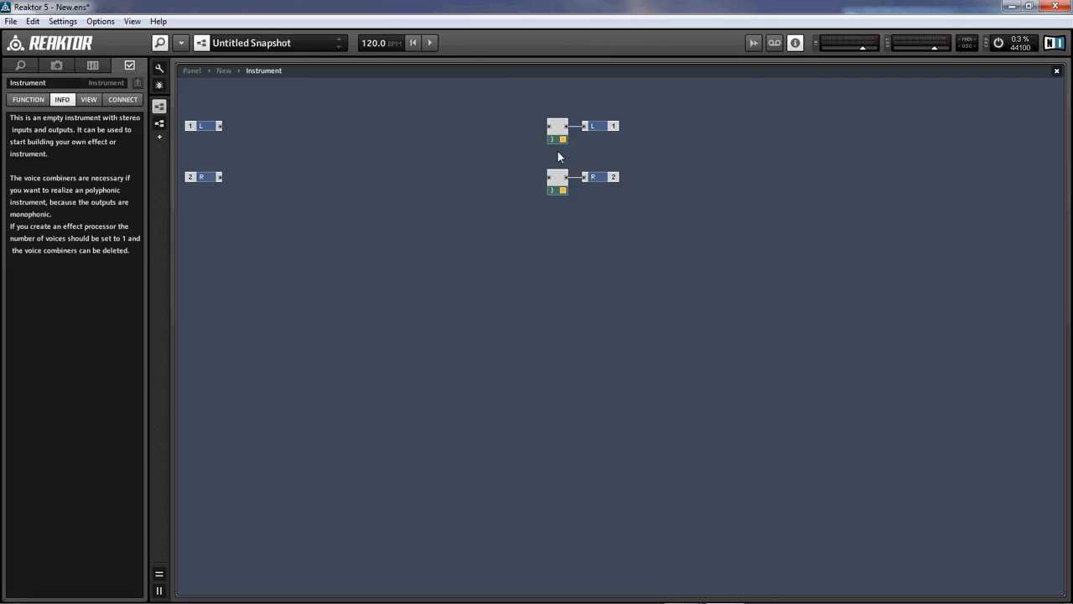
click(557, 131)
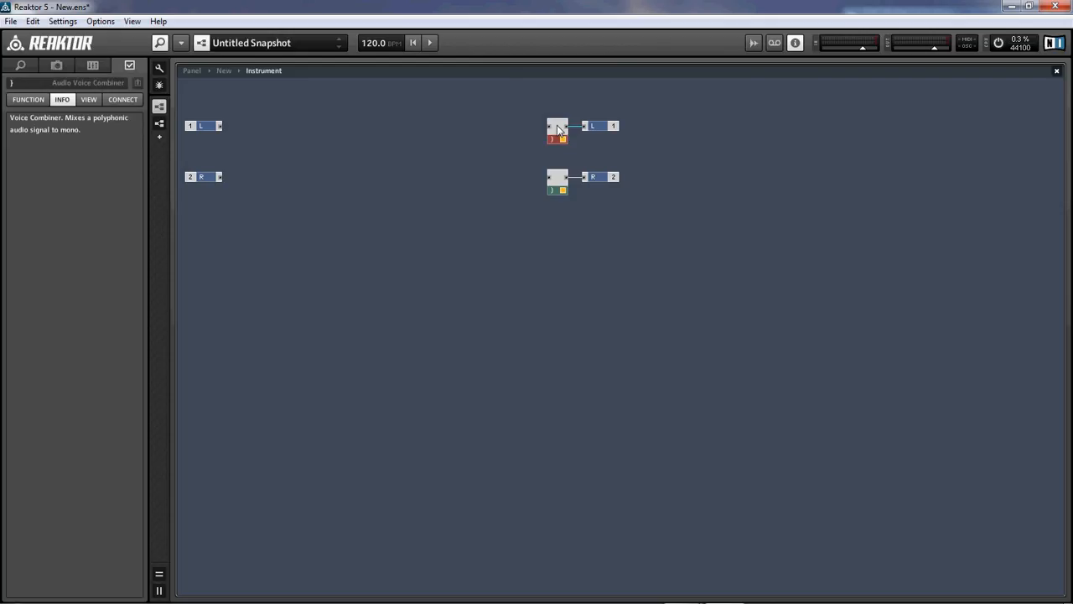
mouse_move(473, 134)
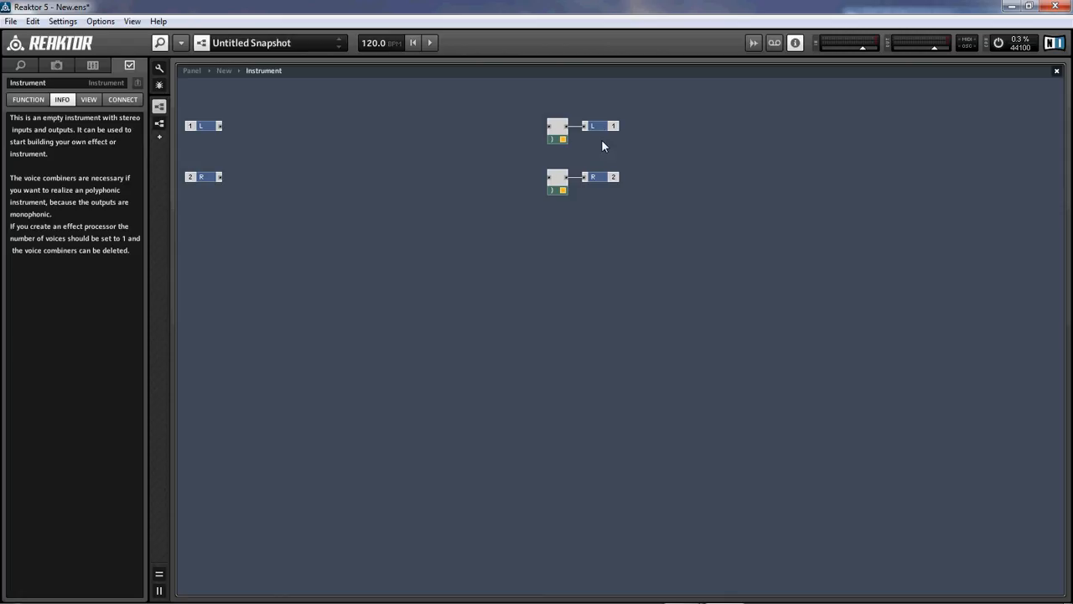
click(597, 177)
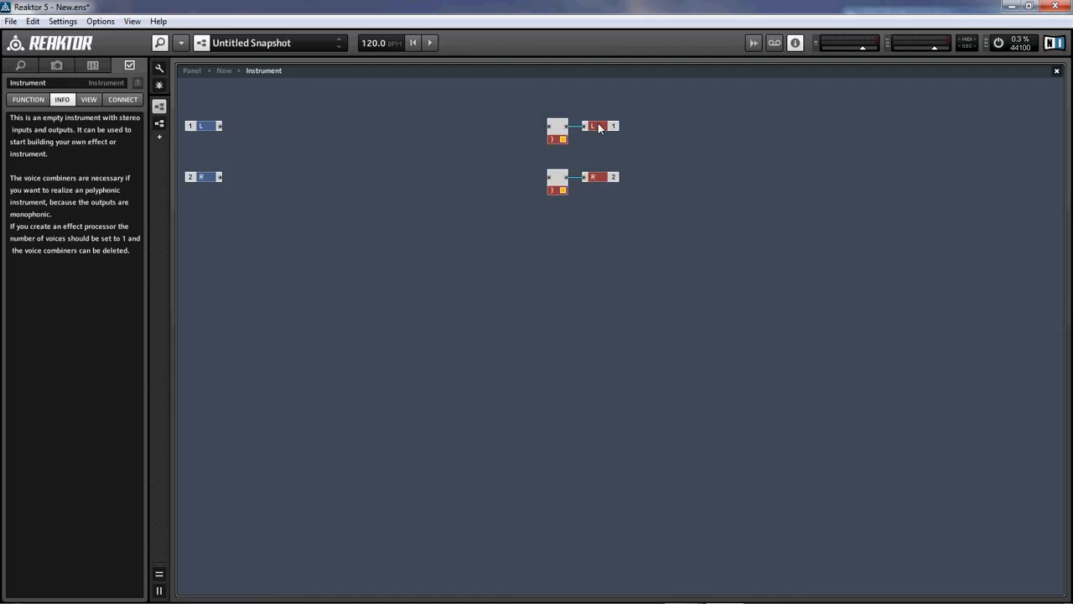
click(594, 126)
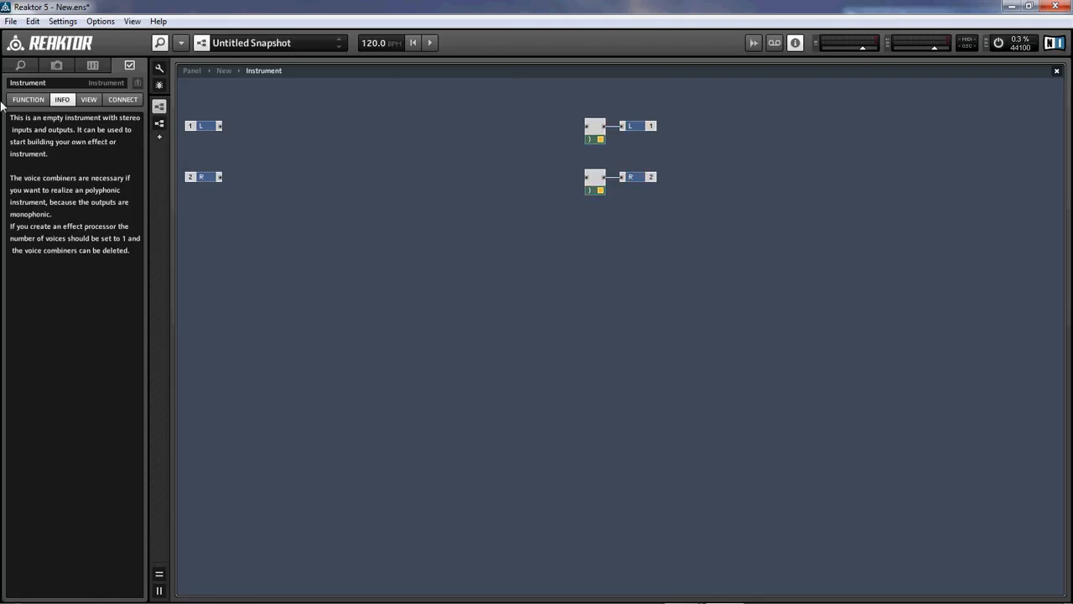
mouse_move(448, 327)
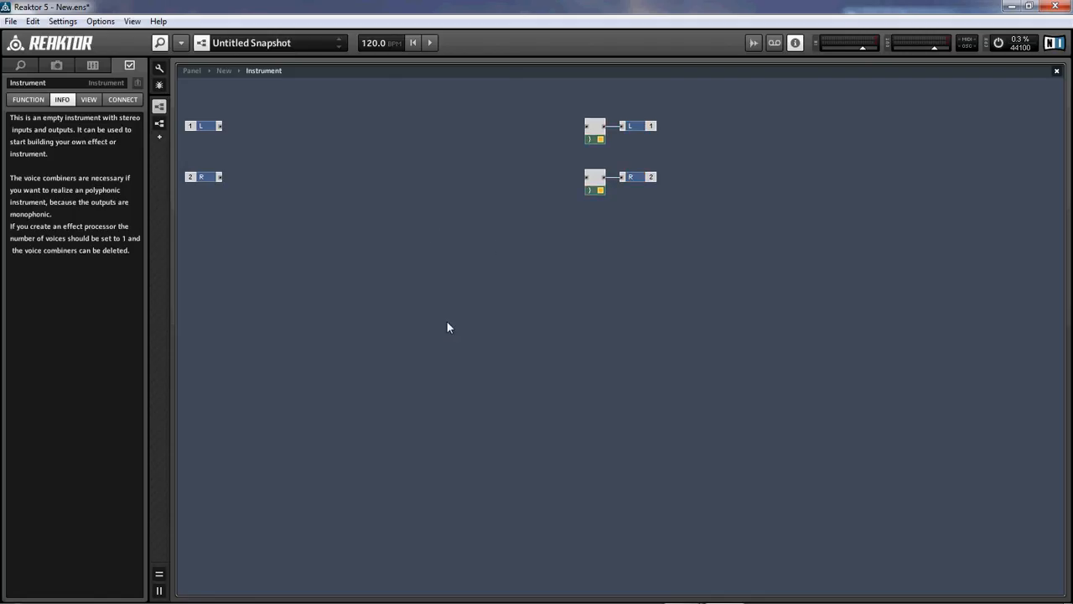
mouse_move(339, 282)
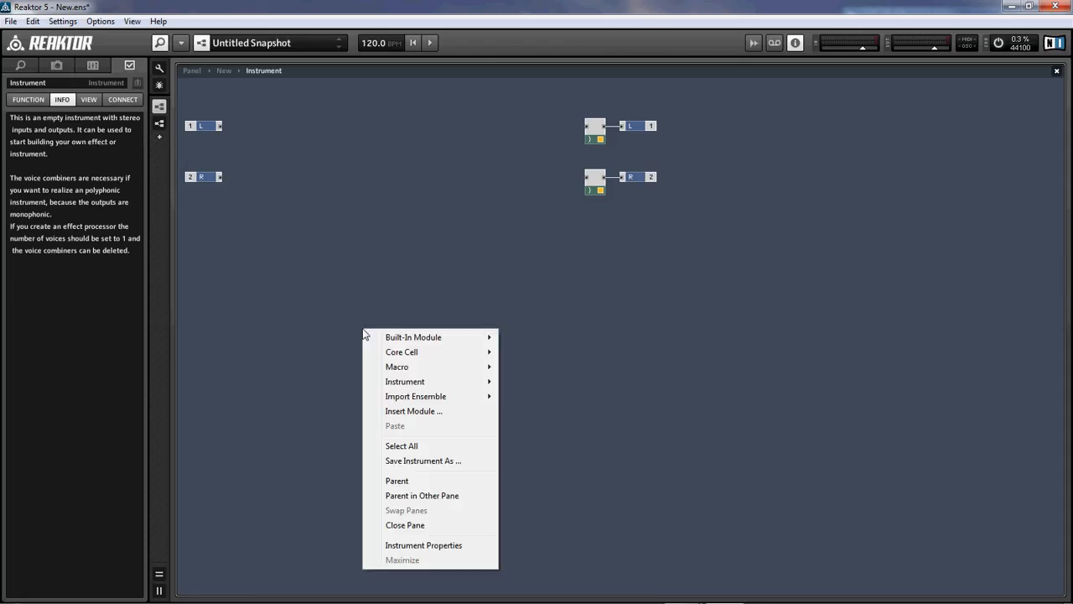
click(355, 293)
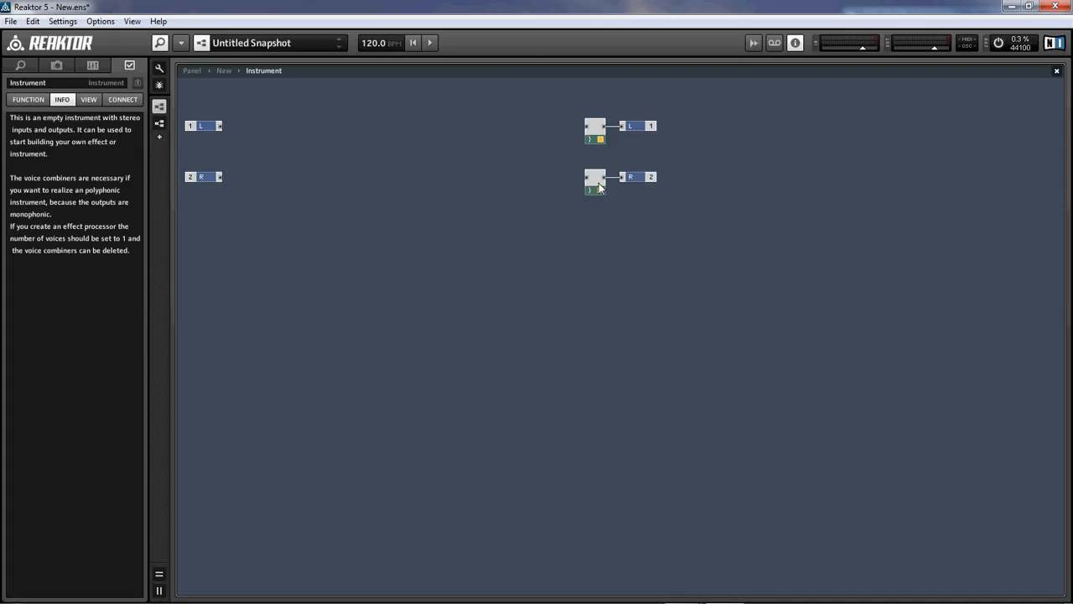
click(596, 182)
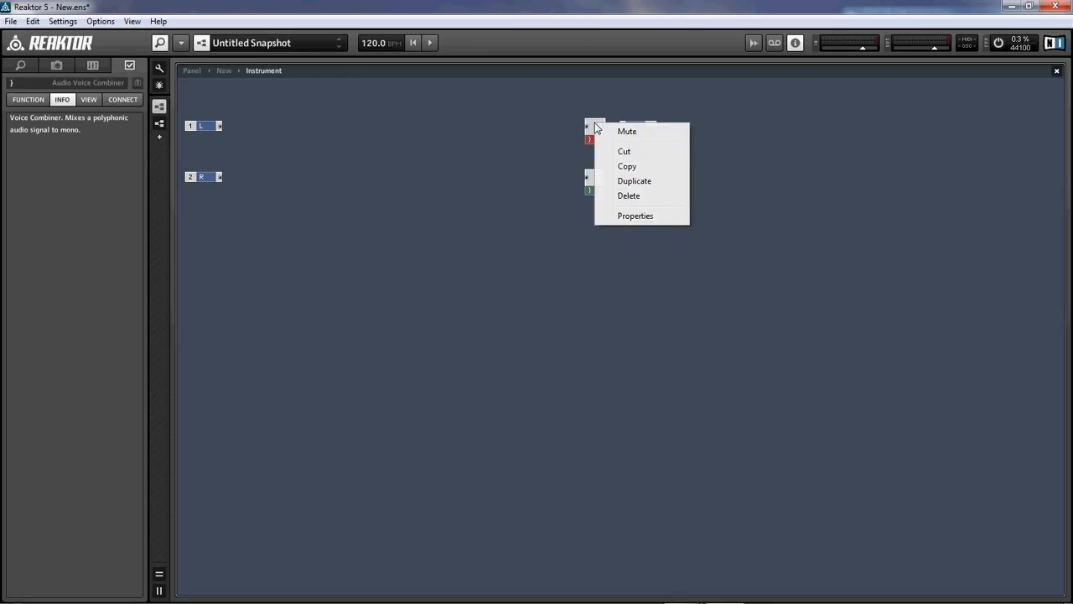
mouse_move(386, 245)
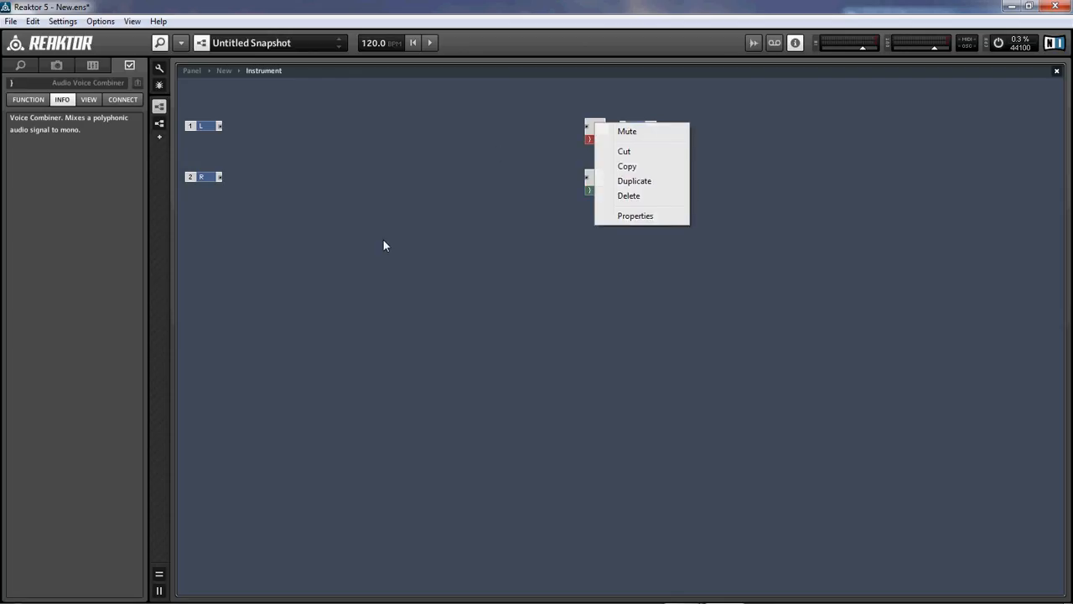
mouse_move(633, 182)
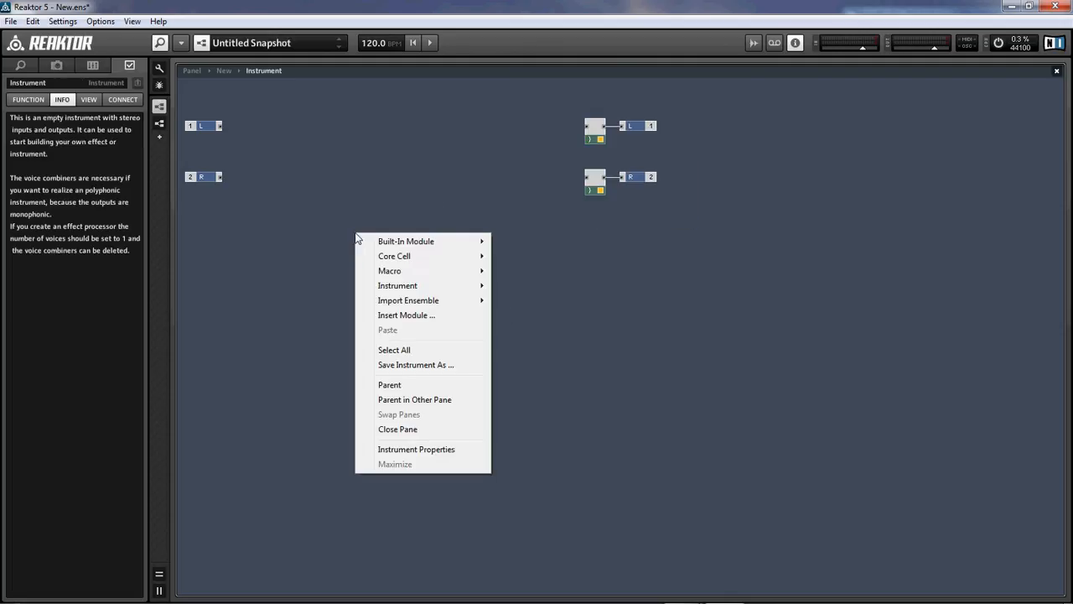
mouse_move(423, 249)
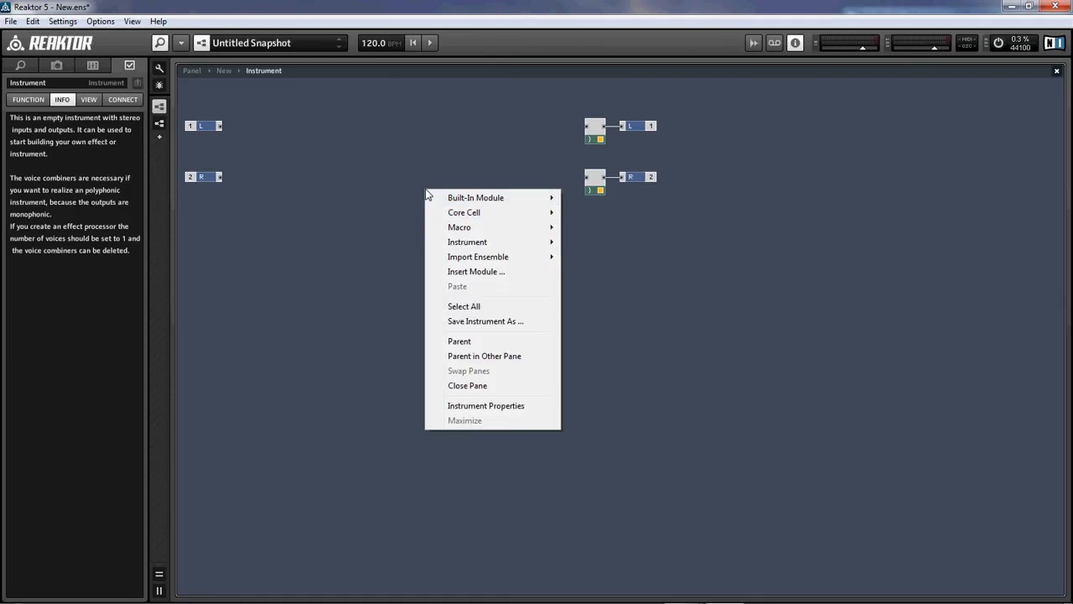
mouse_move(476, 198)
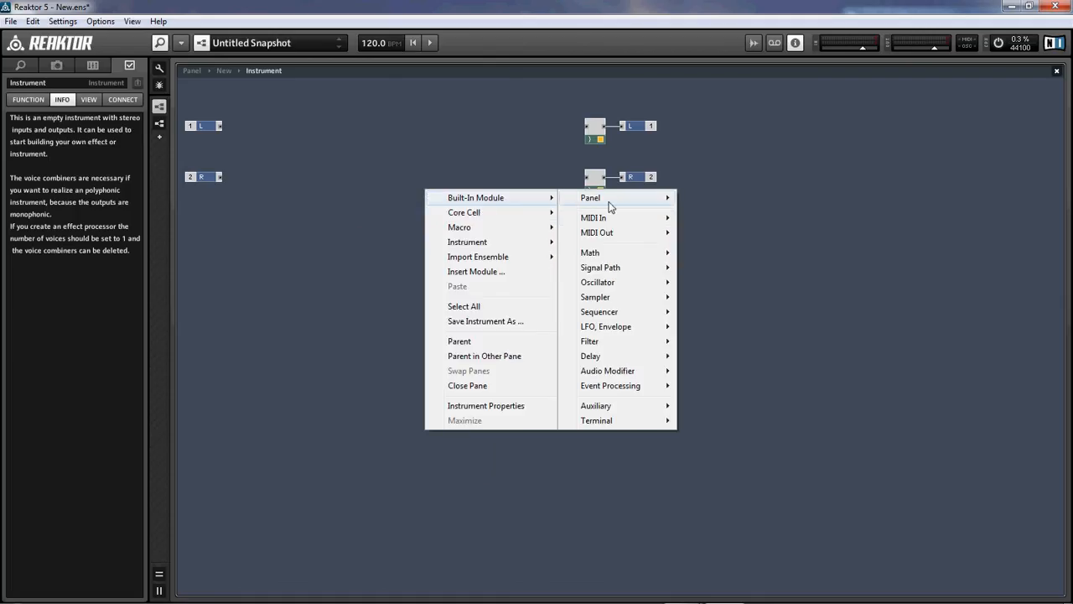
mouse_move(597, 281)
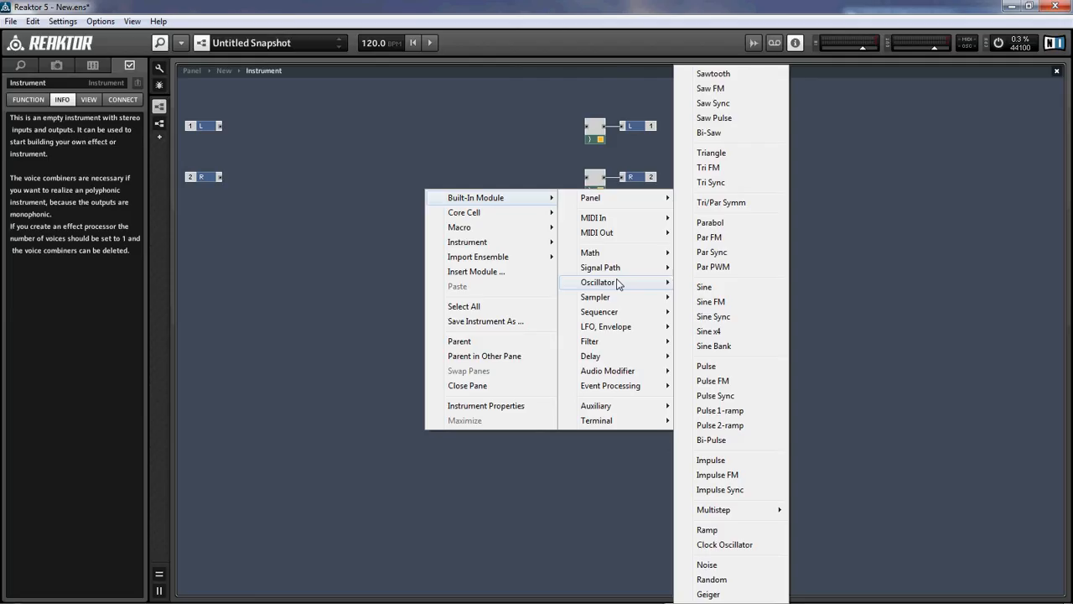
mouse_move(639, 287)
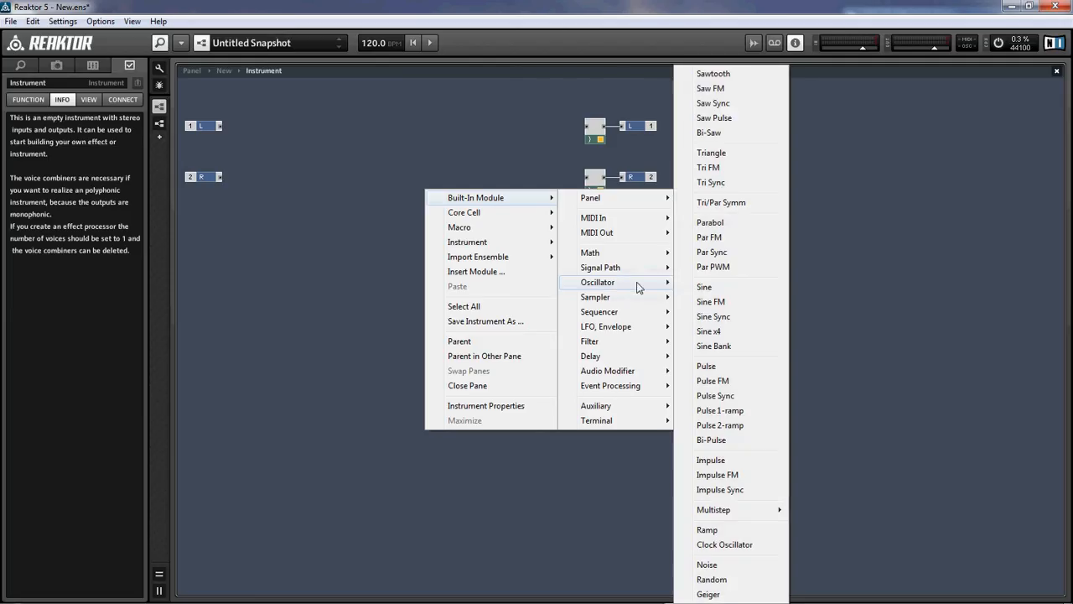
mouse_move(713, 74)
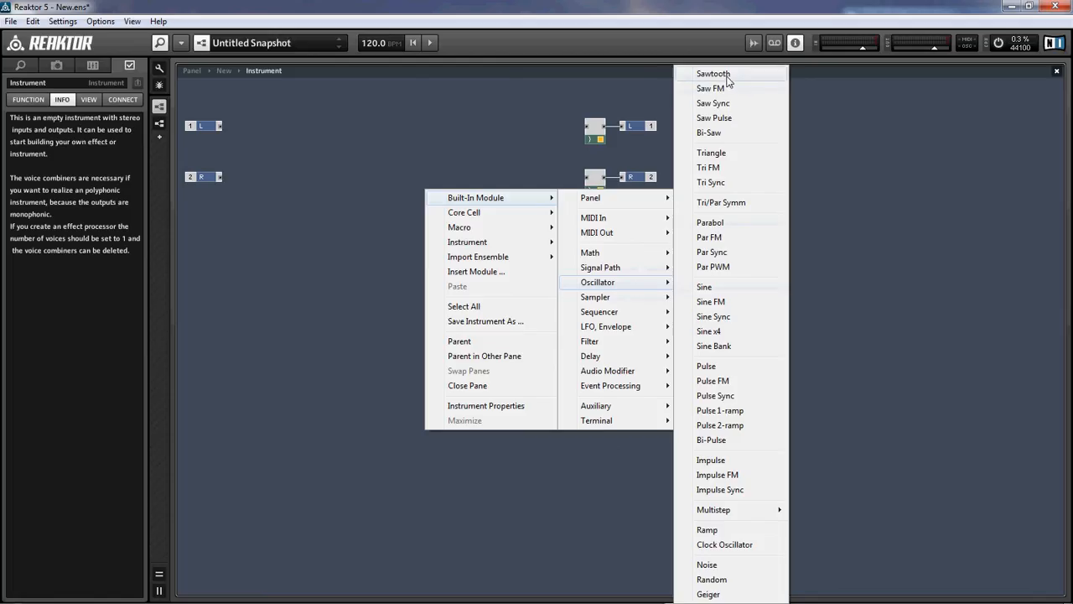
mouse_move(750, 236)
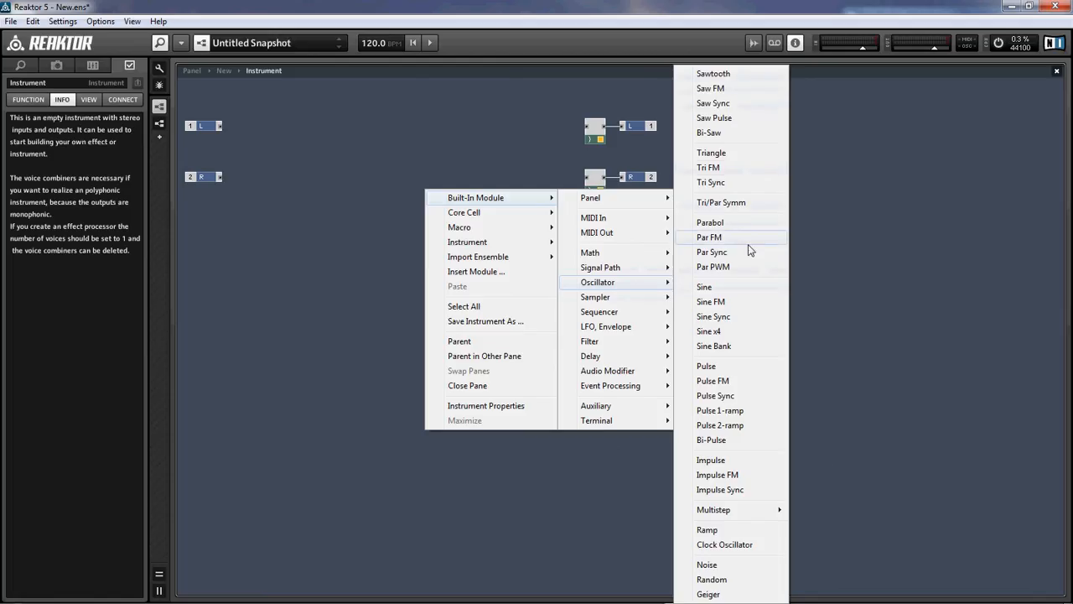
mouse_move(749, 416)
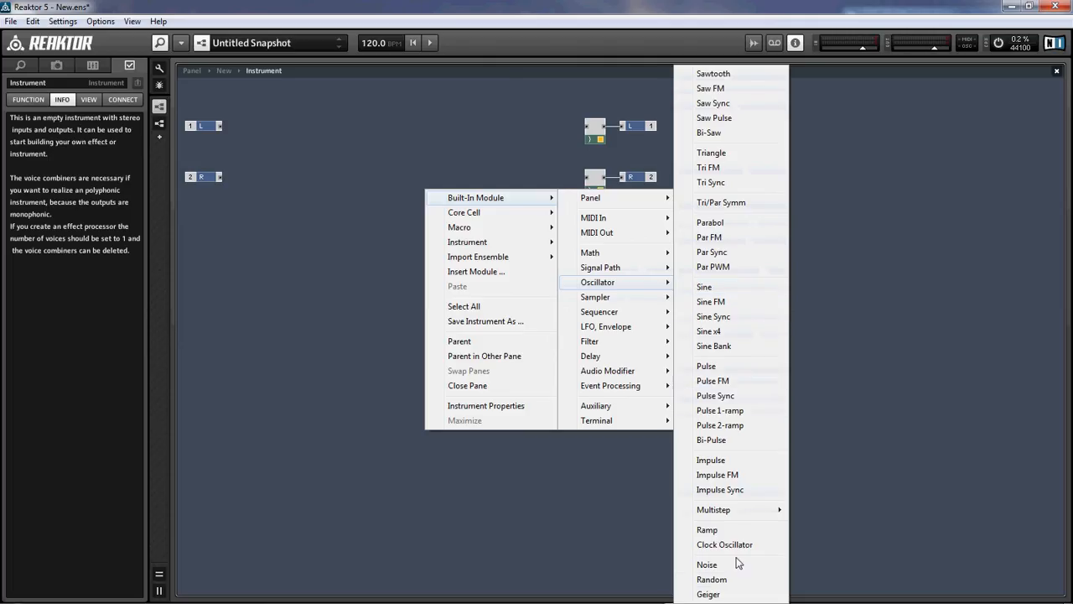
mouse_move(738, 490)
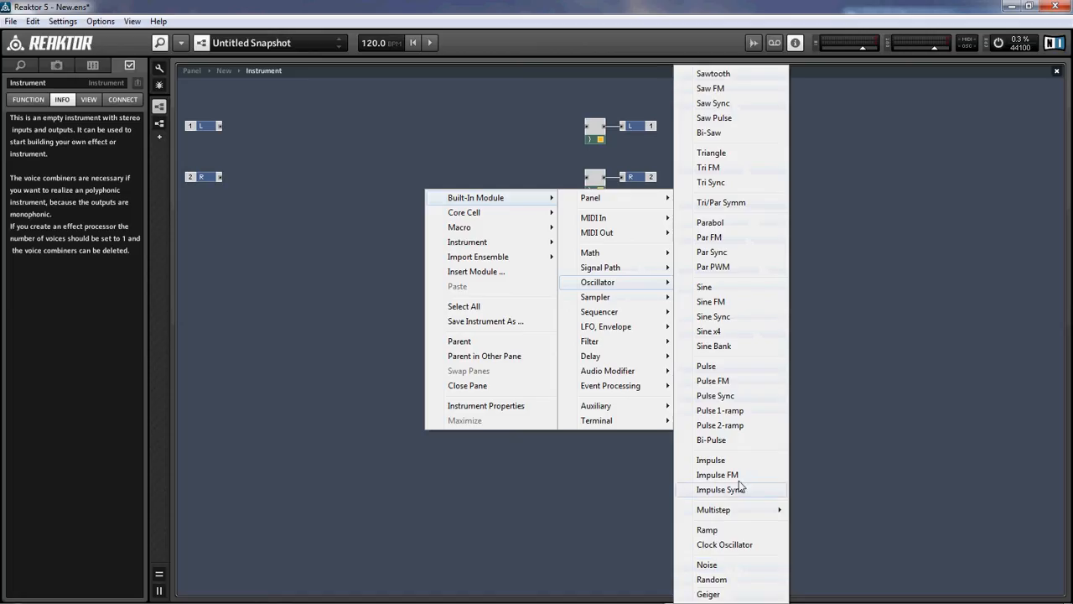
mouse_move(734, 75)
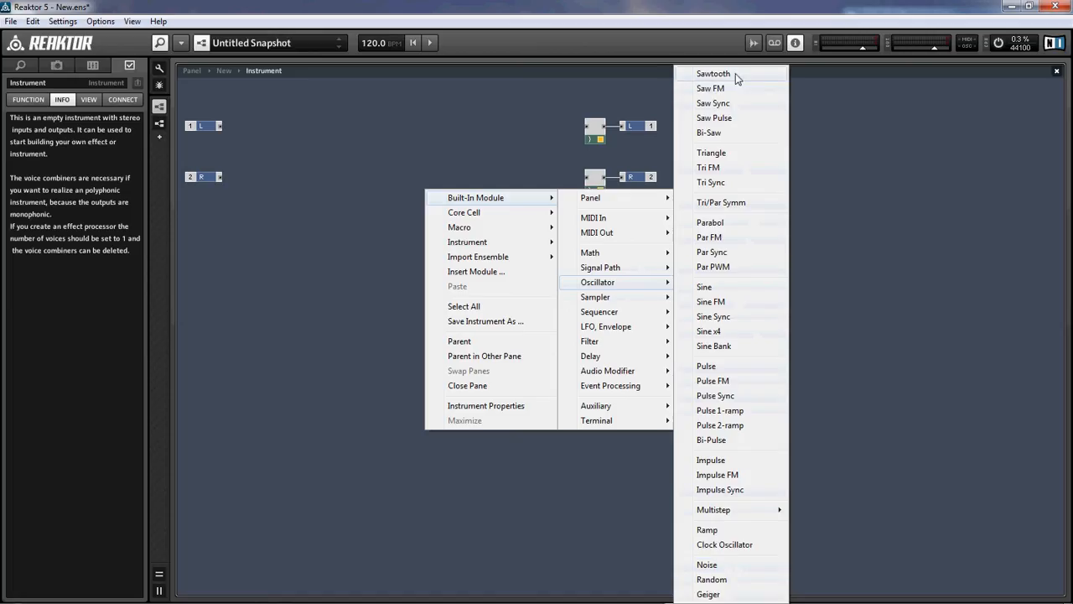
- Insert a Sawtooth oscillator near the inputs, left of the voice combiners, and switch audio off
click(712, 74)
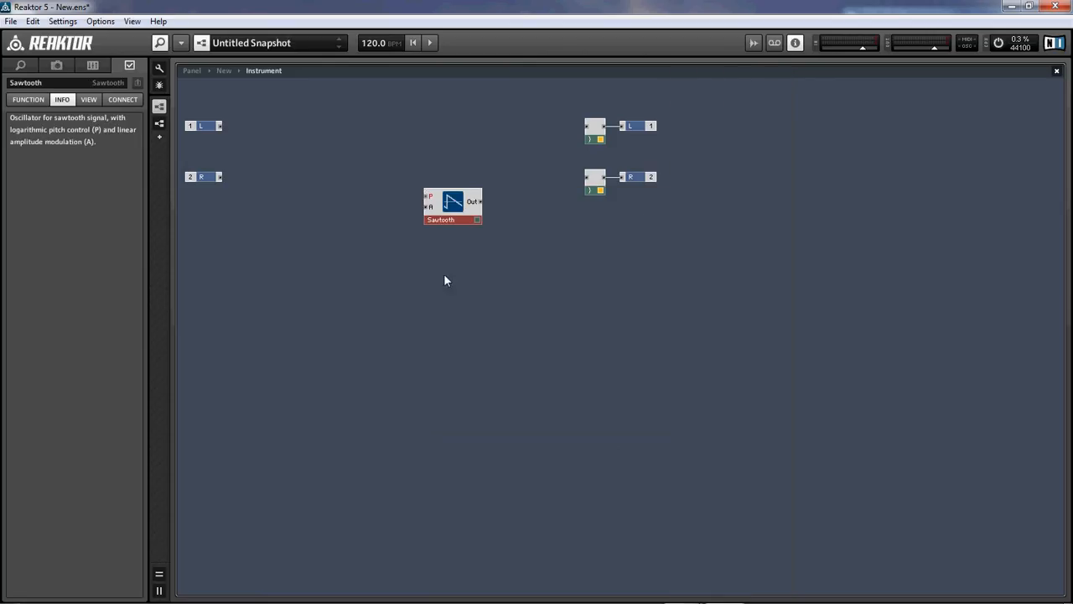
drag(452, 204, 344, 164)
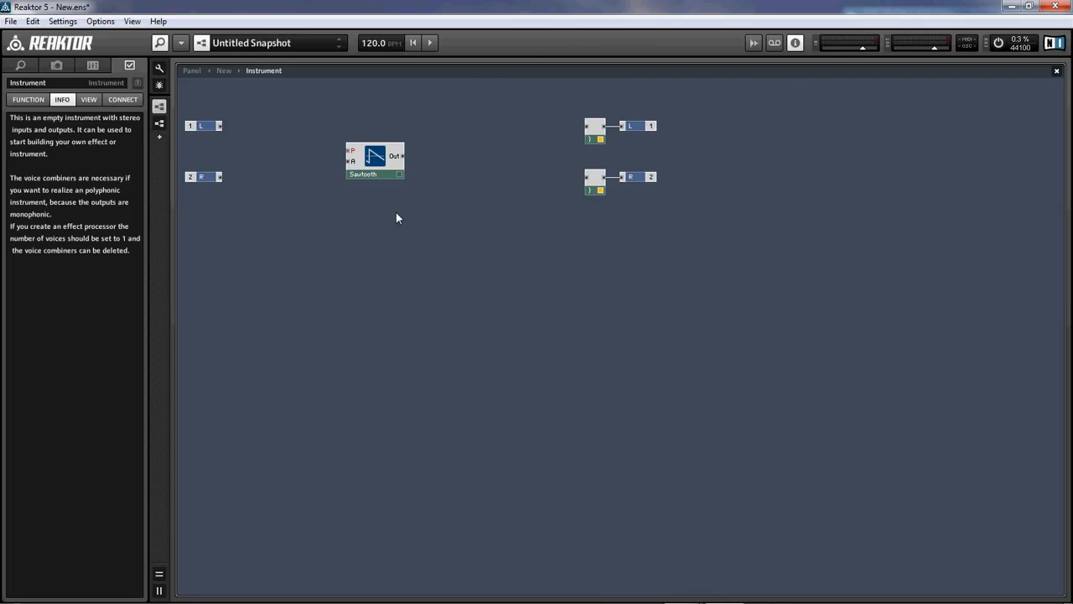
mouse_move(399, 218)
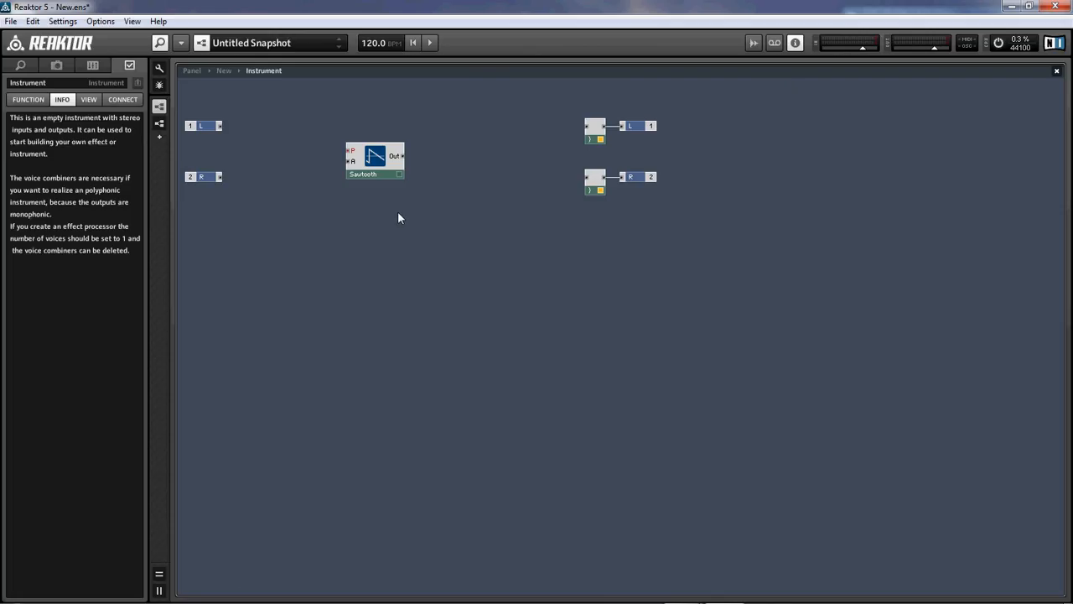
mouse_move(385, 160)
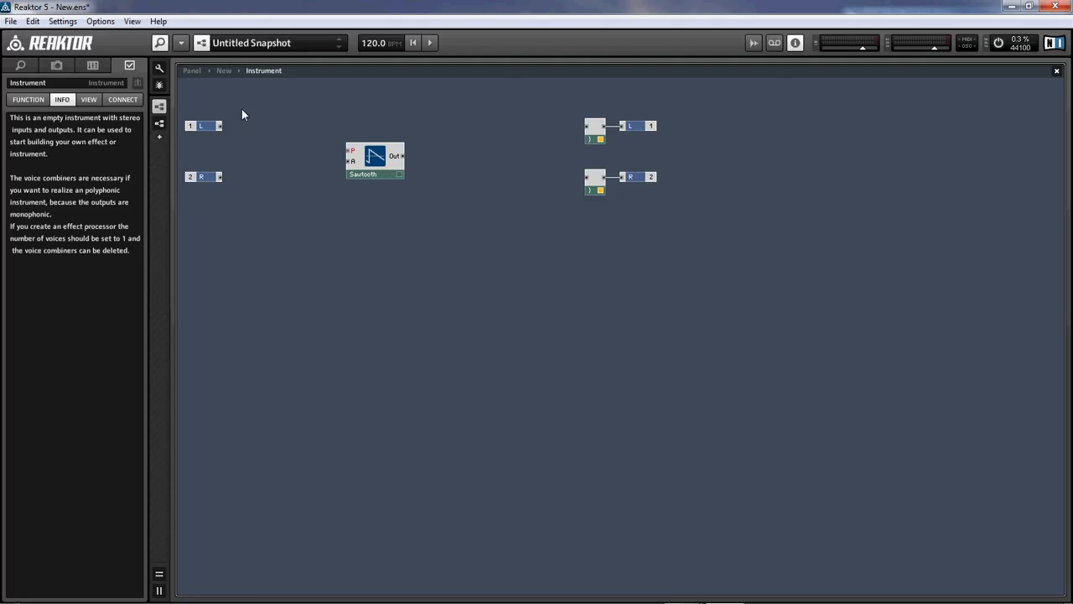
mouse_move(402, 161)
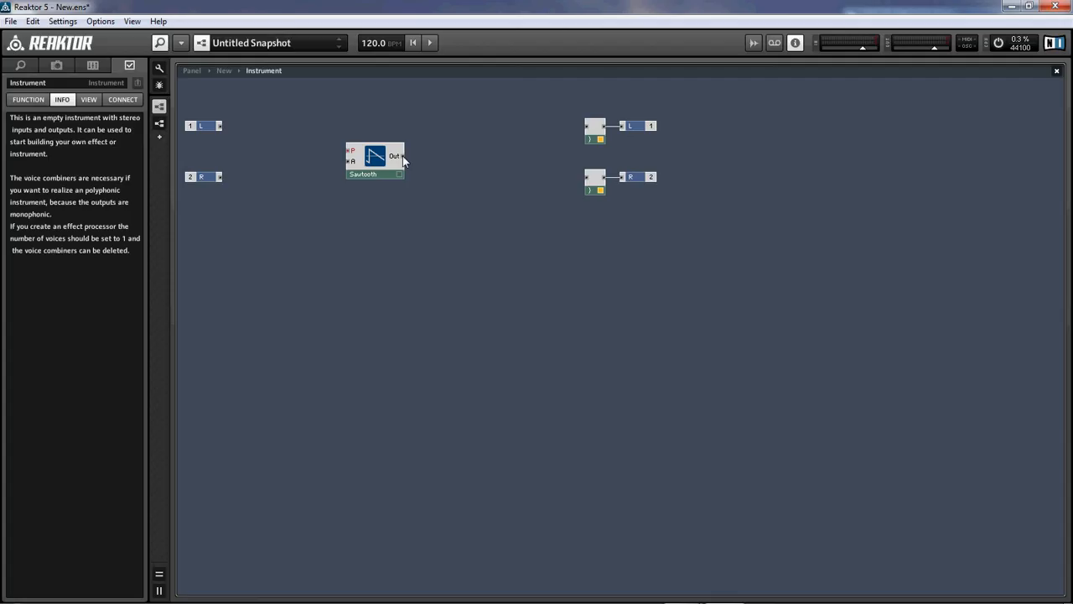
drag(402, 156, 499, 159)
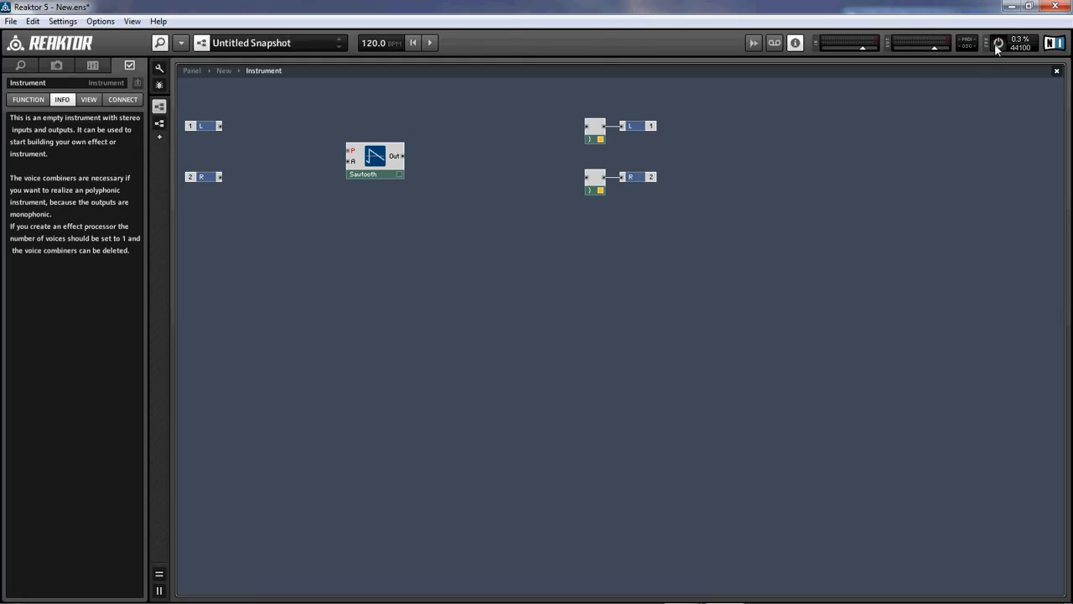
click(999, 44)
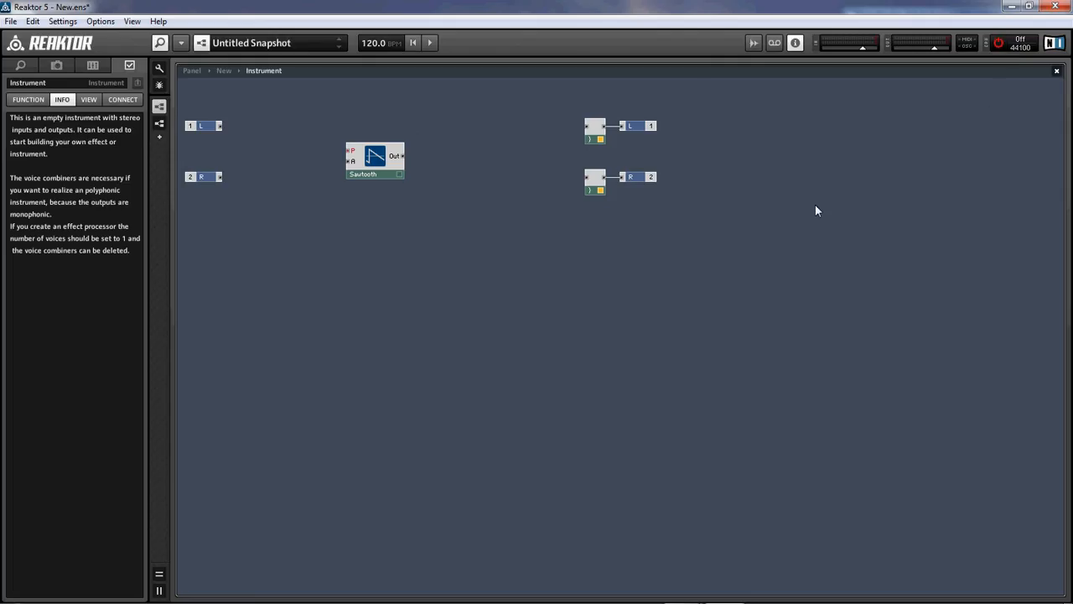
mouse_move(401, 157)
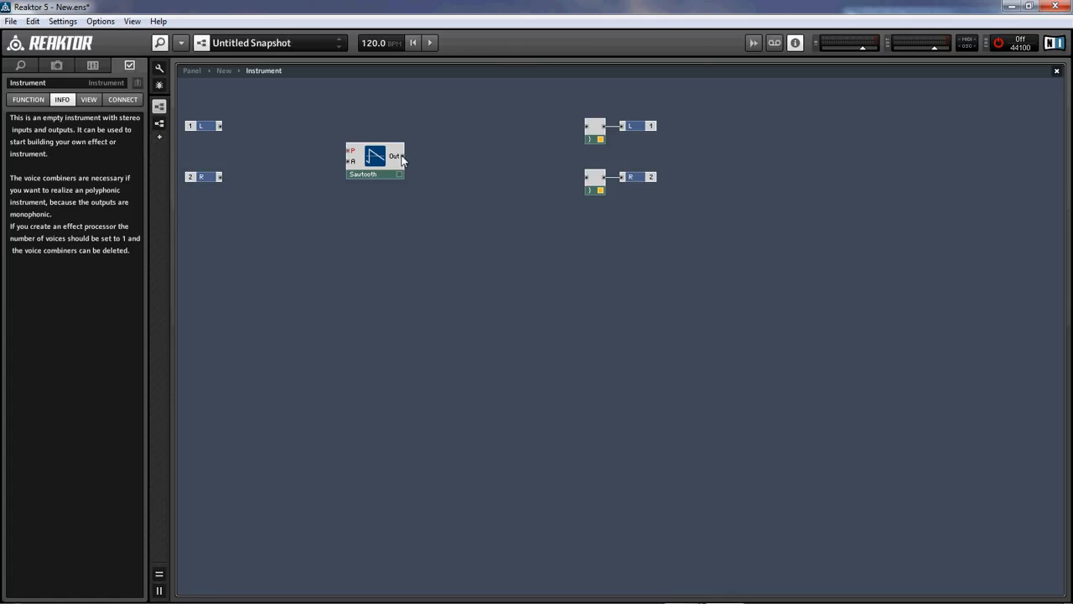
mouse_move(397, 141)
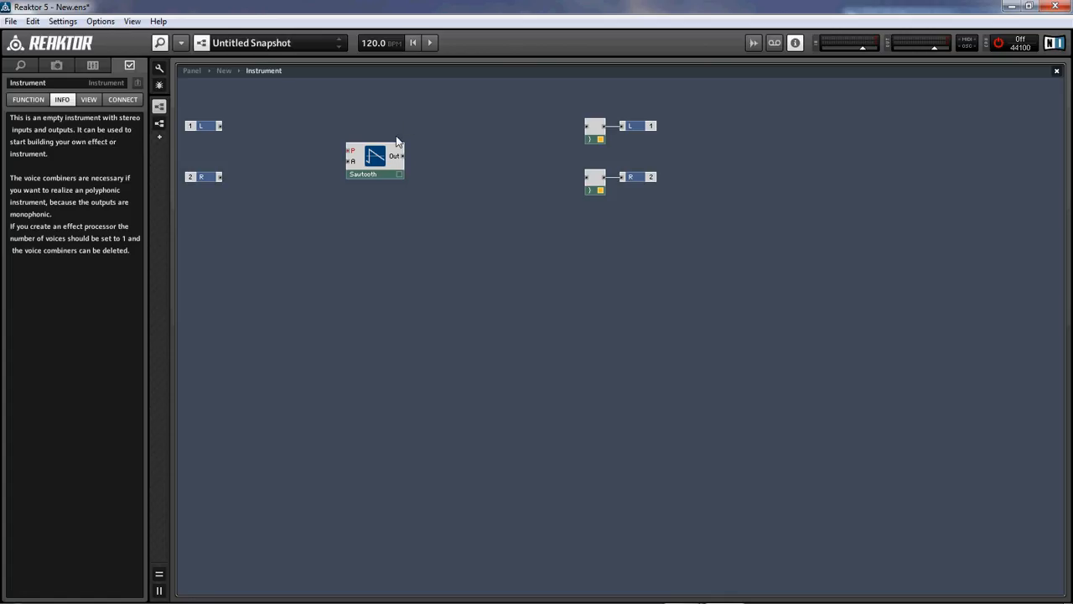
mouse_move(423, 164)
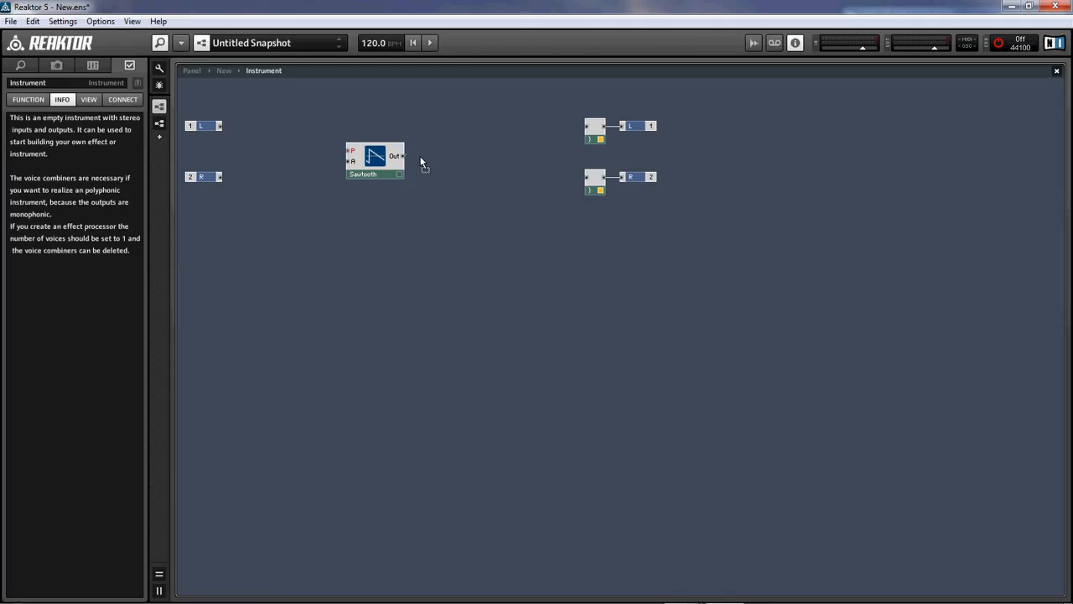
- Wire the Sawtooth Out port to the upper and lower voice combiner inputs
drag(402, 156, 584, 125)
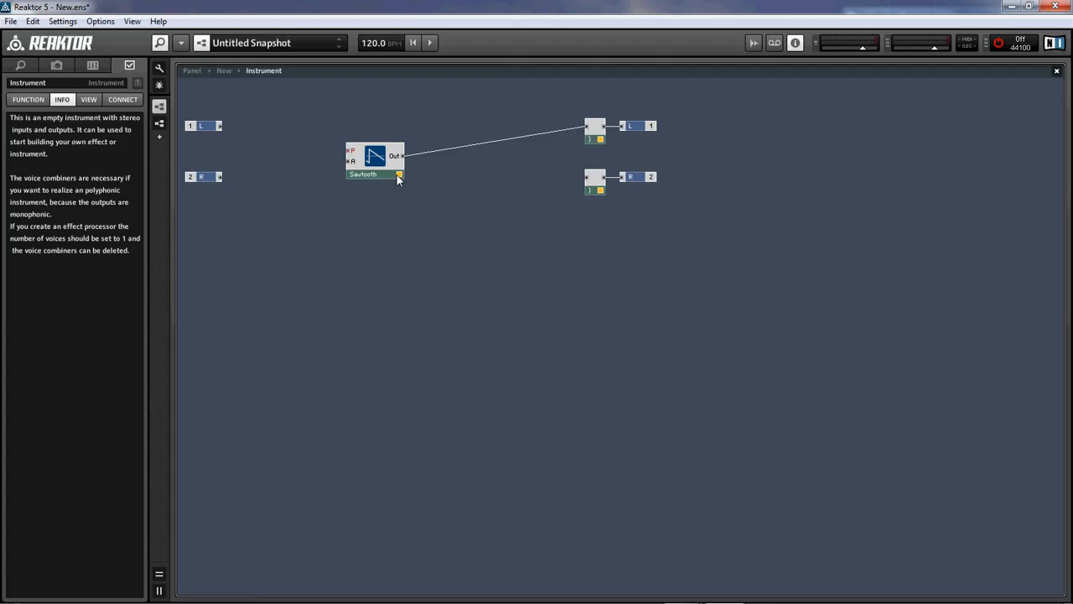
mouse_move(406, 235)
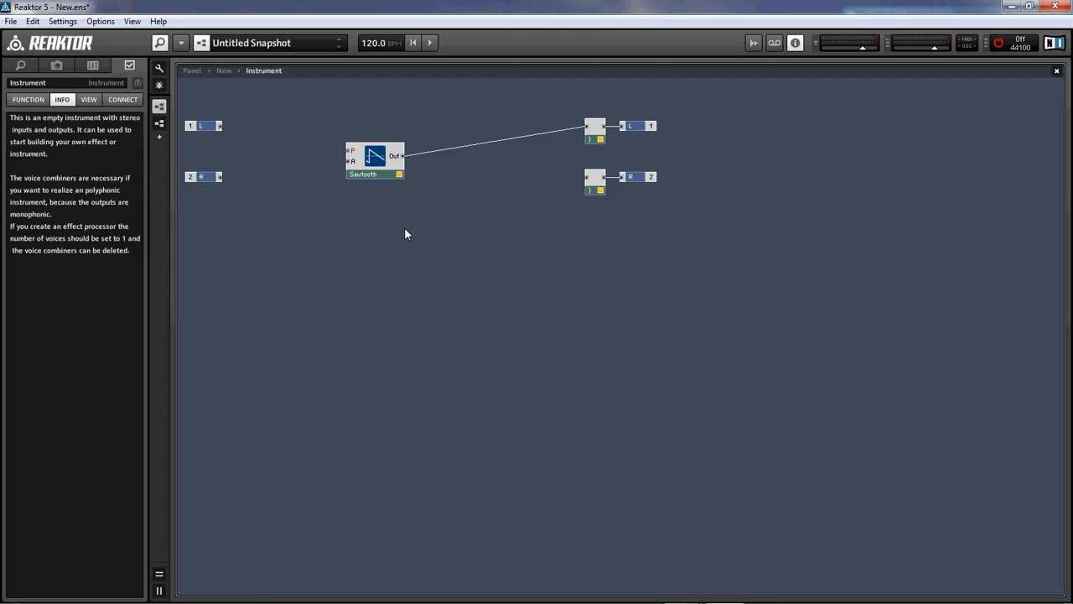
mouse_move(392, 172)
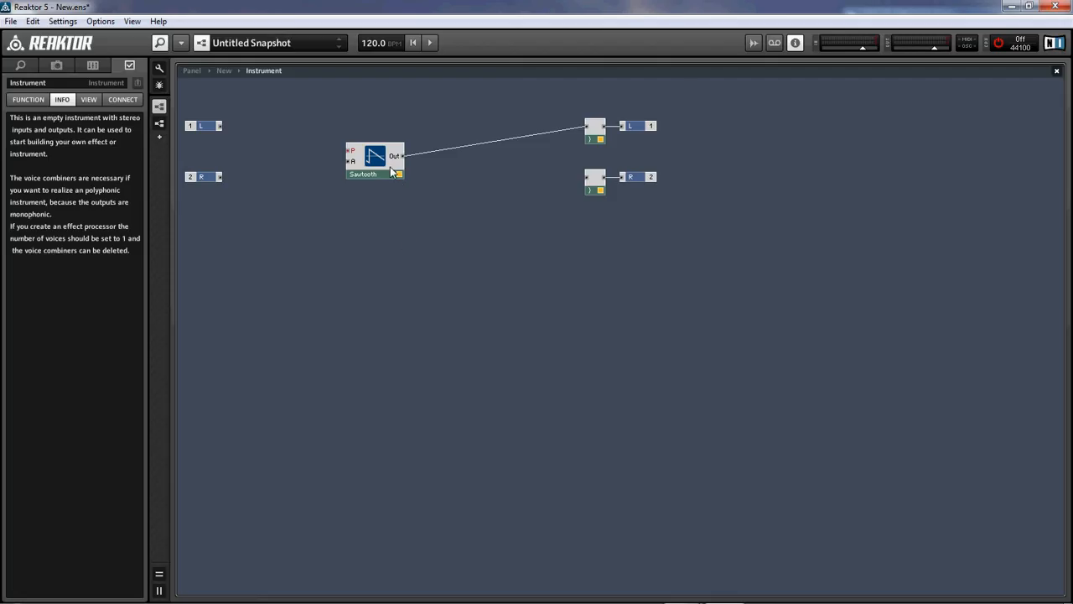
mouse_move(487, 242)
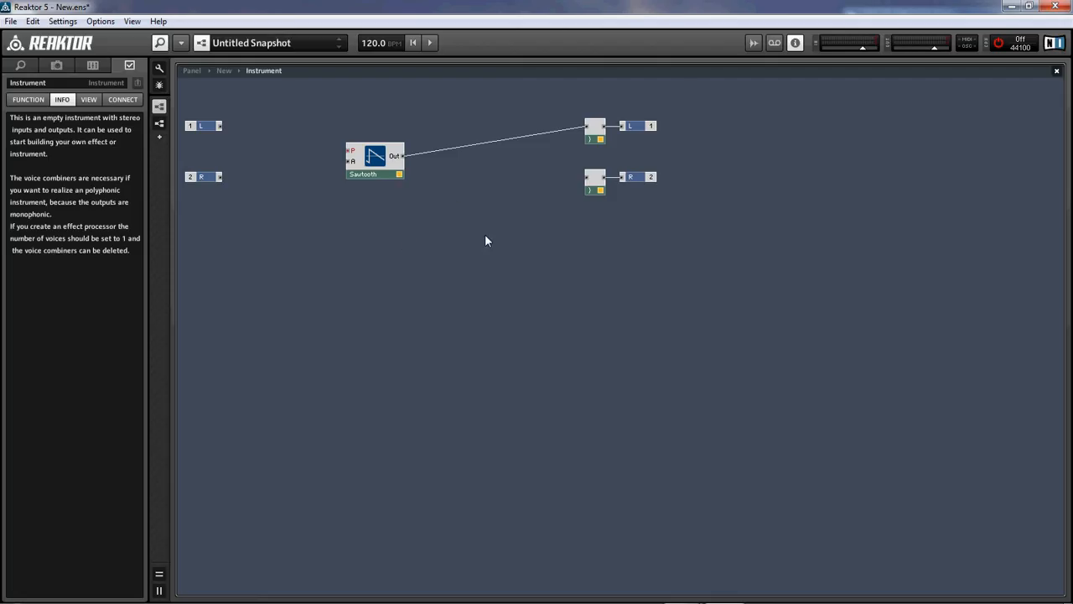
mouse_move(391, 200)
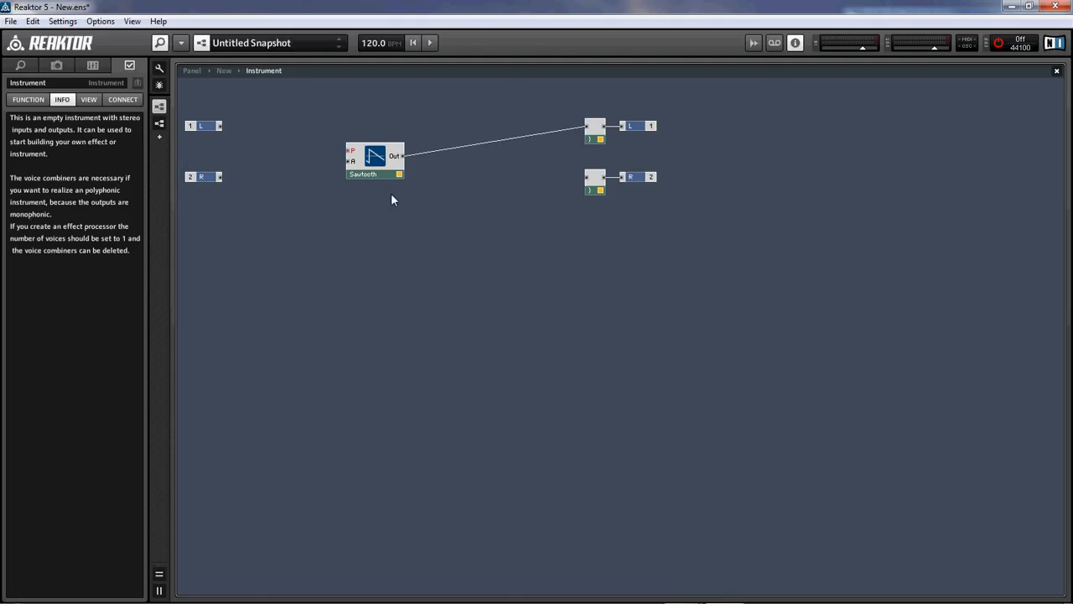
click(372, 173)
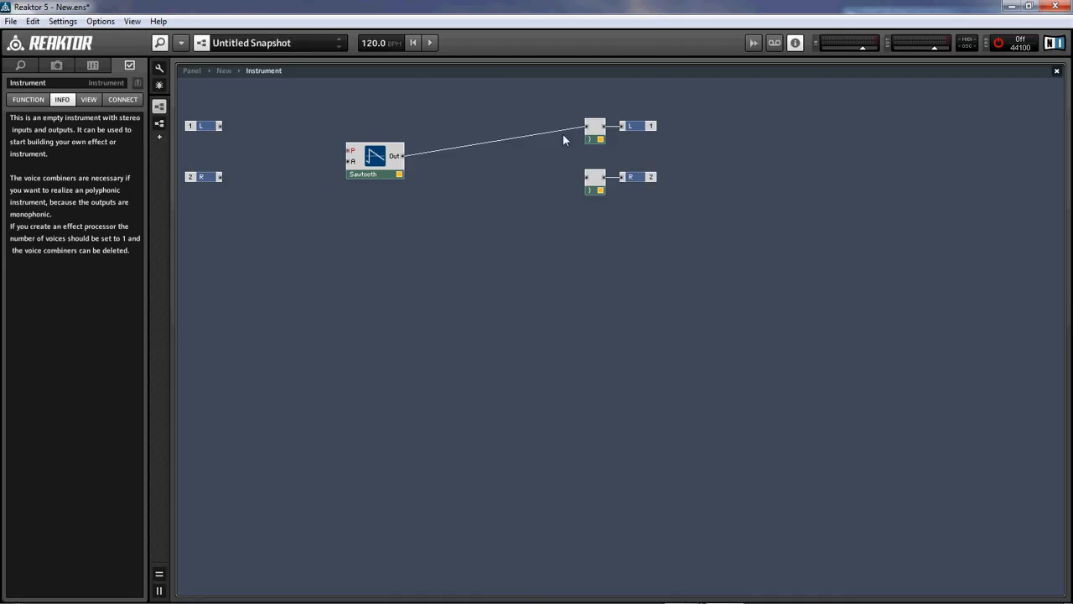
mouse_move(413, 197)
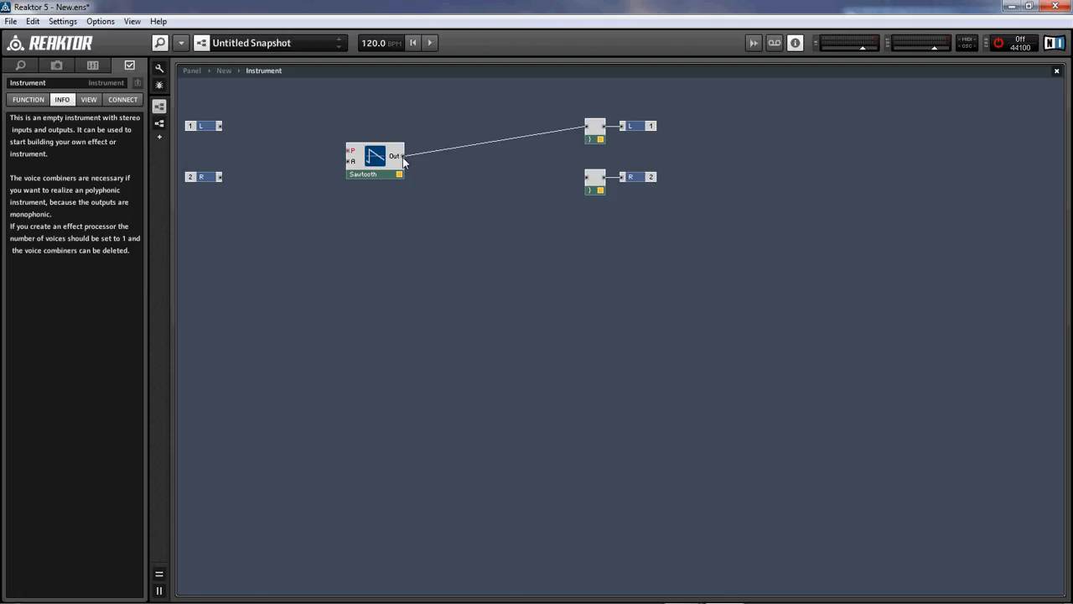
drag(402, 156, 591, 178)
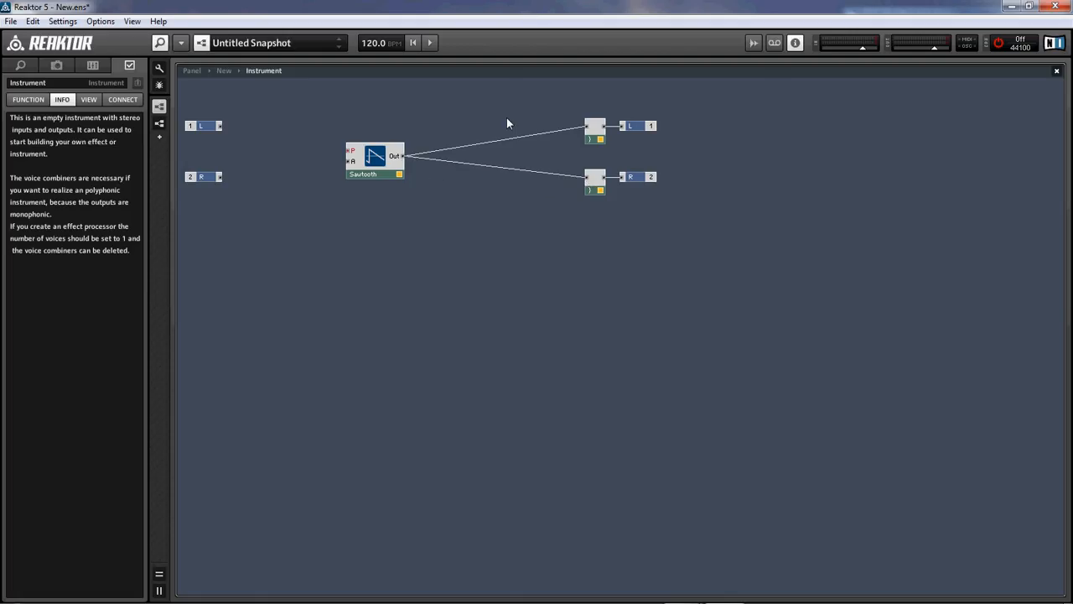
mouse_move(446, 230)
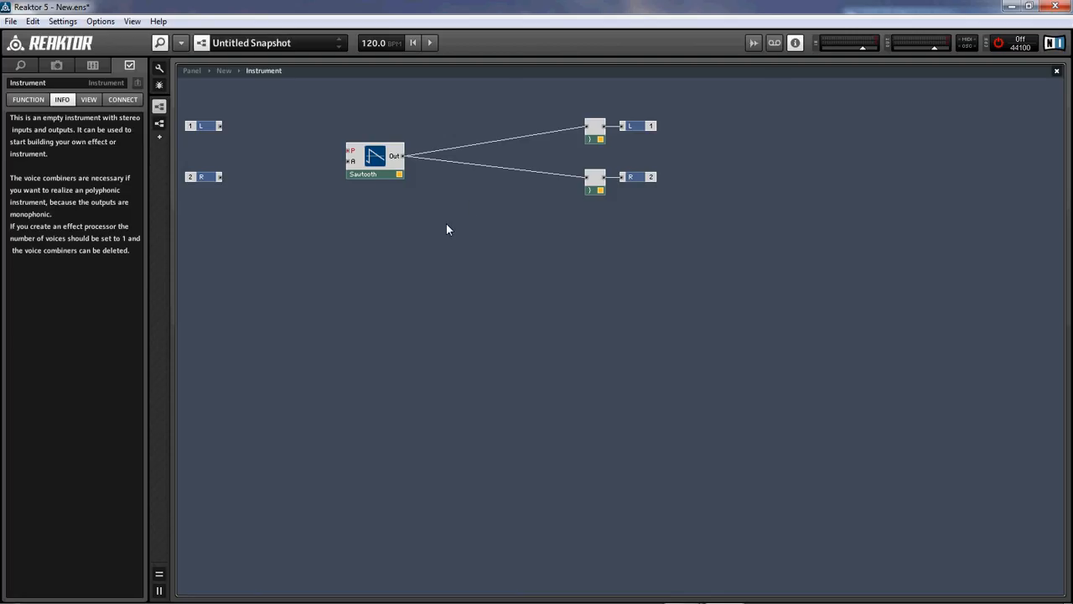
mouse_move(933, 50)
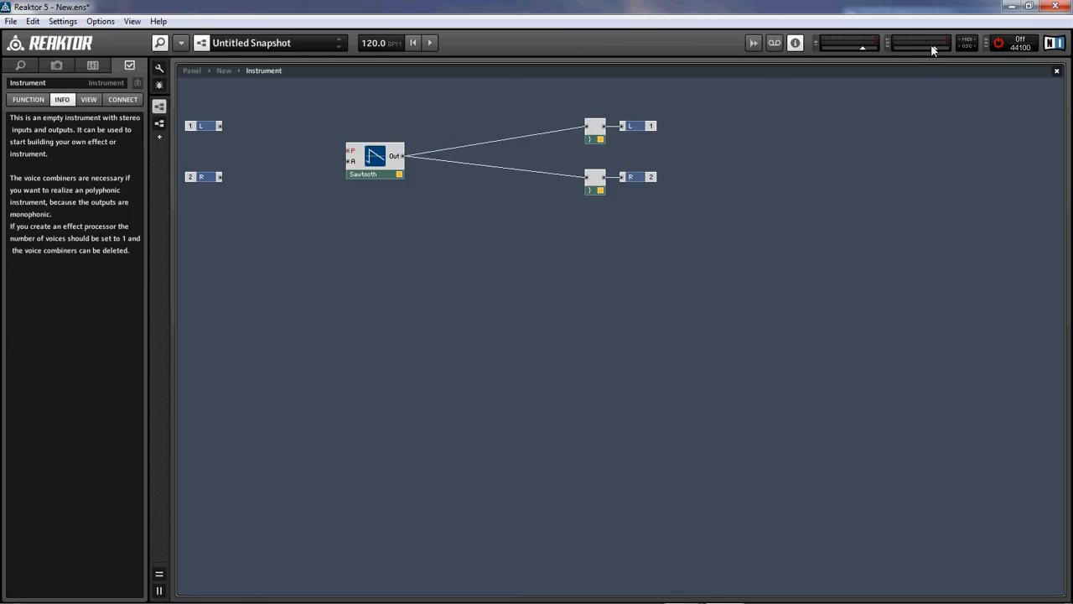
mouse_move(537, 356)
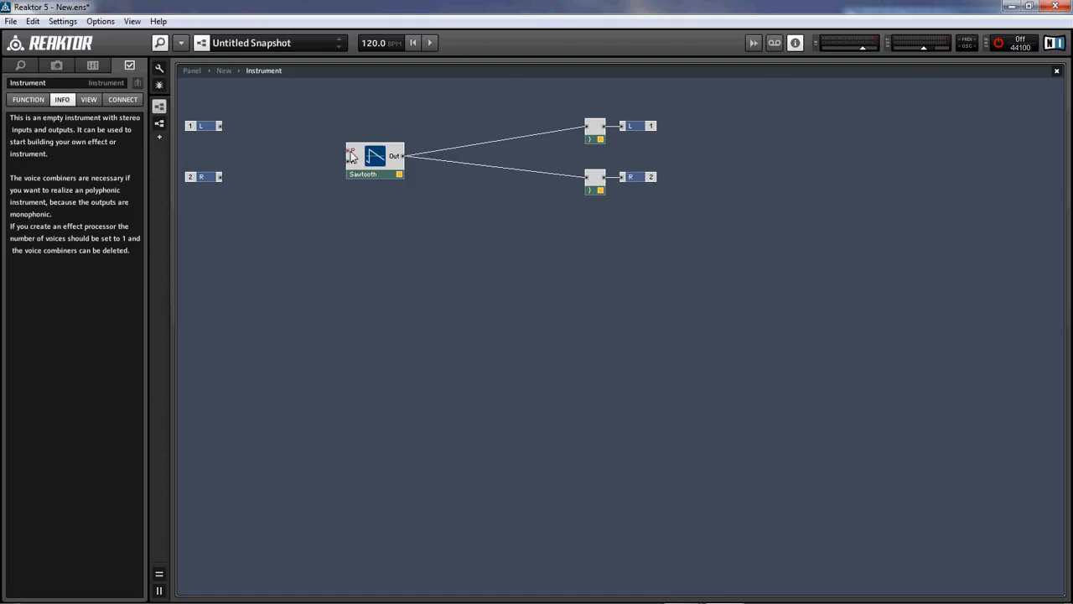
click(375, 159)
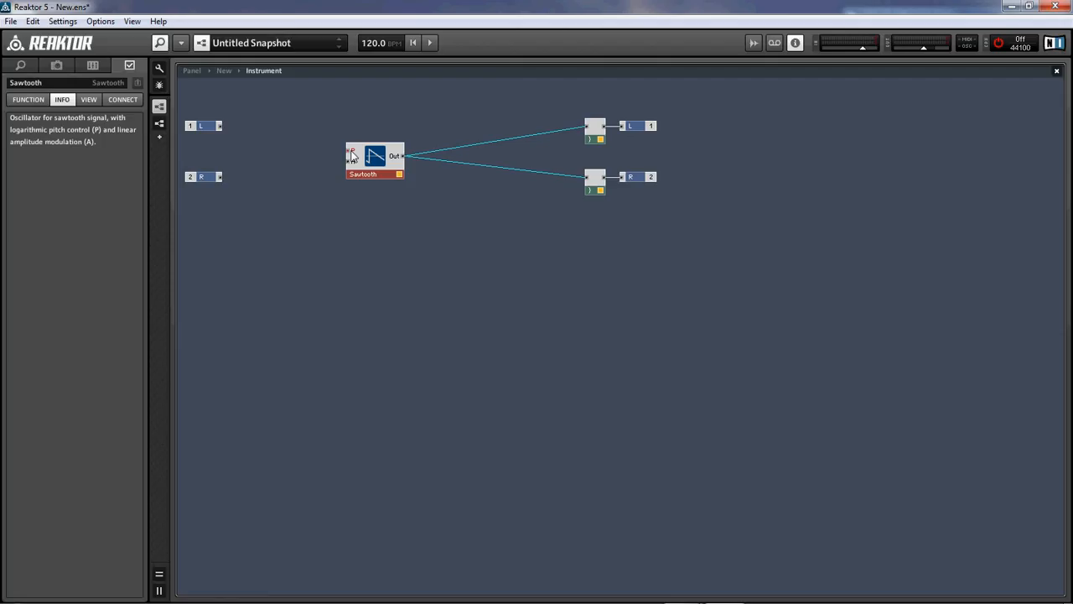
mouse_move(315, 158)
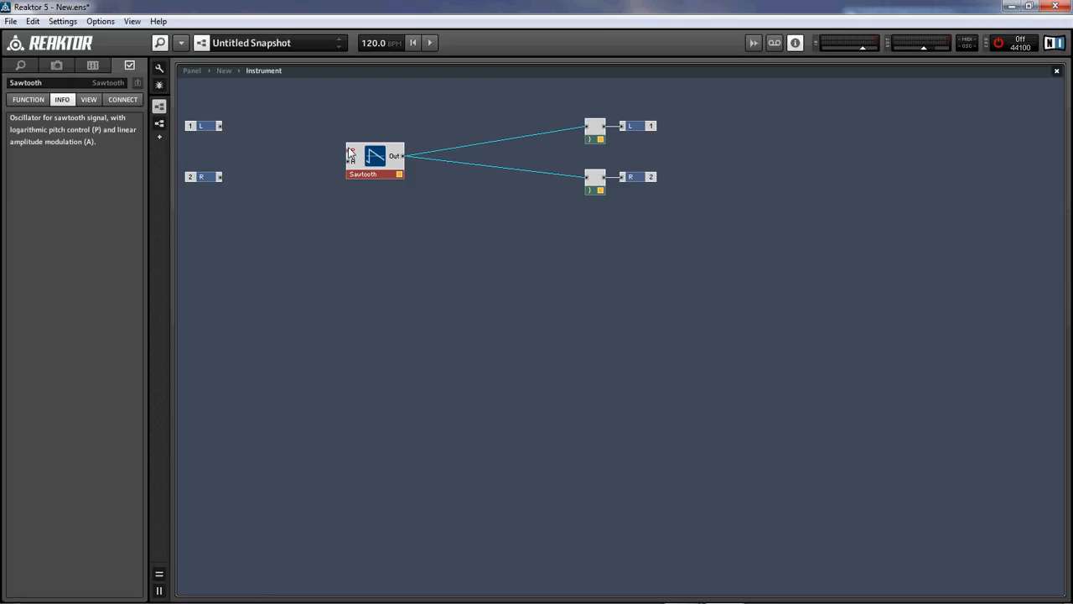
mouse_move(369, 166)
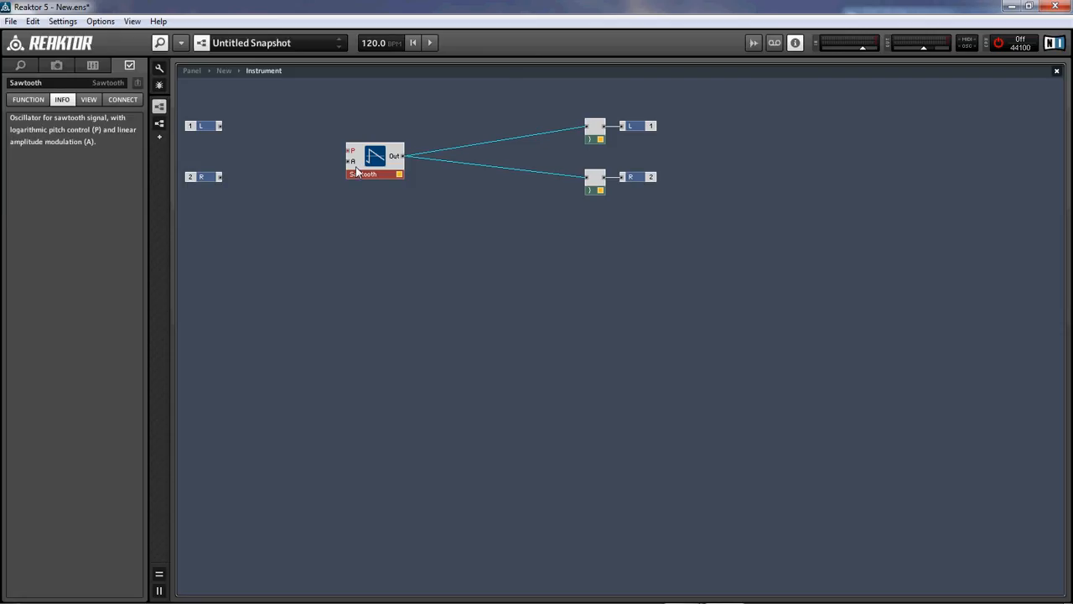
mouse_move(352, 163)
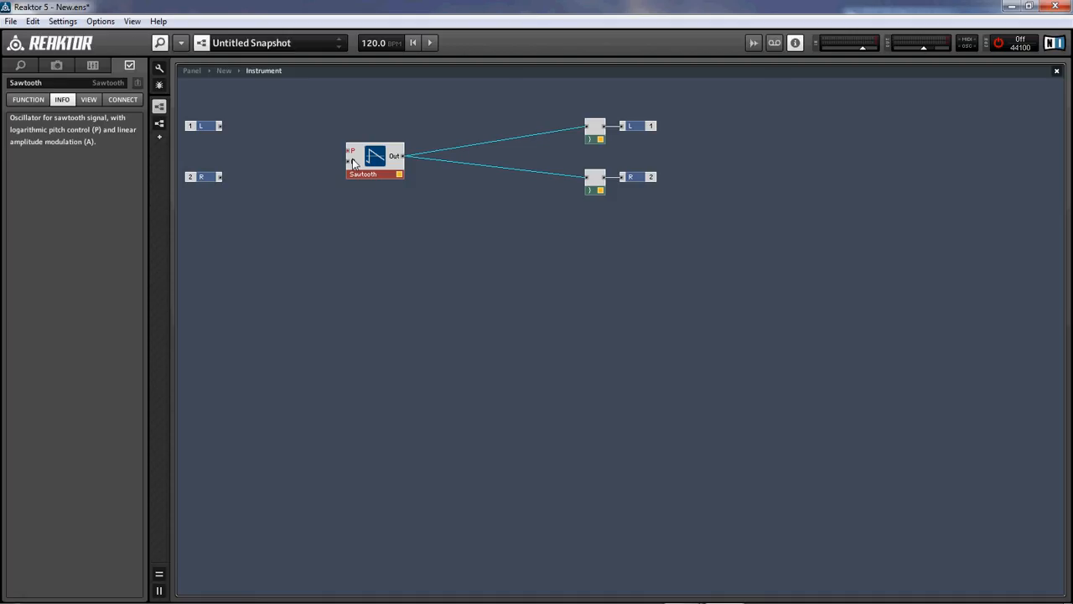
click(372, 282)
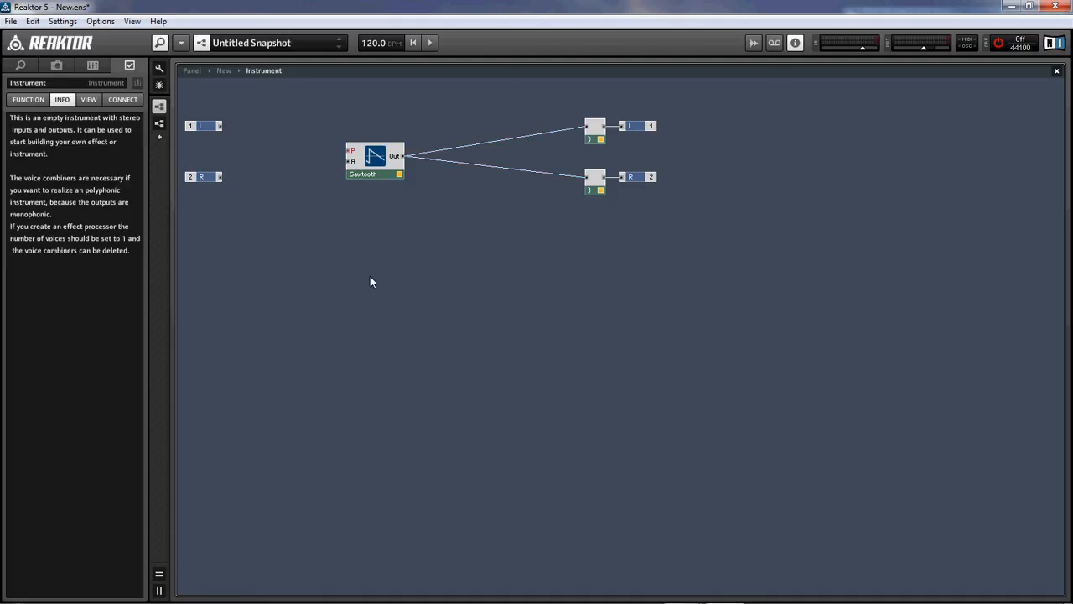
mouse_move(334, 258)
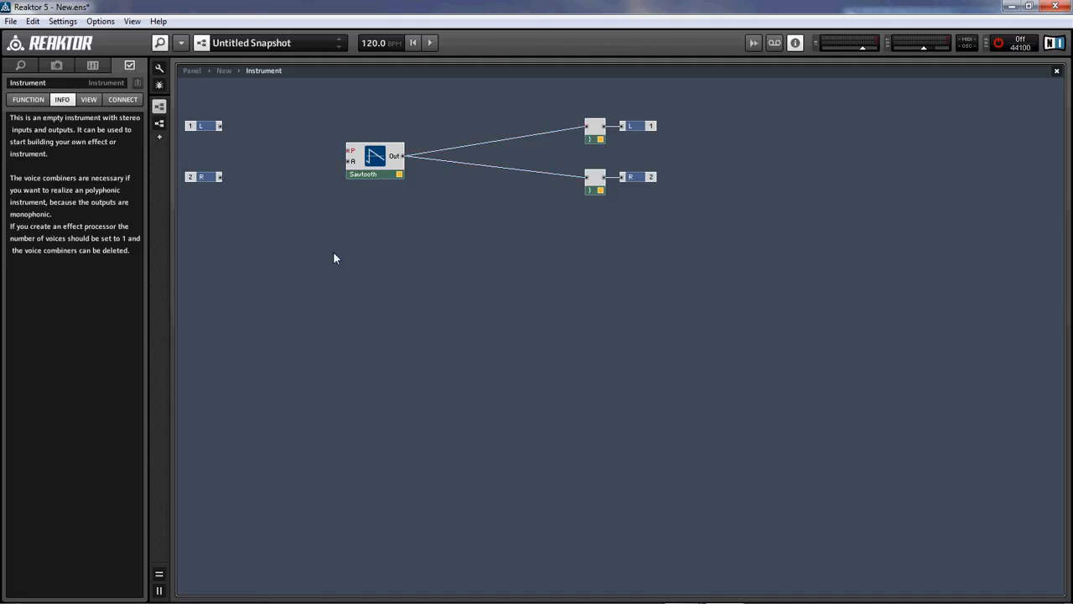
- Insert a MIDI In Note Pitch module and place it left of the Sawtooth's P input
right_click(336, 258)
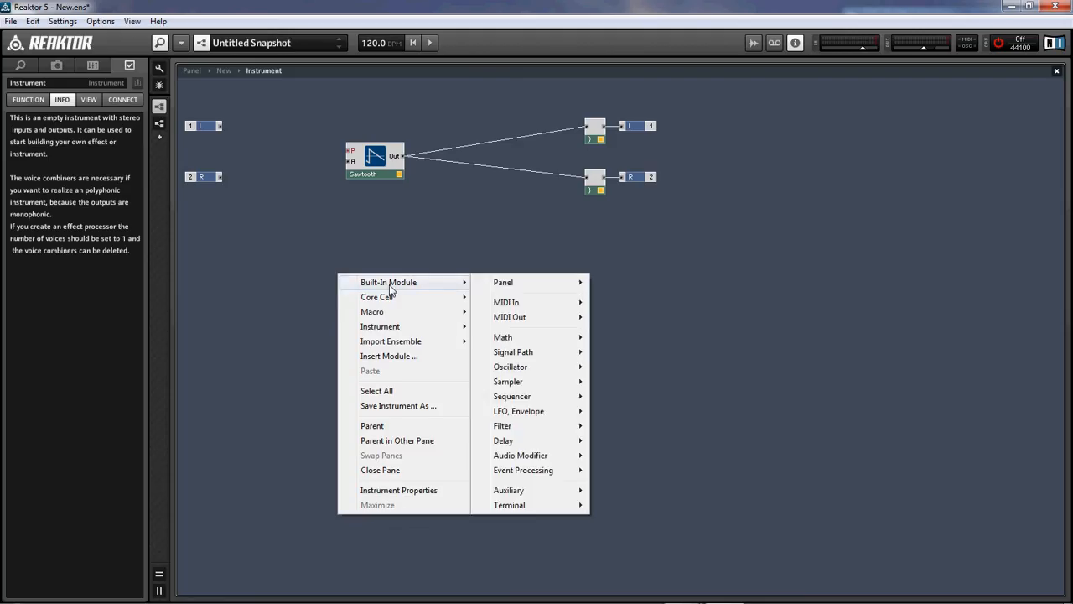
mouse_move(506, 302)
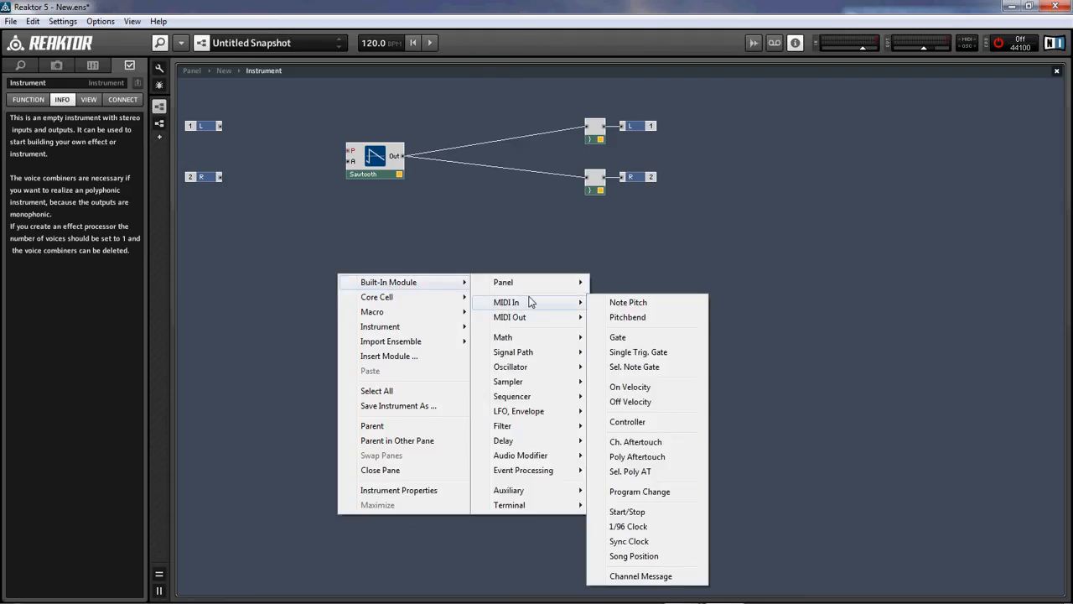
mouse_move(592, 331)
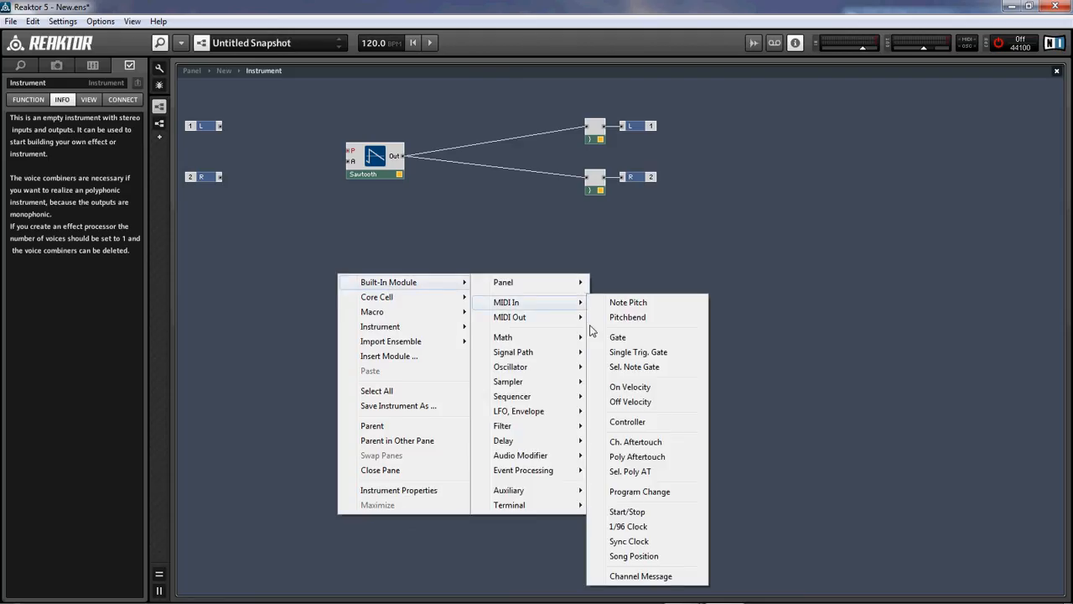
mouse_move(641, 312)
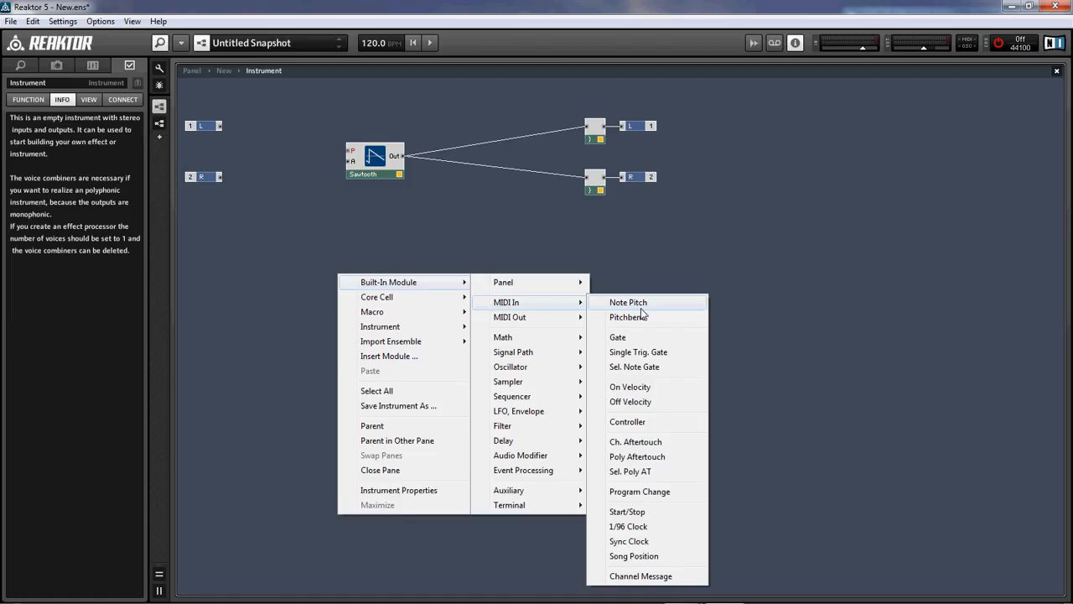
click(627, 302)
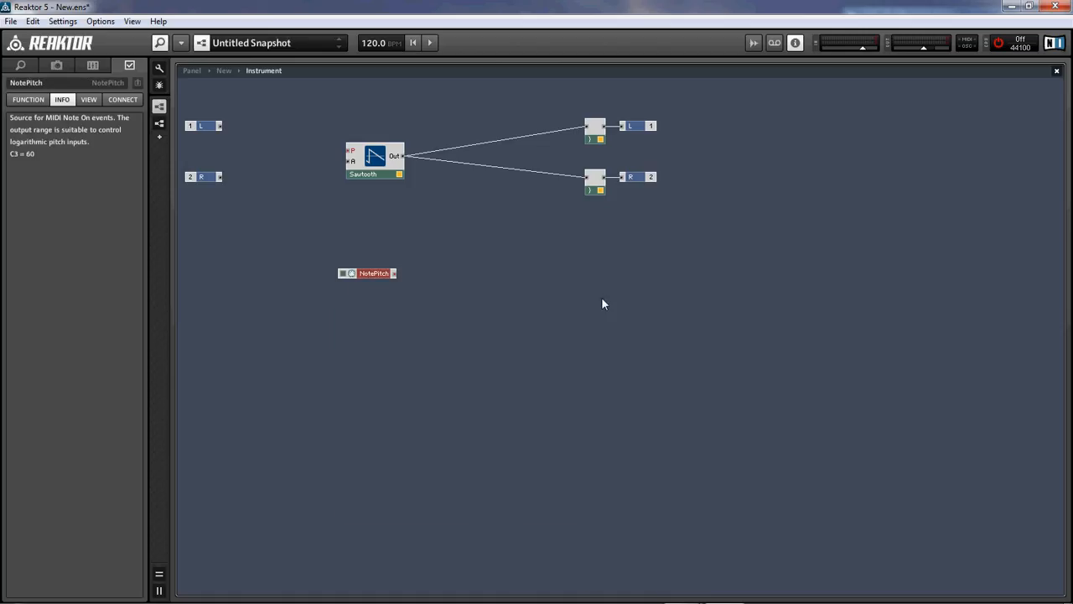
drag(373, 272, 305, 157)
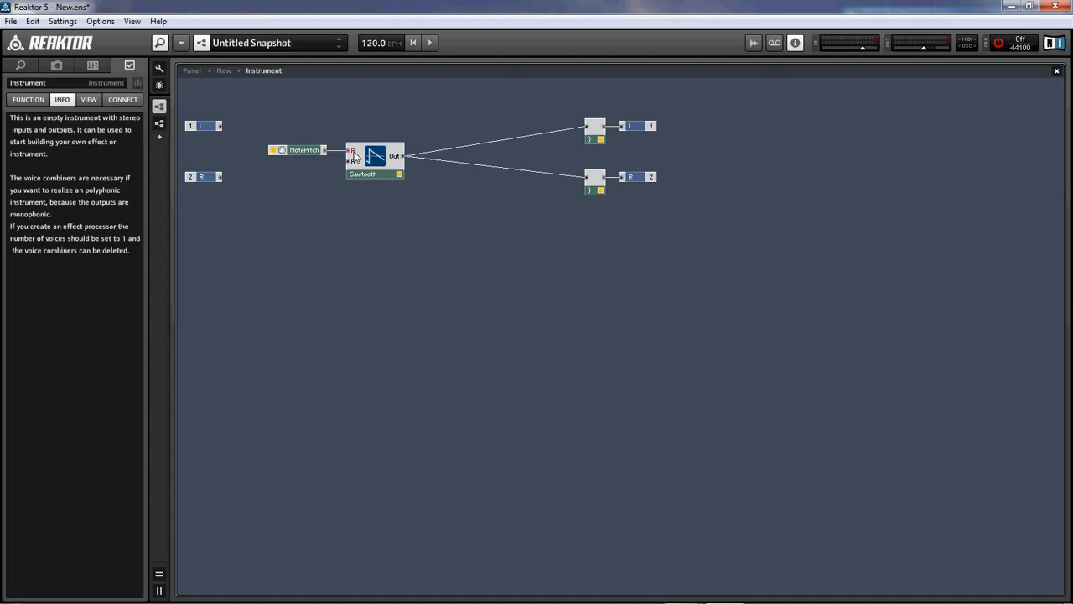
click(303, 149)
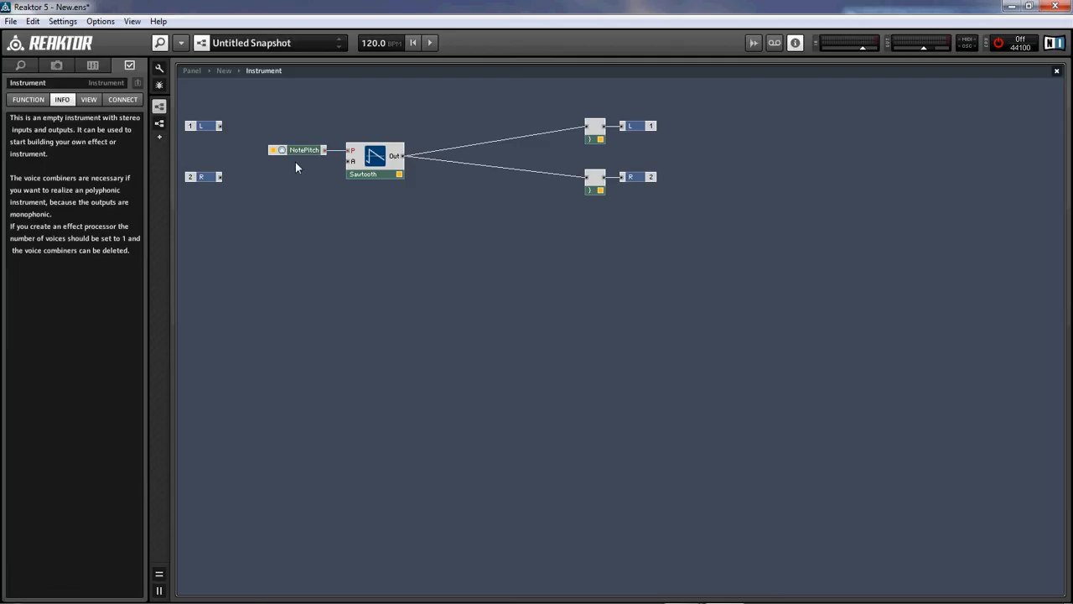
mouse_move(302, 184)
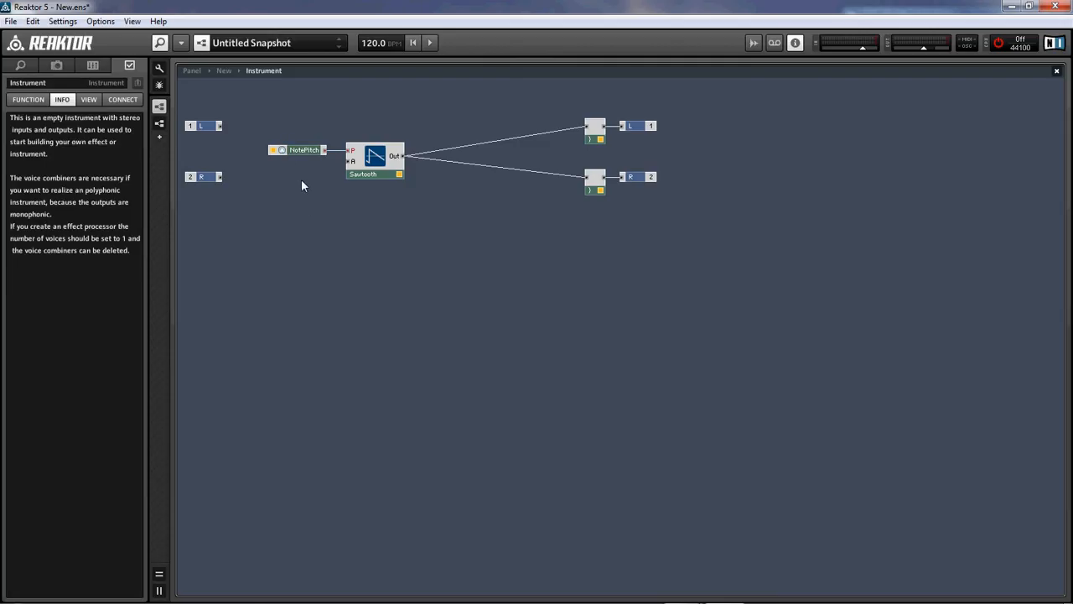
mouse_move(307, 185)
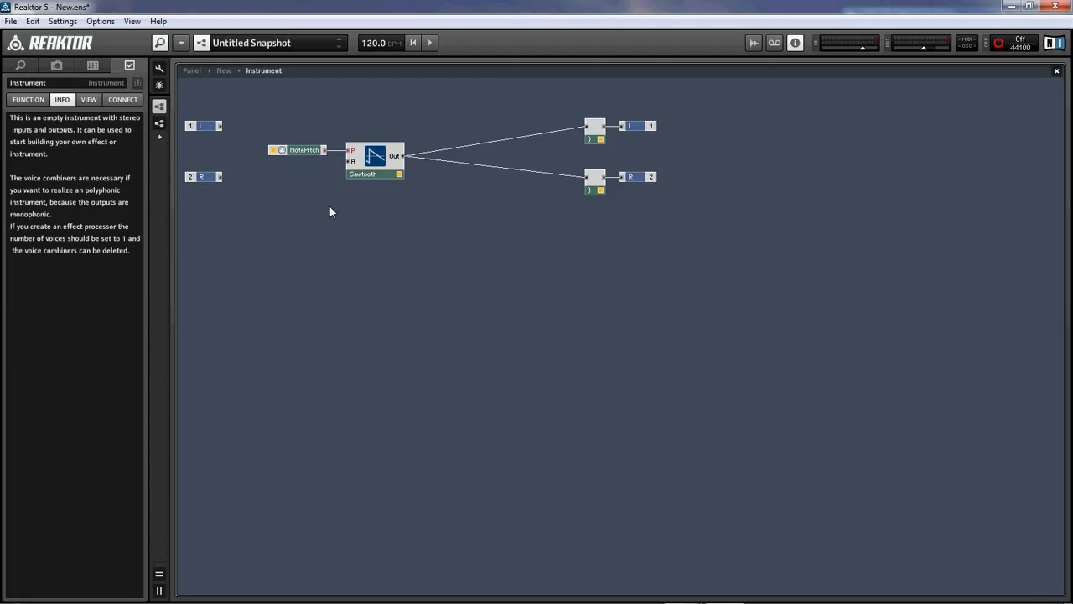
right_click(330, 211)
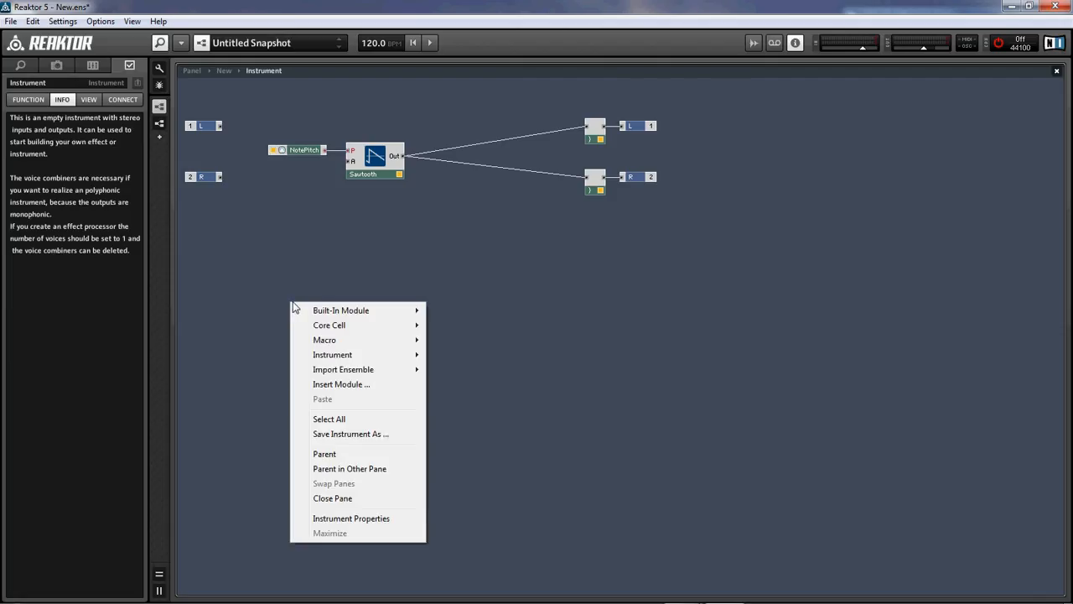
mouse_move(340, 310)
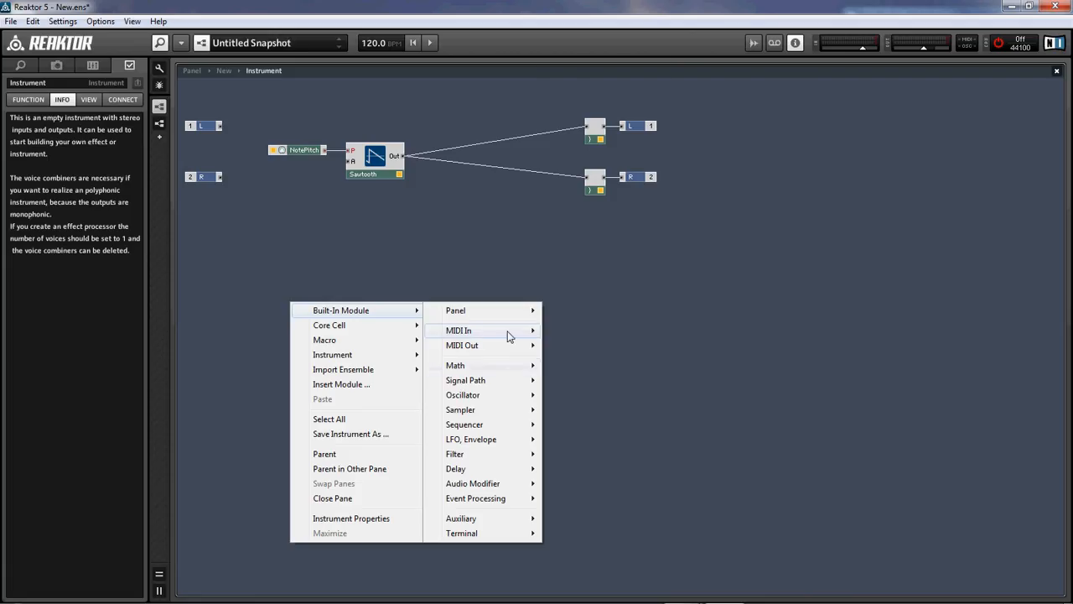
mouse_move(460, 328)
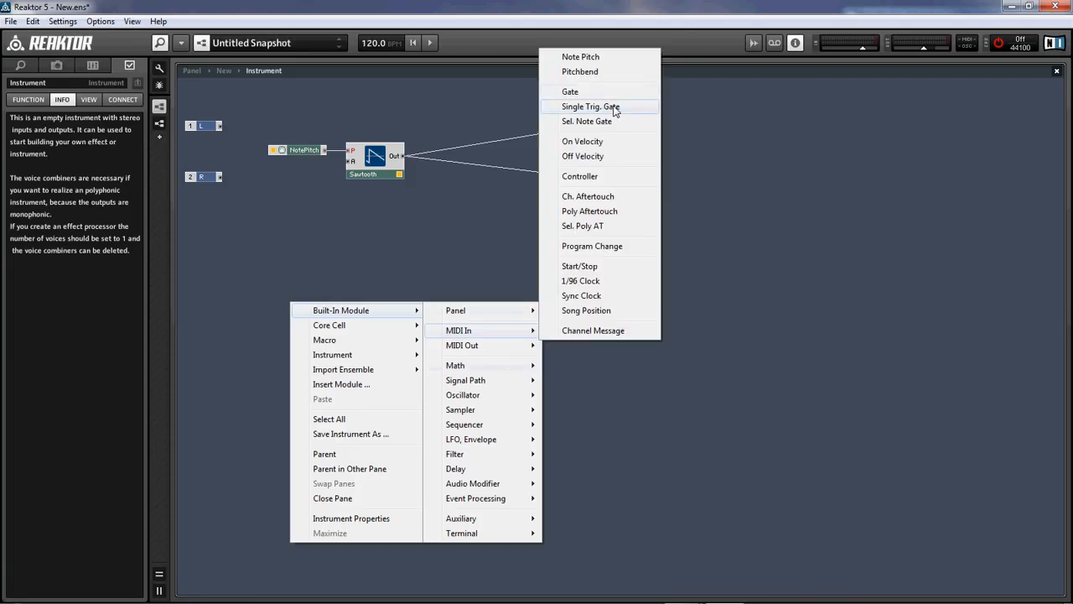
mouse_move(570, 90)
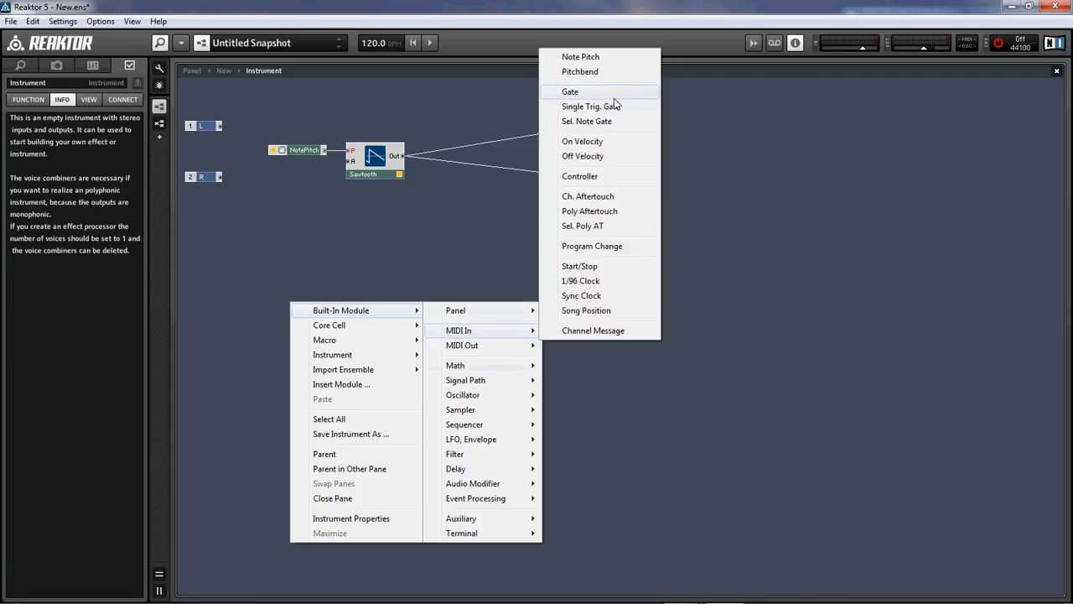
click(570, 90)
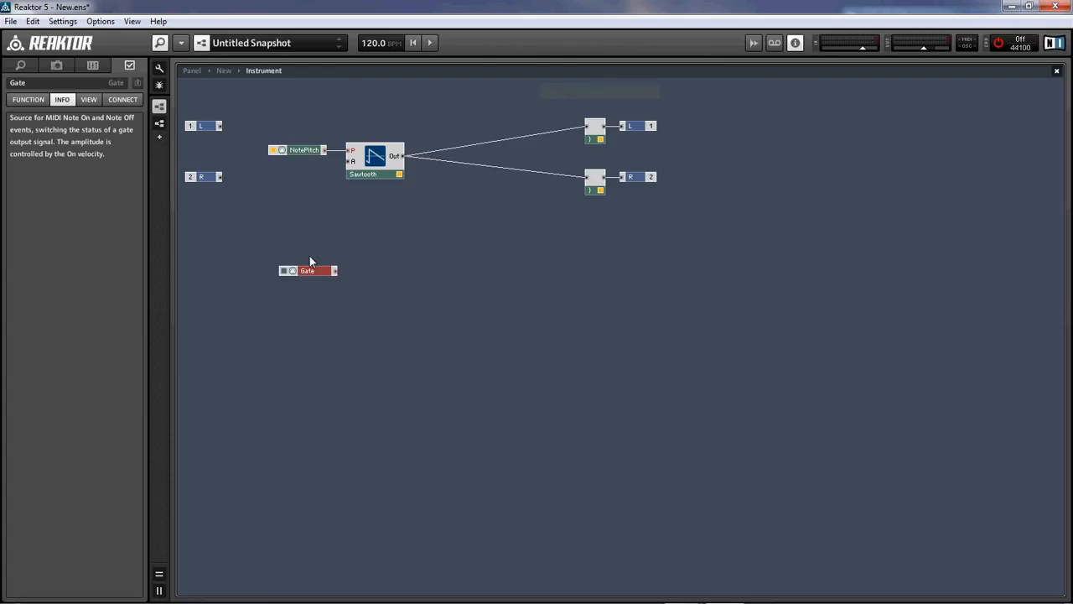
drag(309, 270, 299, 161)
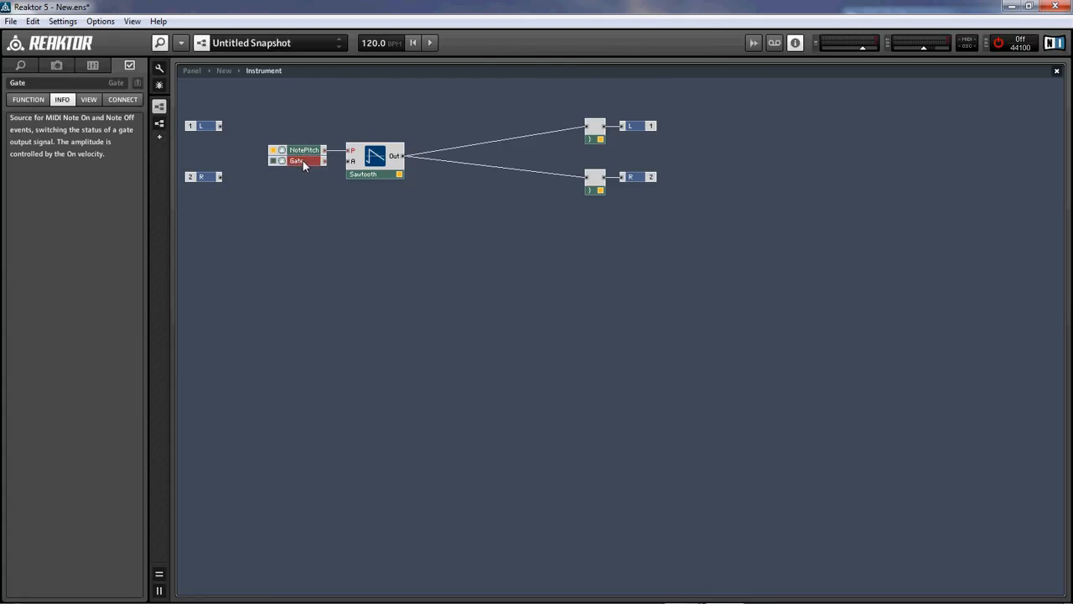
mouse_move(288, 168)
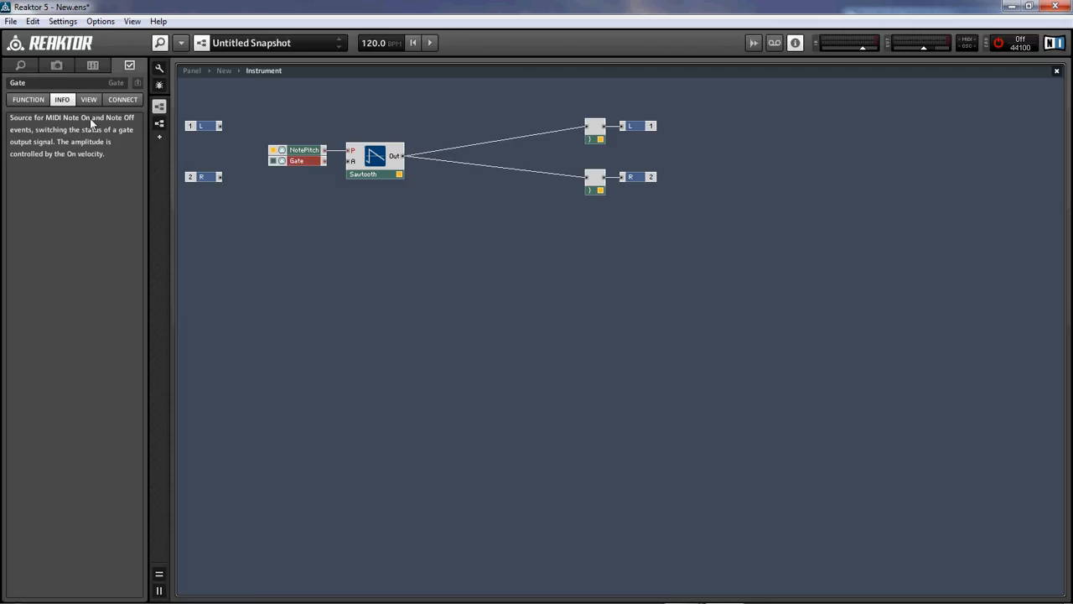
mouse_move(54, 140)
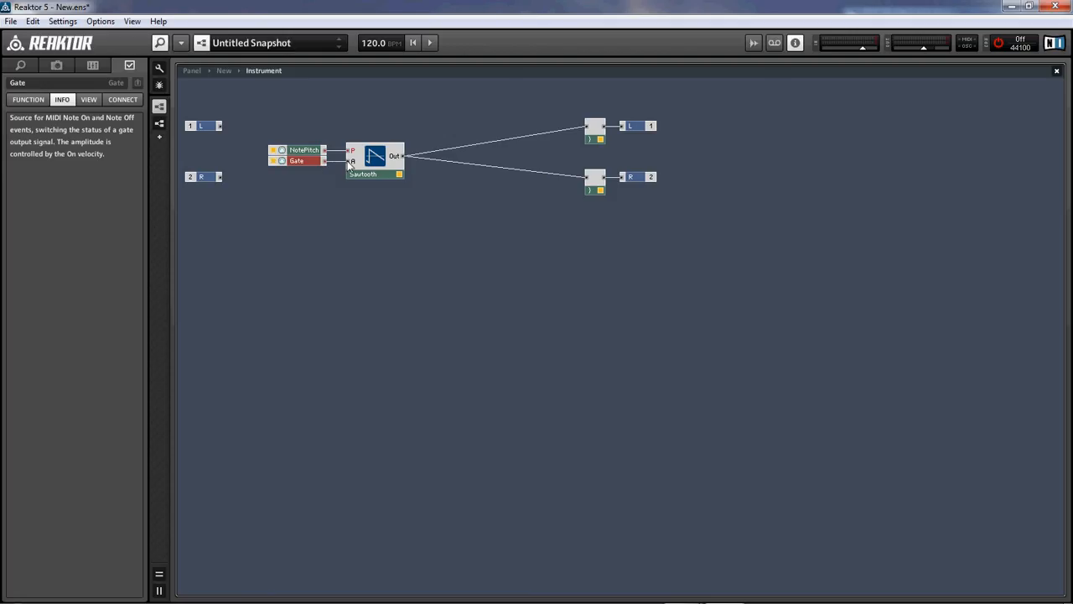
mouse_move(570, 332)
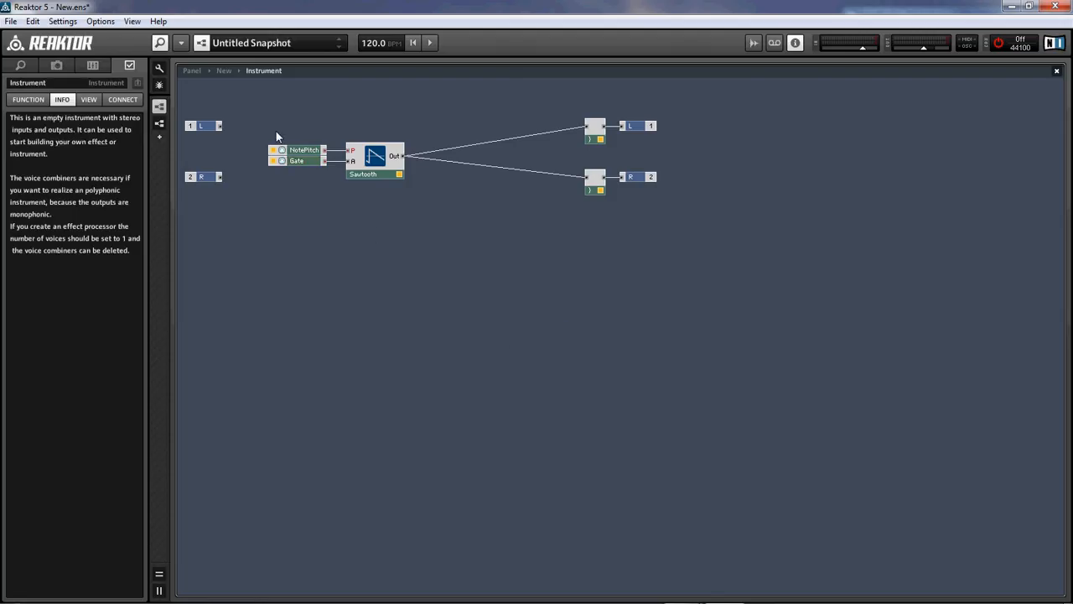
click(303, 149)
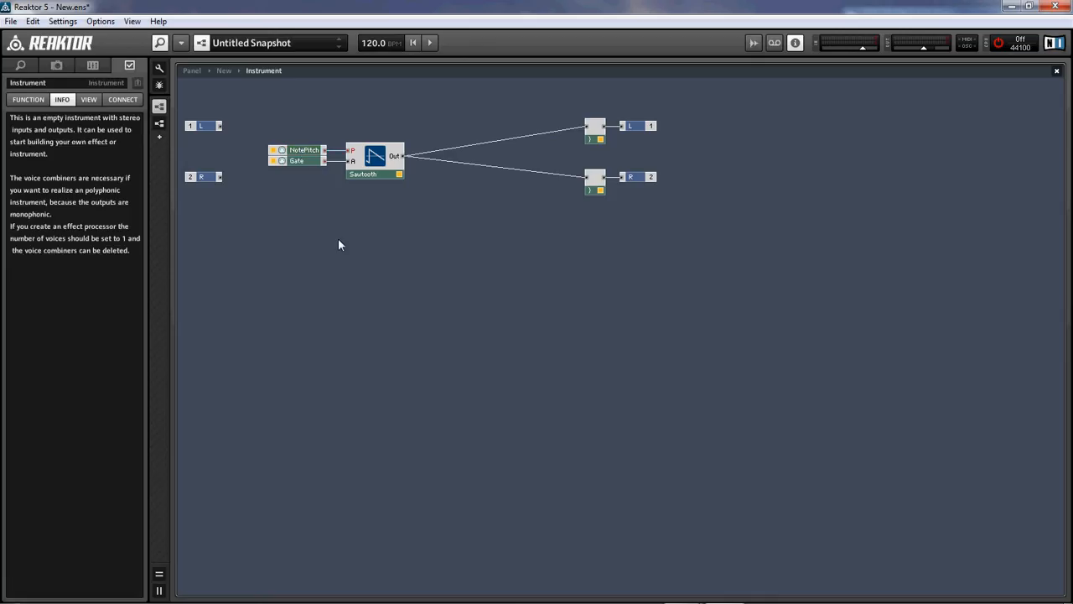
mouse_move(513, 405)
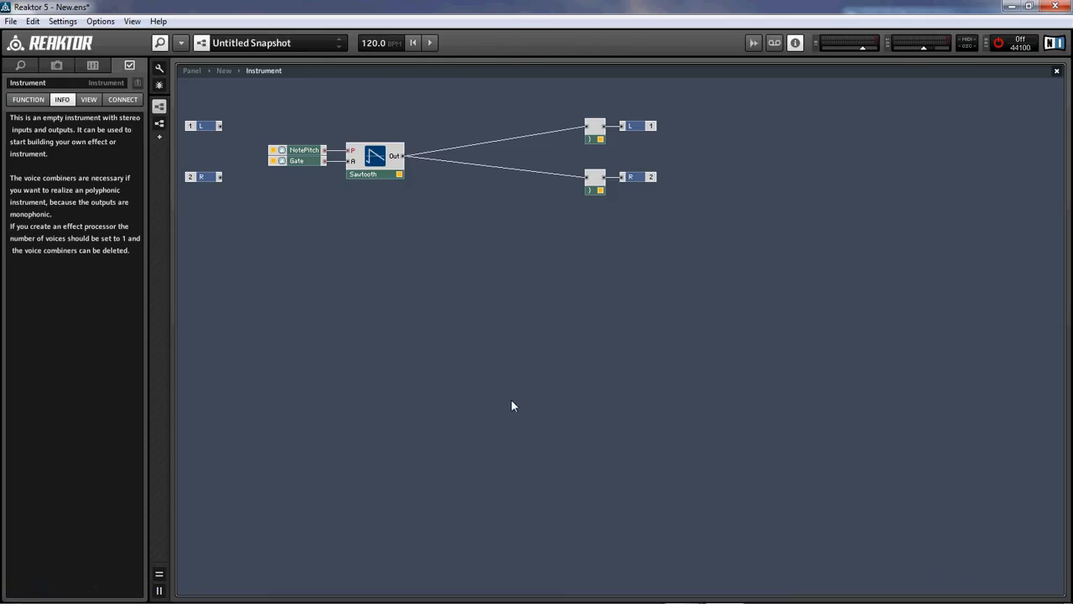
click(304, 151)
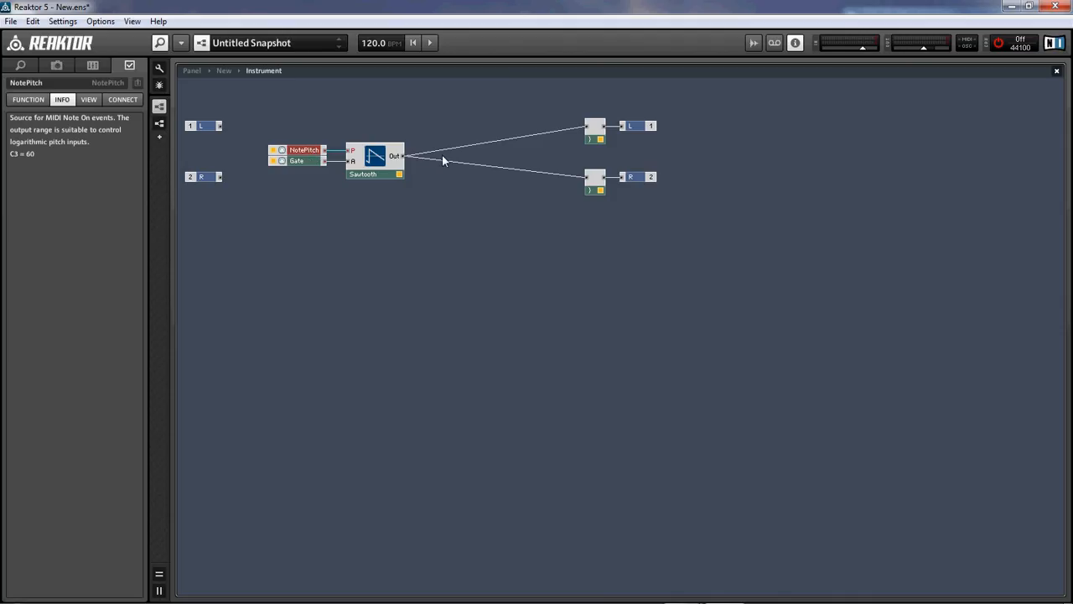
click(297, 161)
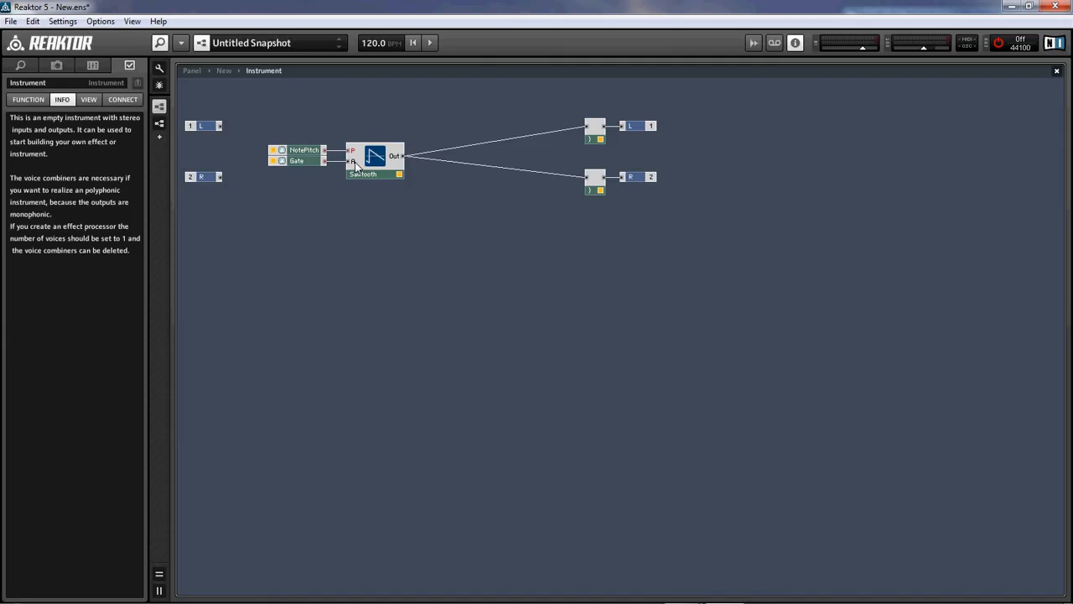
click(374, 173)
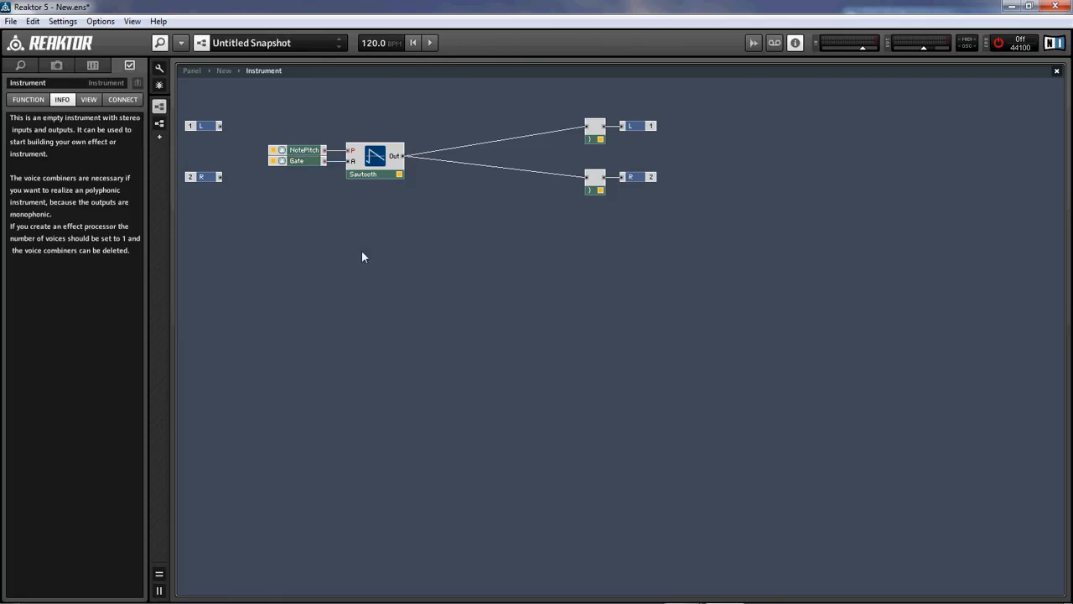
mouse_move(929, 57)
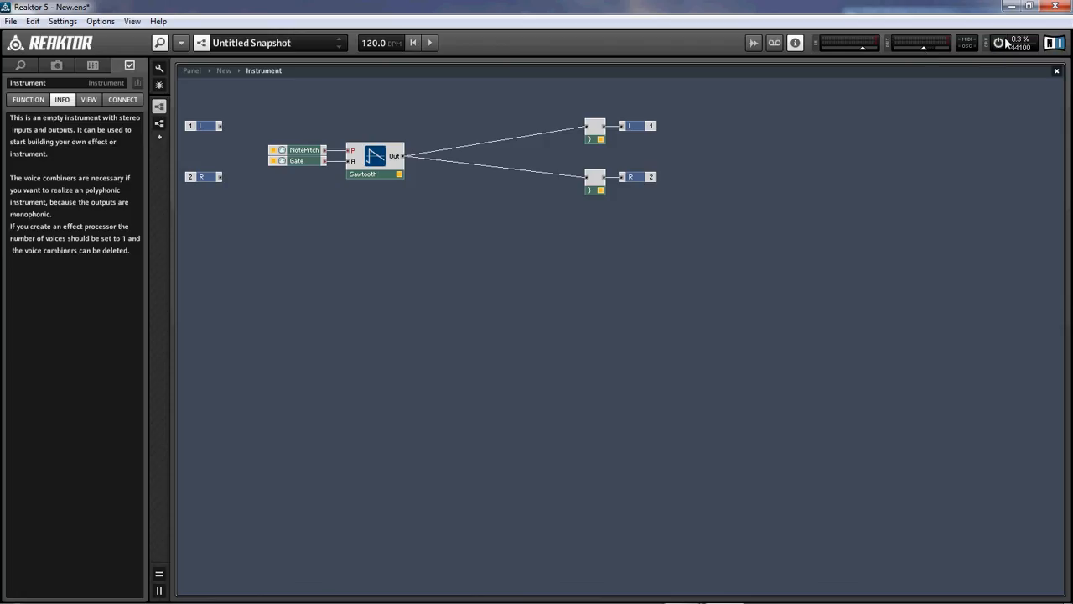
mouse_move(982, 155)
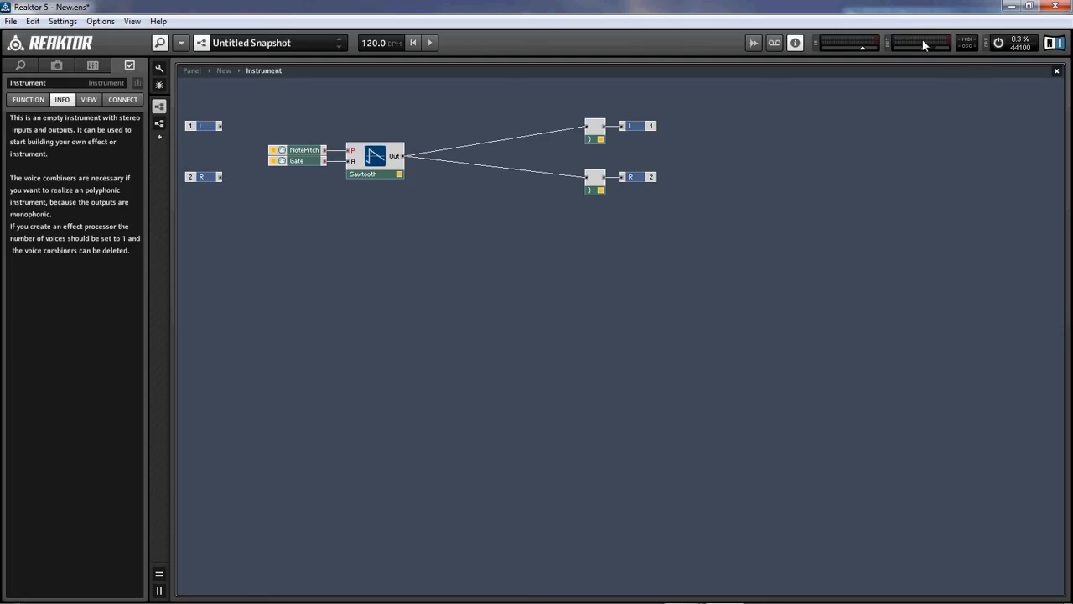
mouse_move(933, 47)
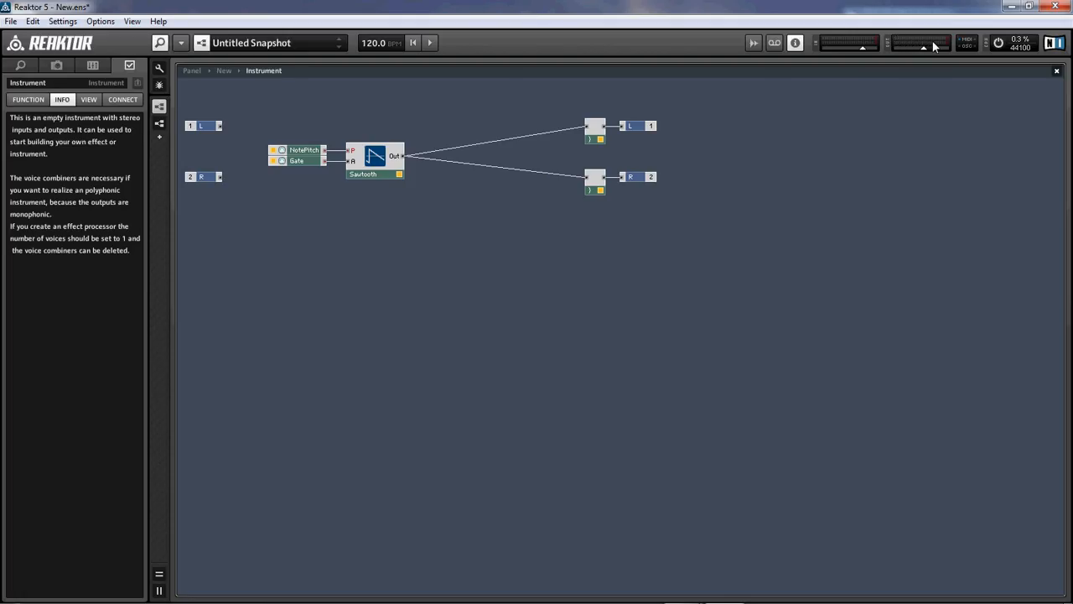
mouse_move(601, 184)
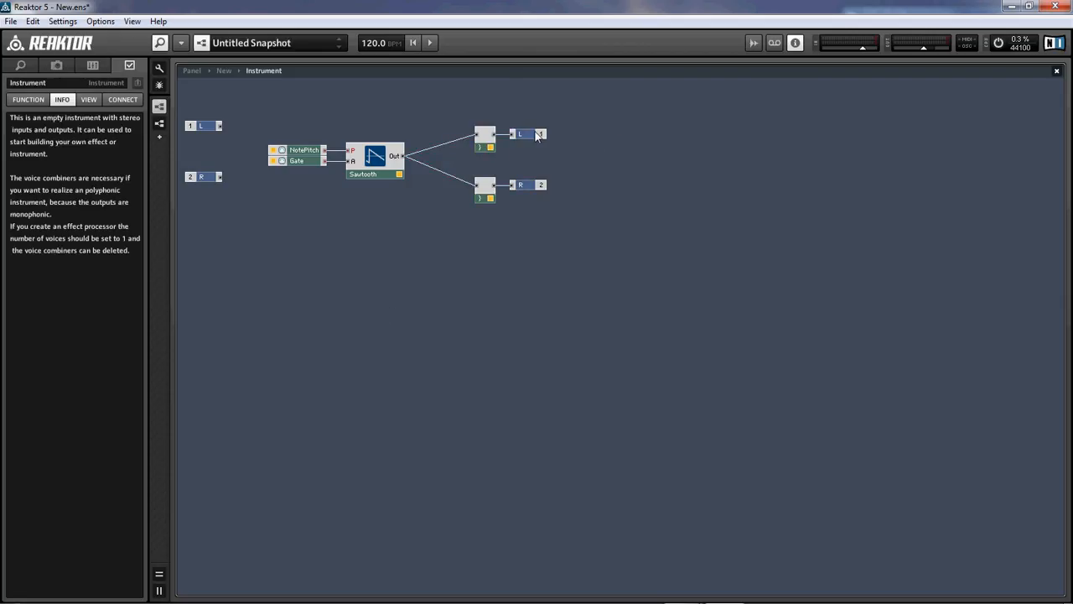
mouse_move(453, 359)
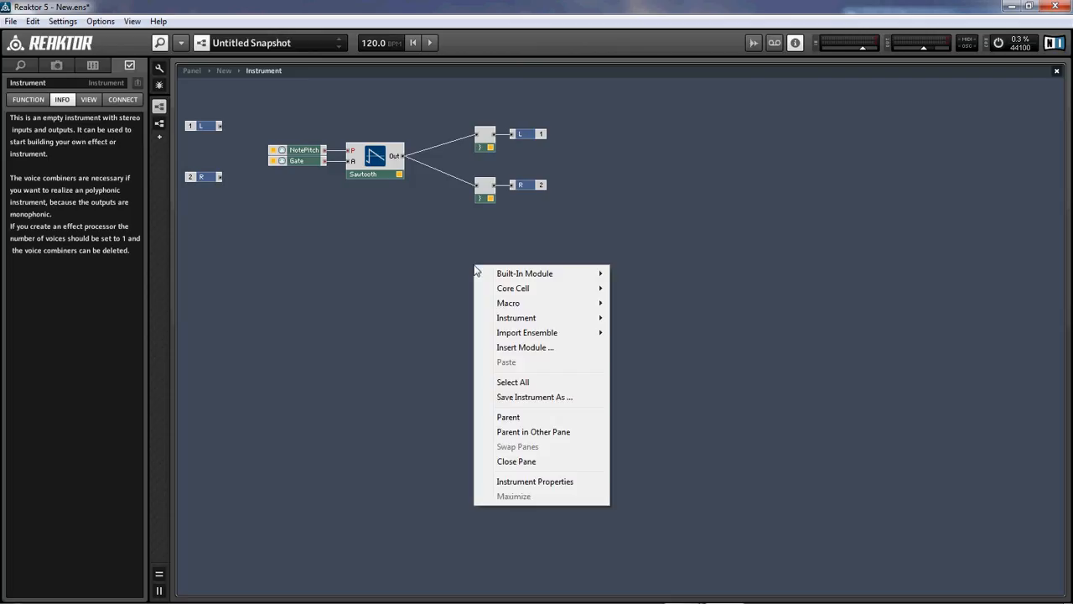
mouse_move(523, 273)
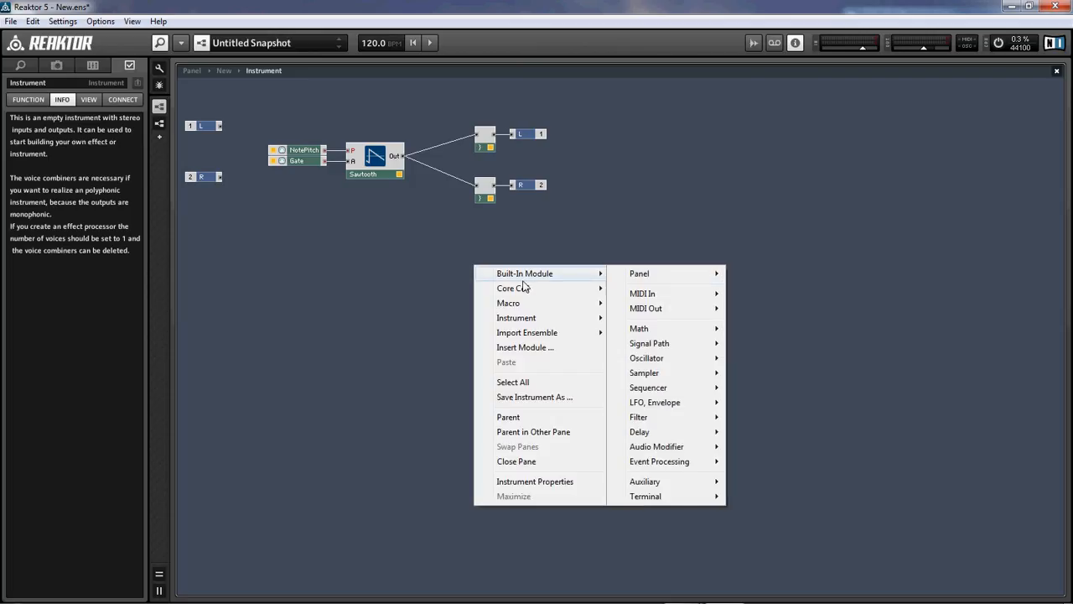
- List the Built-In Module > Oscillator entries available to insert
click(648, 359)
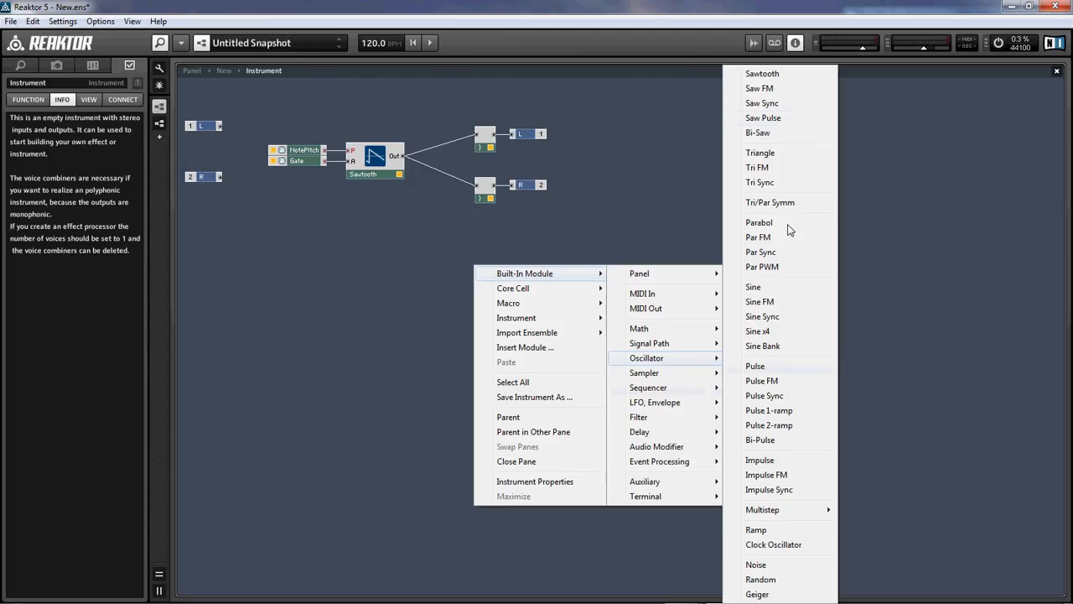
mouse_move(784, 475)
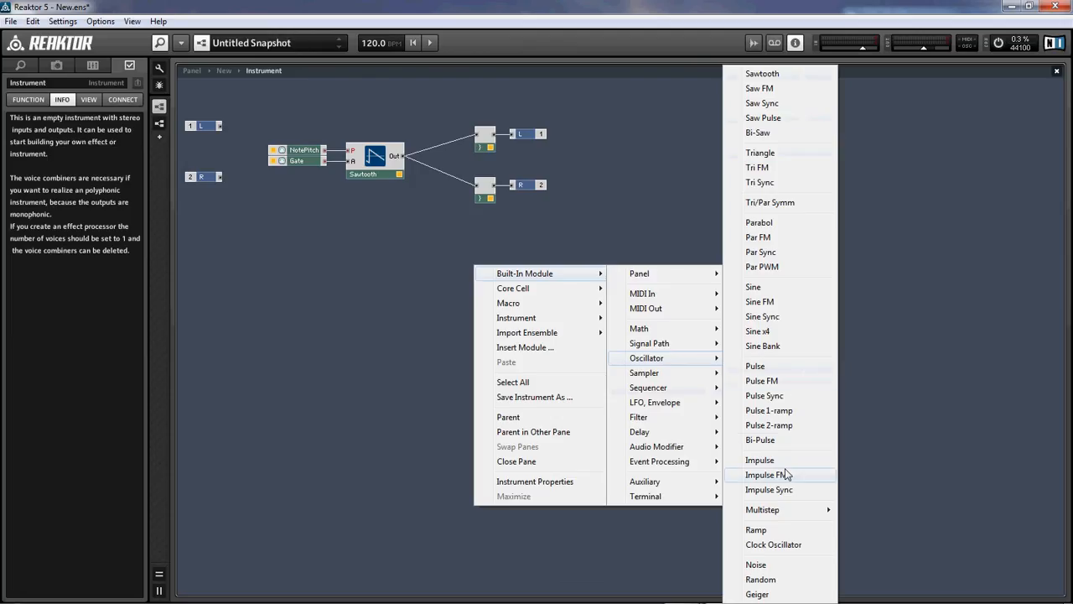
mouse_move(795, 76)
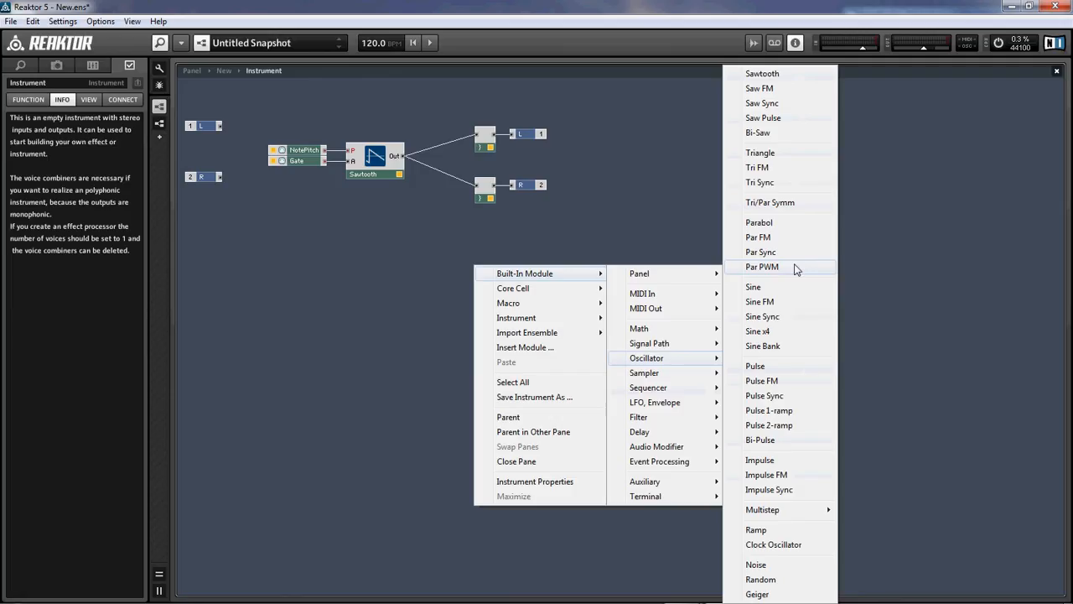
mouse_move(780, 104)
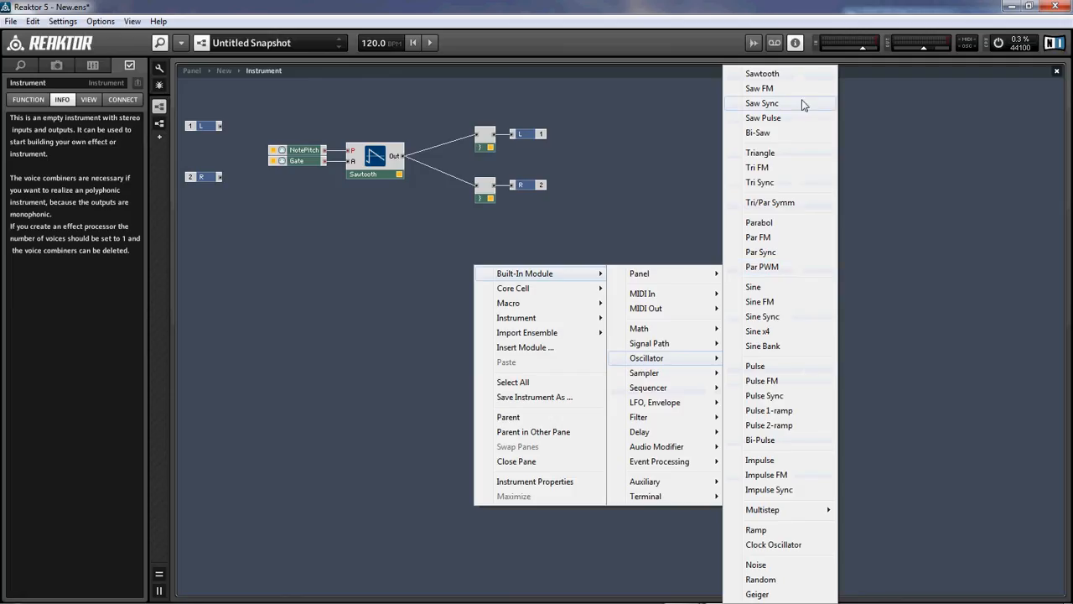
mouse_move(786, 89)
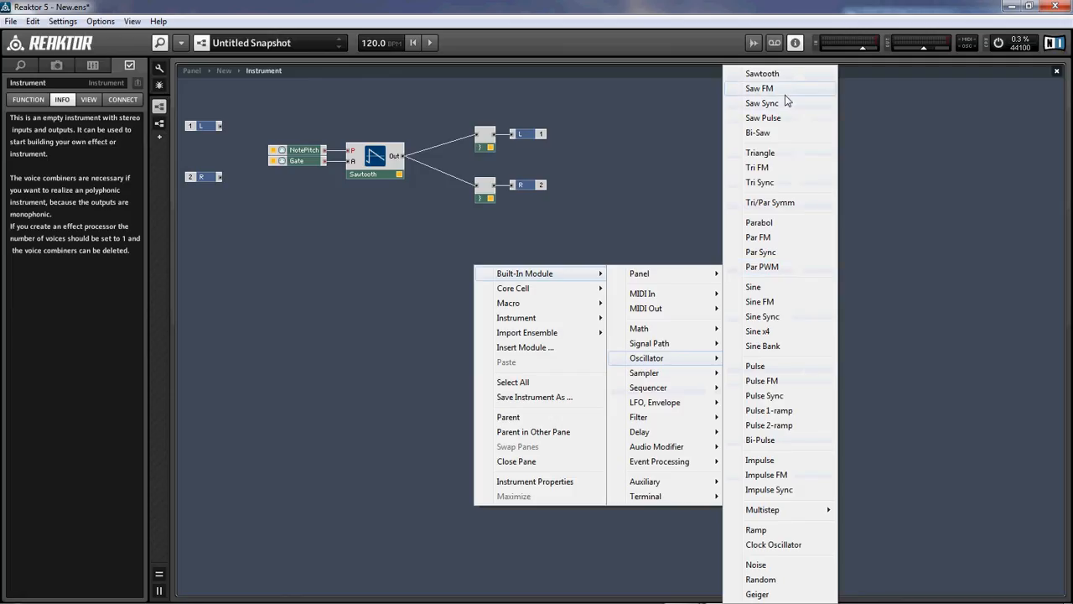
mouse_move(784, 102)
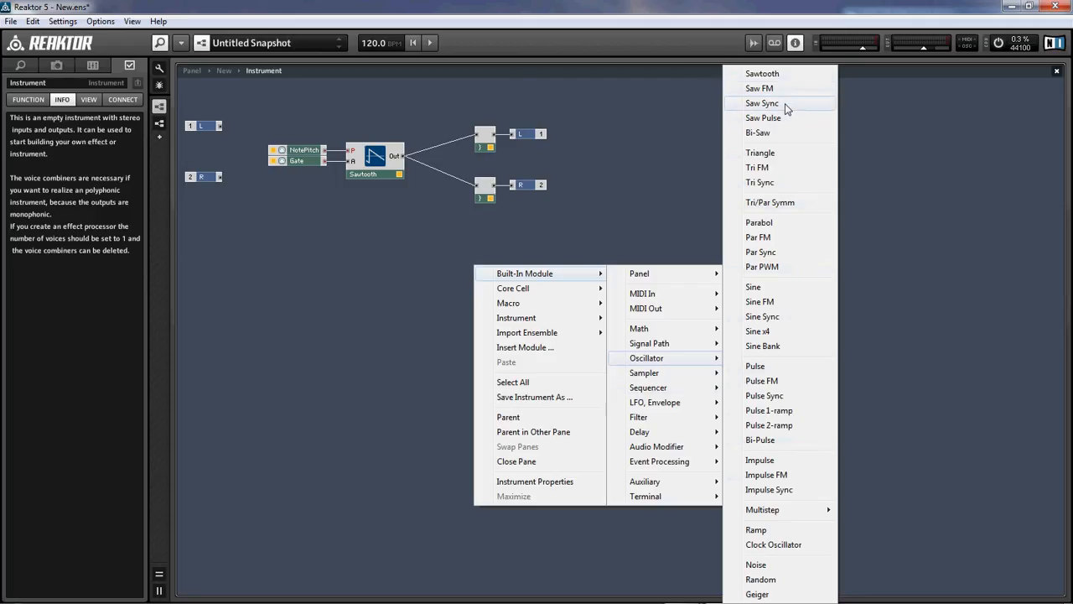
mouse_move(775, 208)
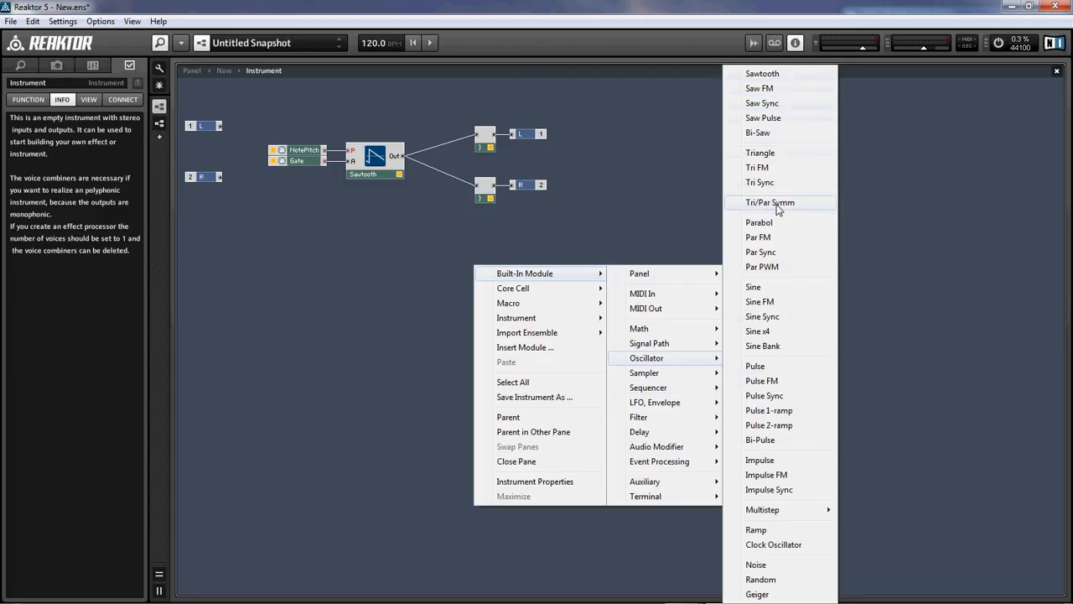
mouse_move(758, 366)
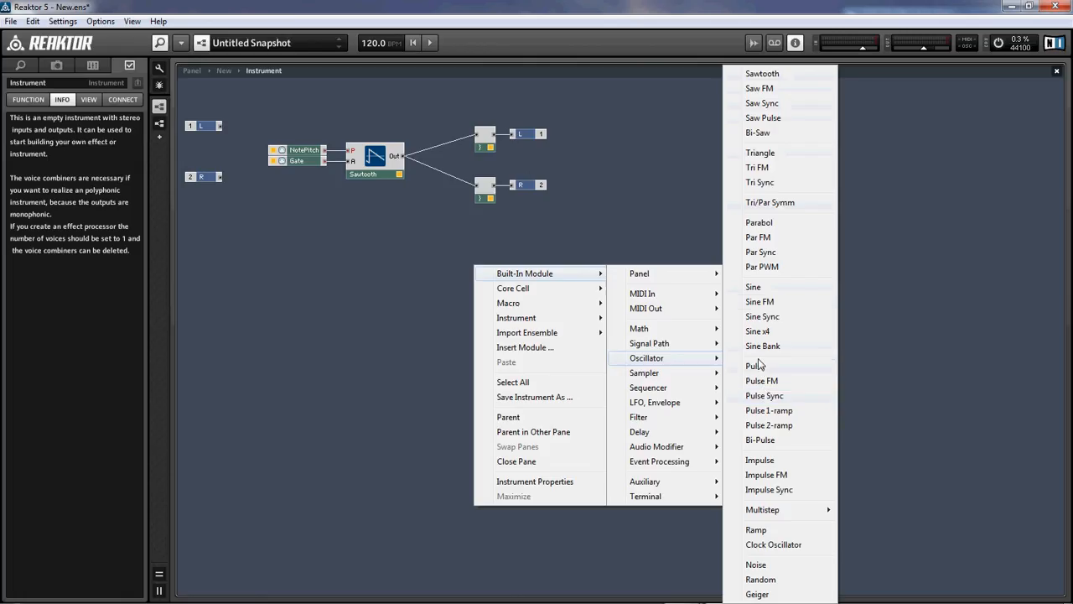
mouse_move(785, 154)
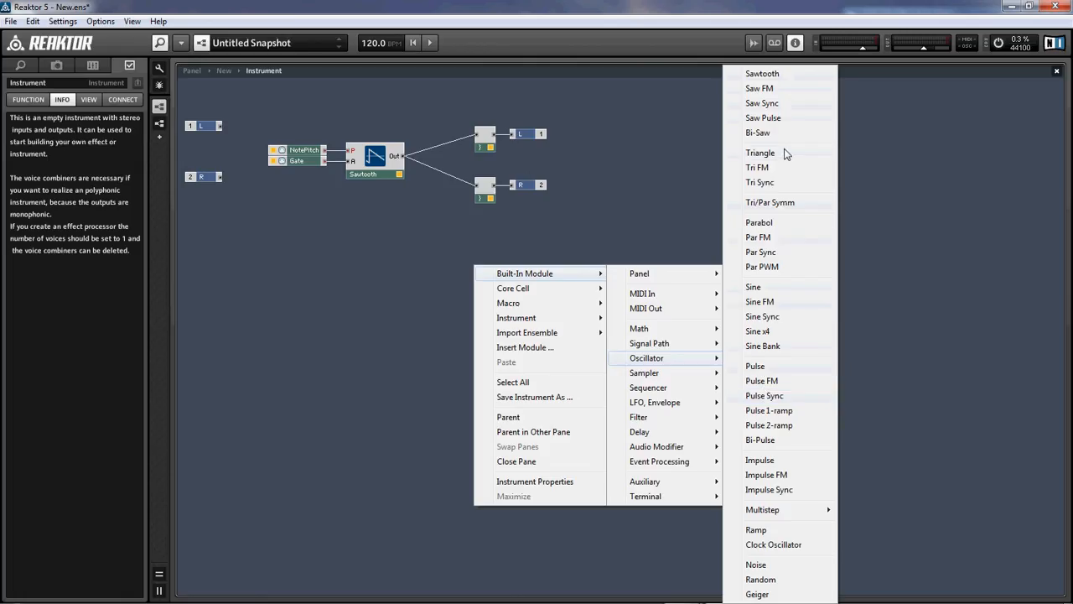
mouse_move(764, 345)
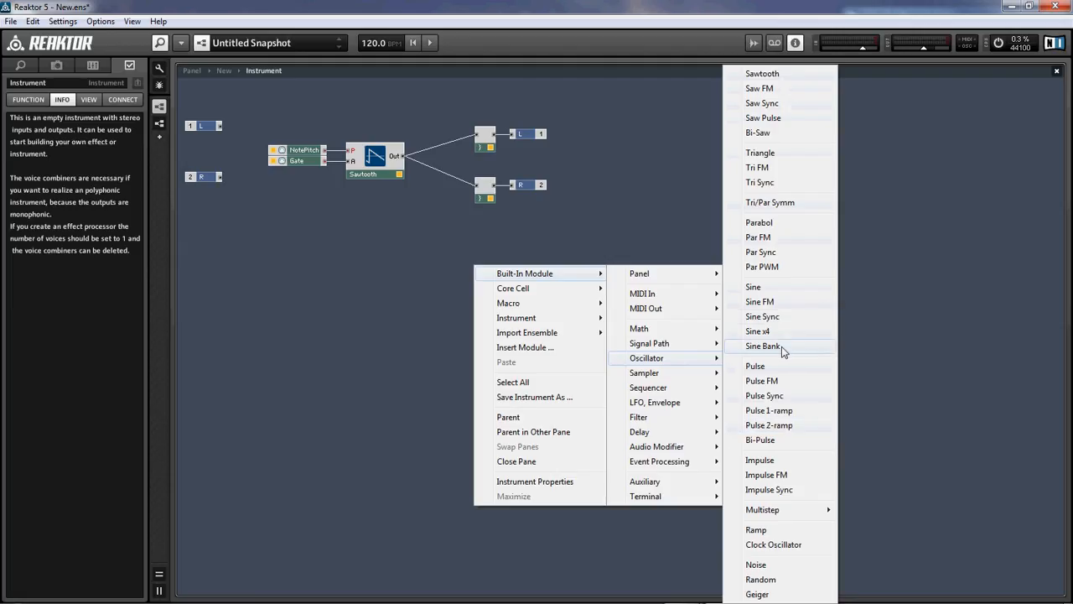
mouse_move(646, 255)
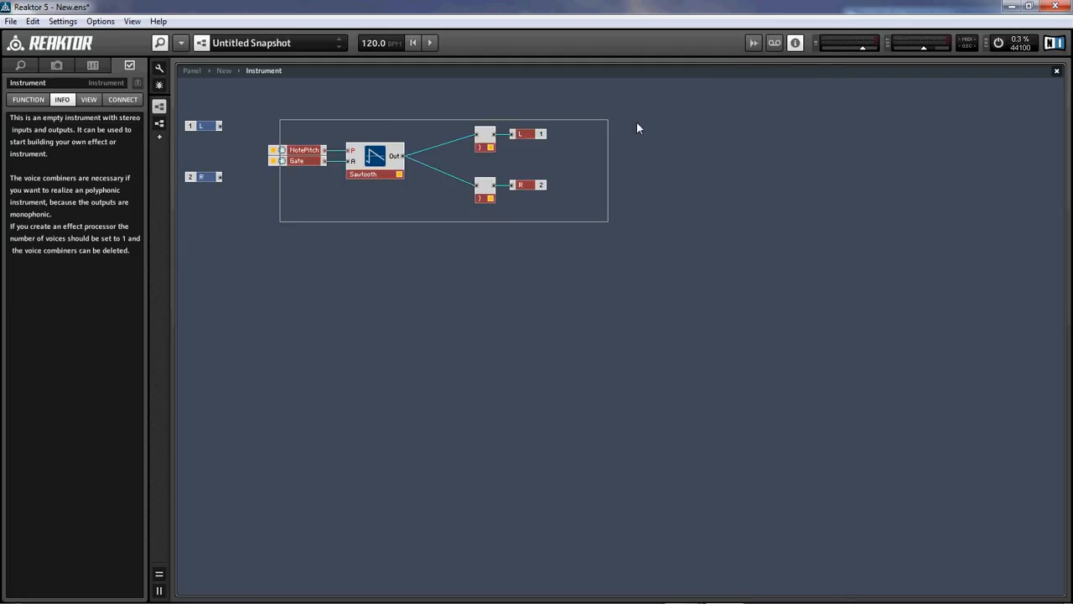
- Close the oscillator menu on empty canvas, adding nothing to the structure
click(602, 415)
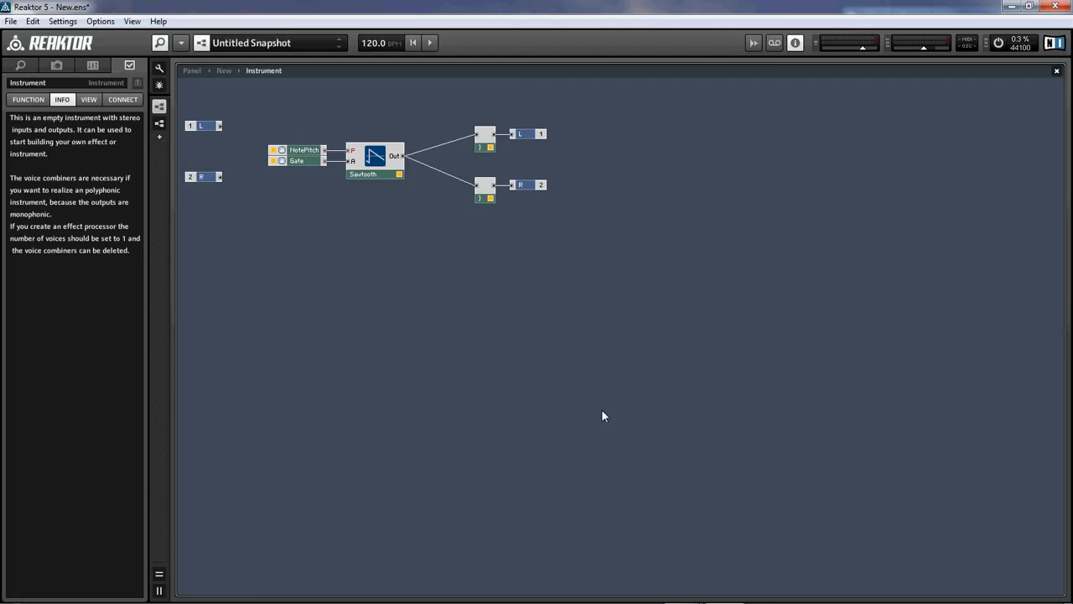
mouse_move(602, 419)
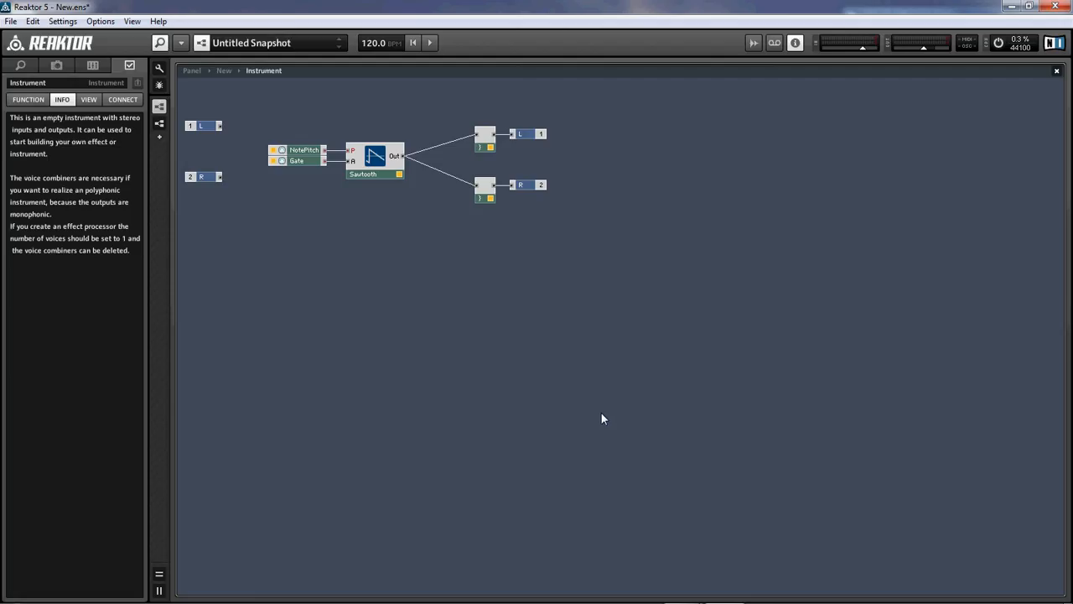
mouse_move(607, 417)
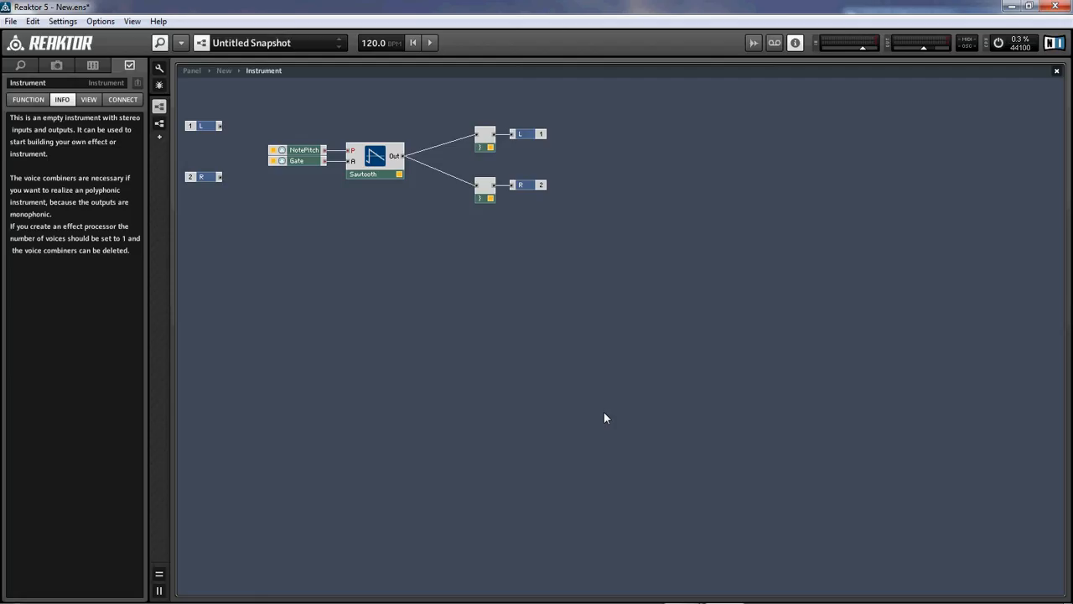
mouse_move(621, 417)
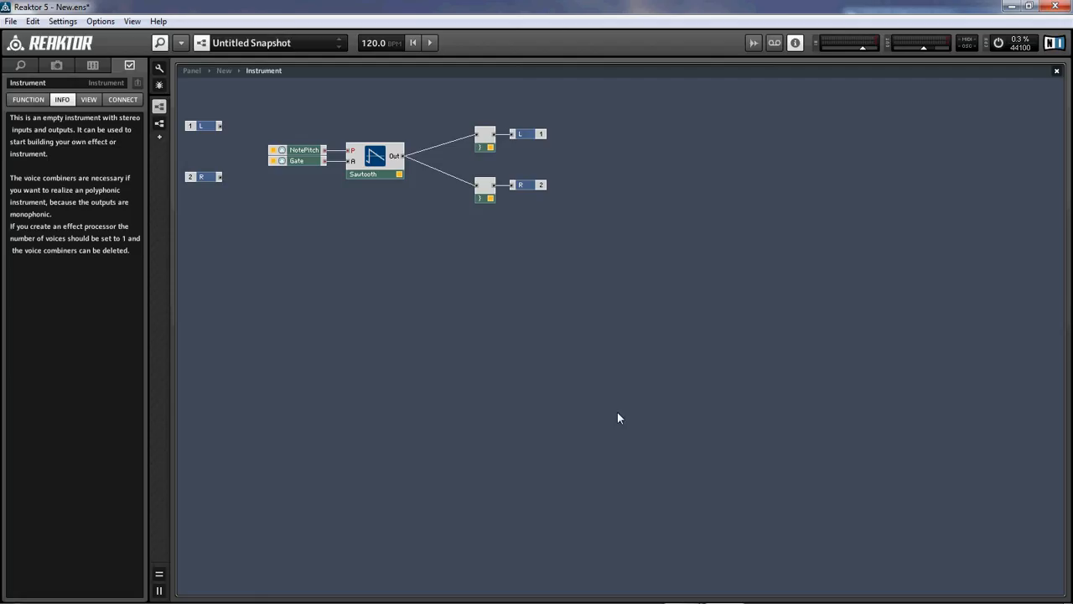